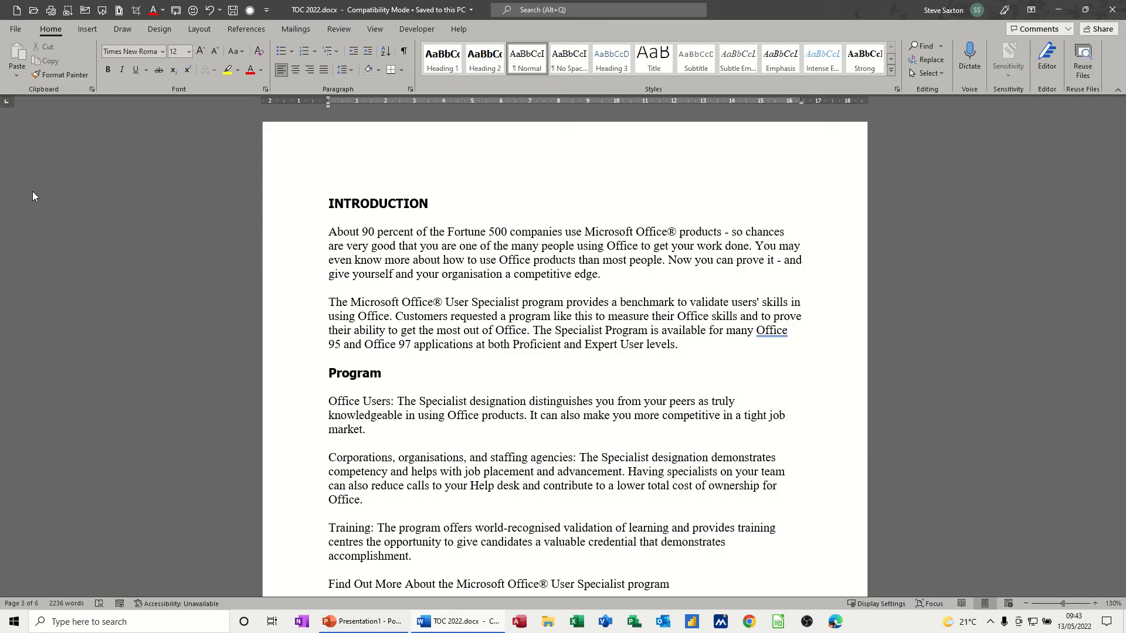
mouse_move(331, 234)
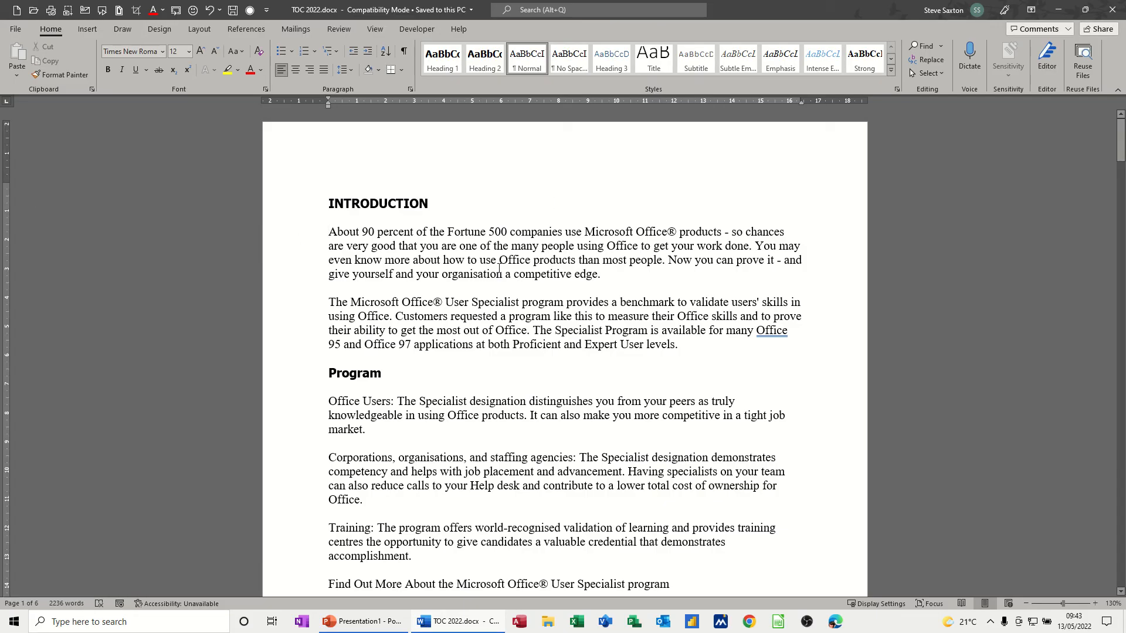
Drag the left indent so the first Introduction paragraph sits about 2 cm in.
left_click(329, 231)
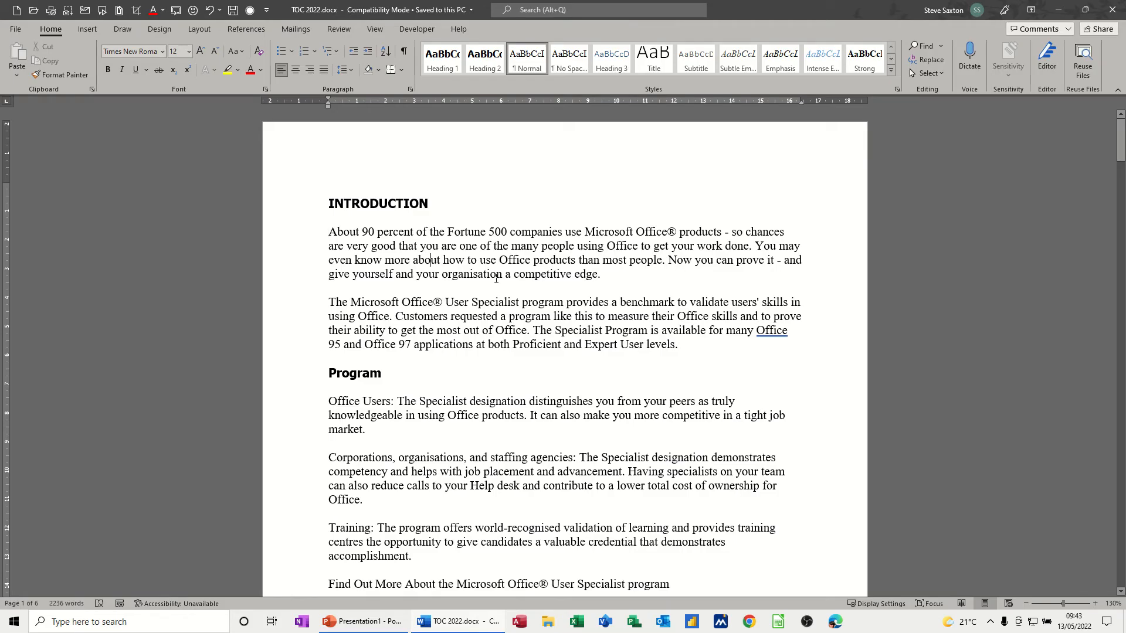
mouse_move(428, 112)
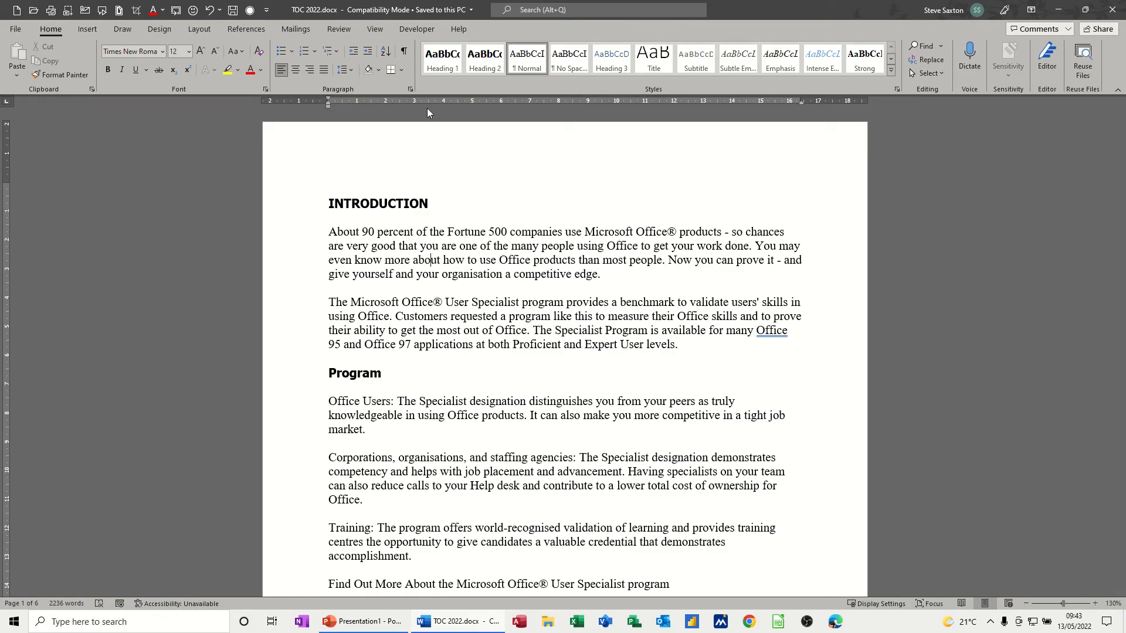
mouse_move(329, 99)
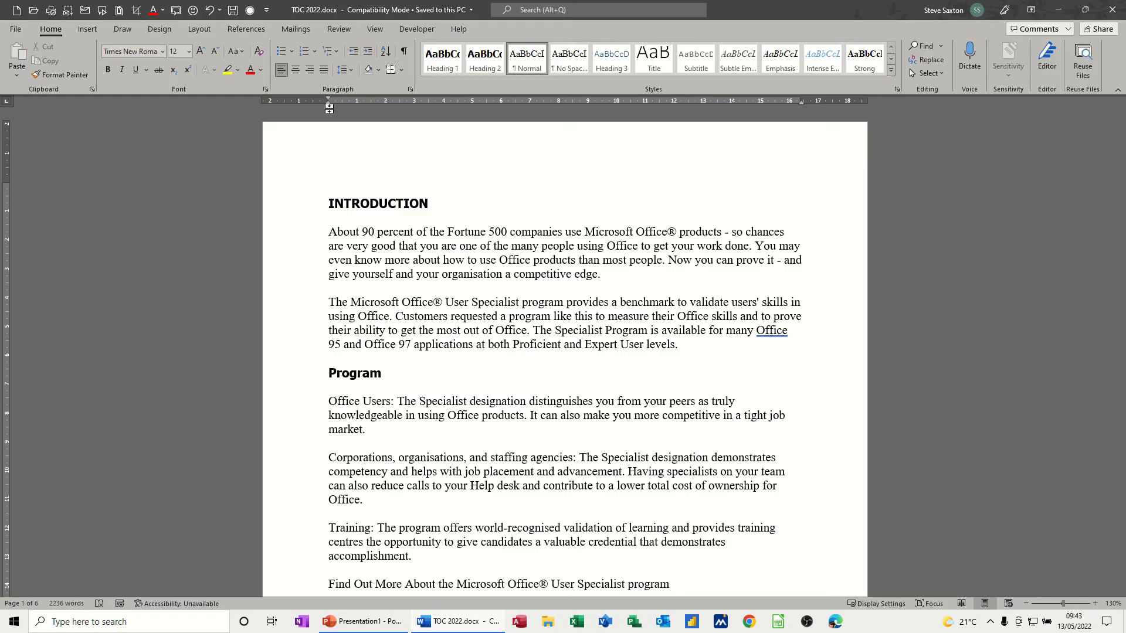
left_click_drag(329, 108, 334, 108)
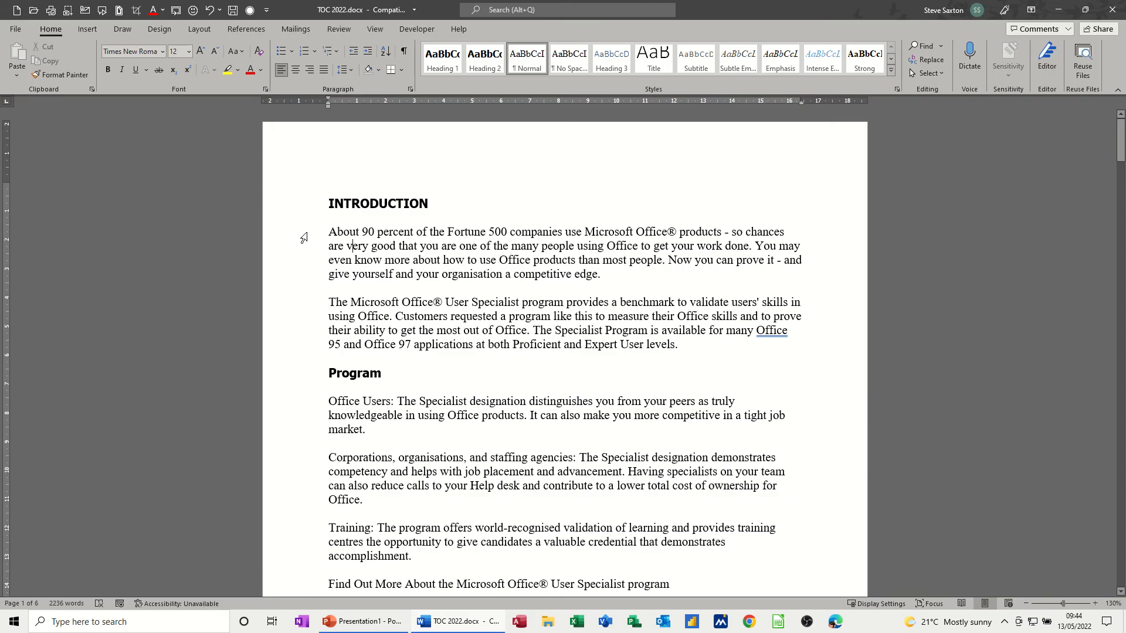
key("ctrl+a")
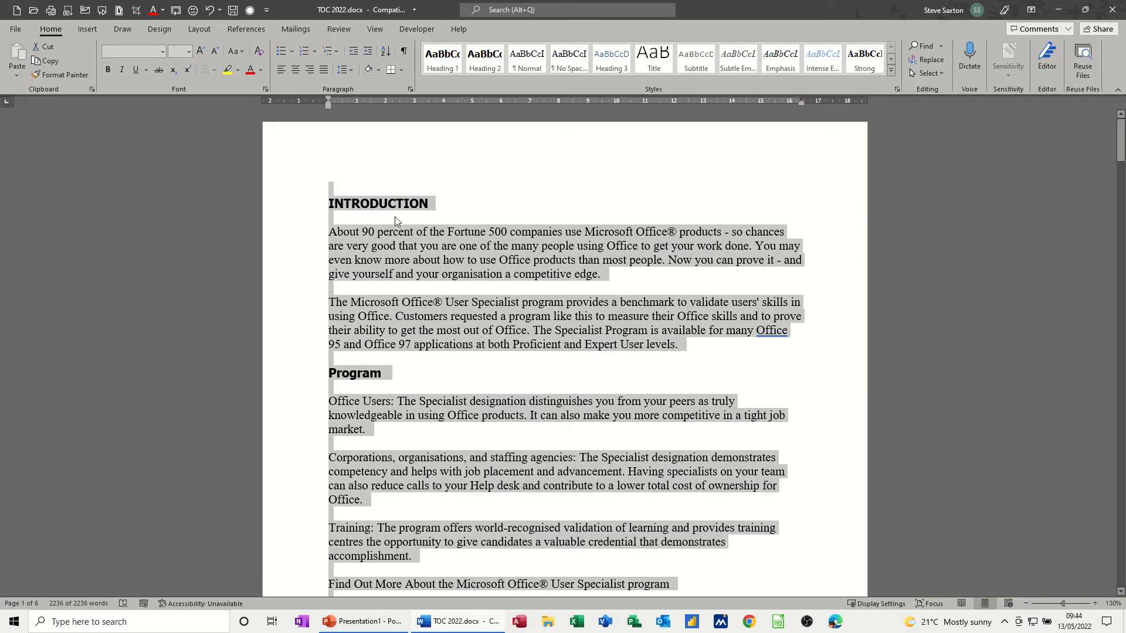
mouse_move(368, 218)
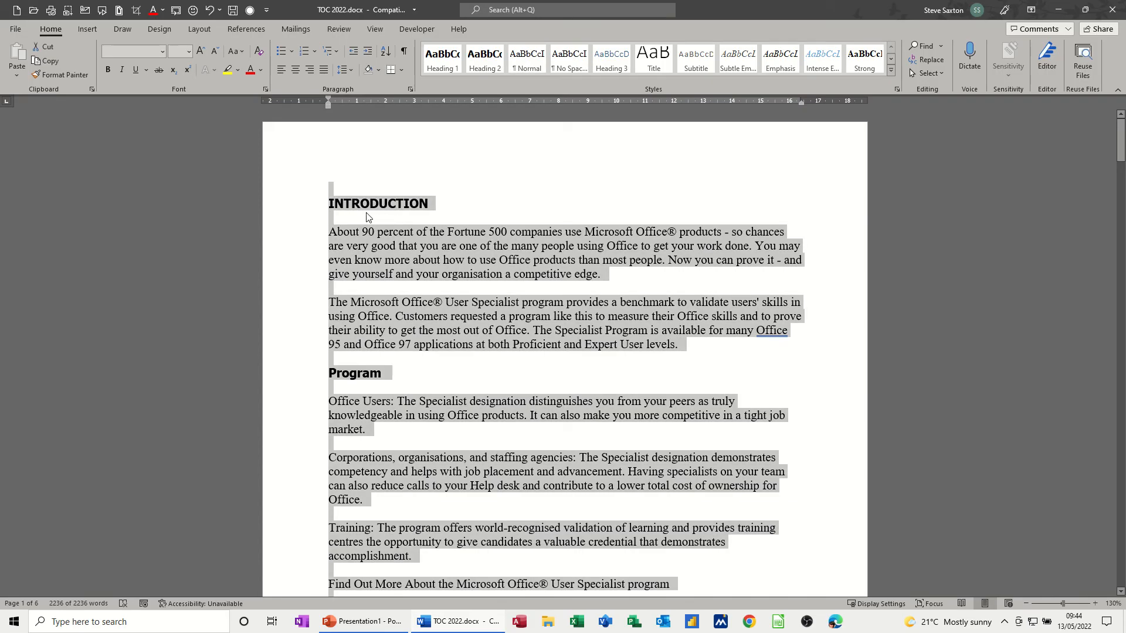
left_click(416, 231)
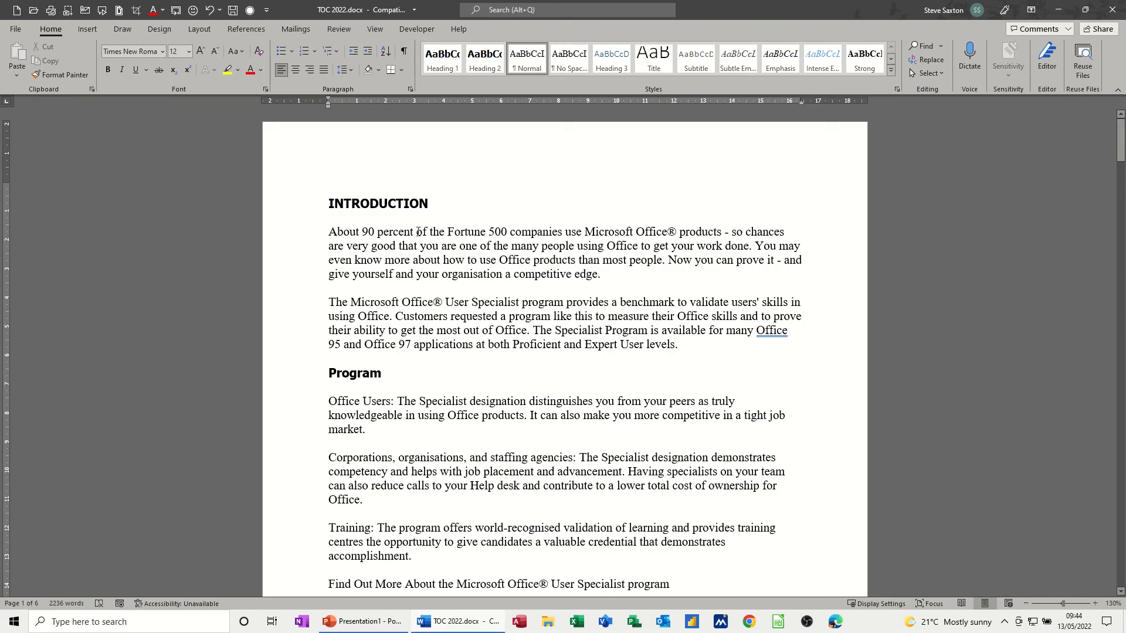
mouse_move(410, 237)
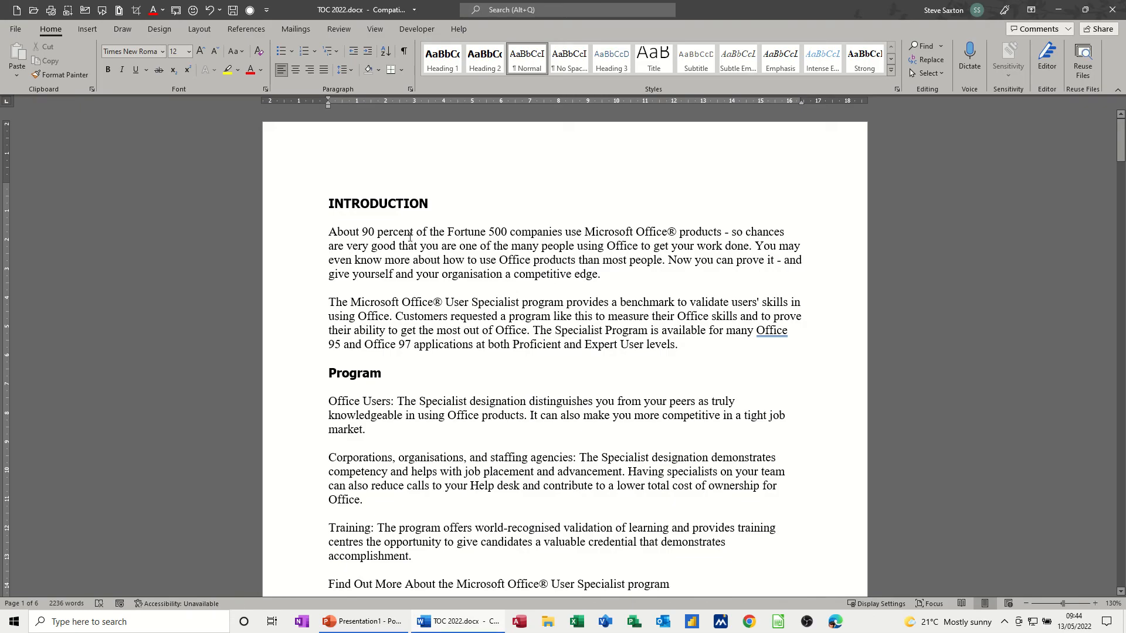
mouse_move(309, 237)
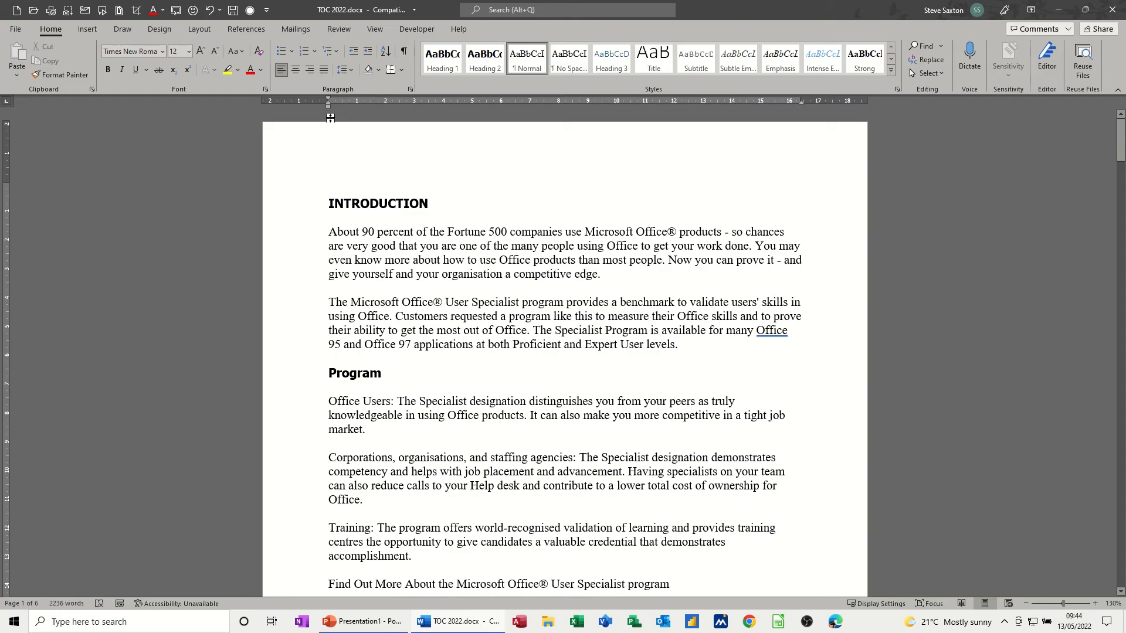
left_click_drag(329, 100, 351, 100)
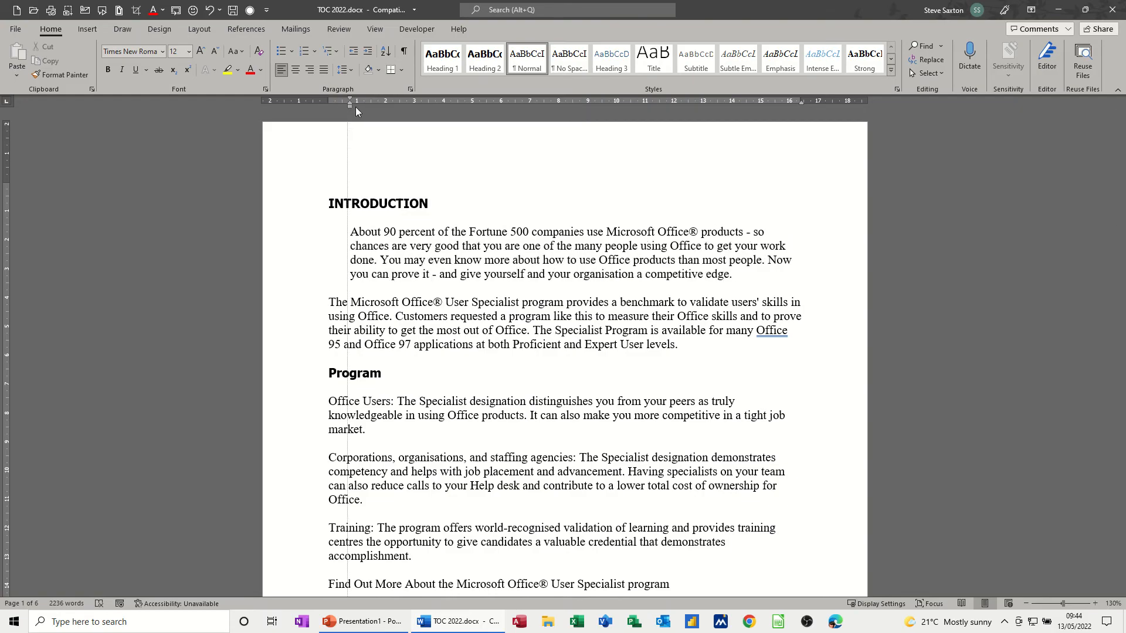
left_click_drag(351, 106, 383, 106)
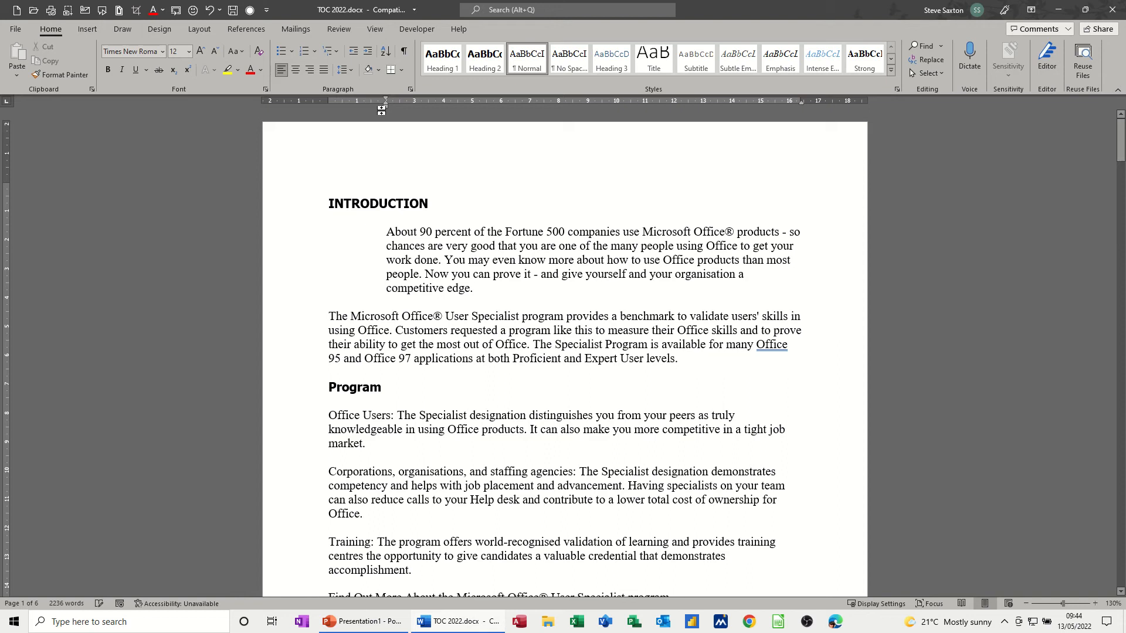
mouse_move(385, 108)
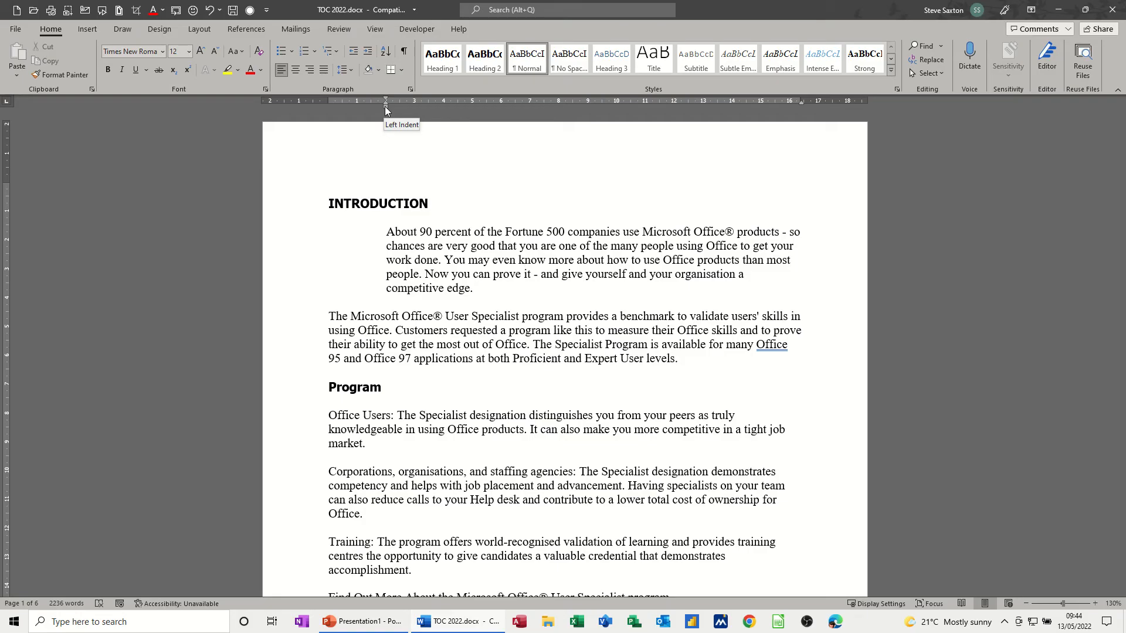
mouse_move(386, 100)
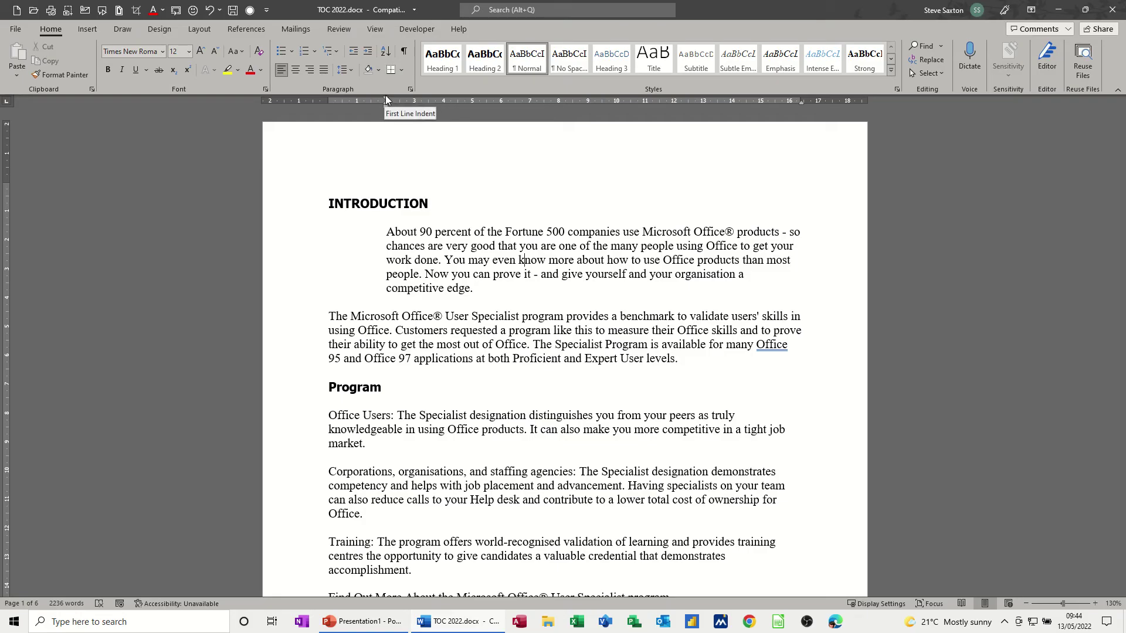
left_click_drag(385, 100, 415, 101)
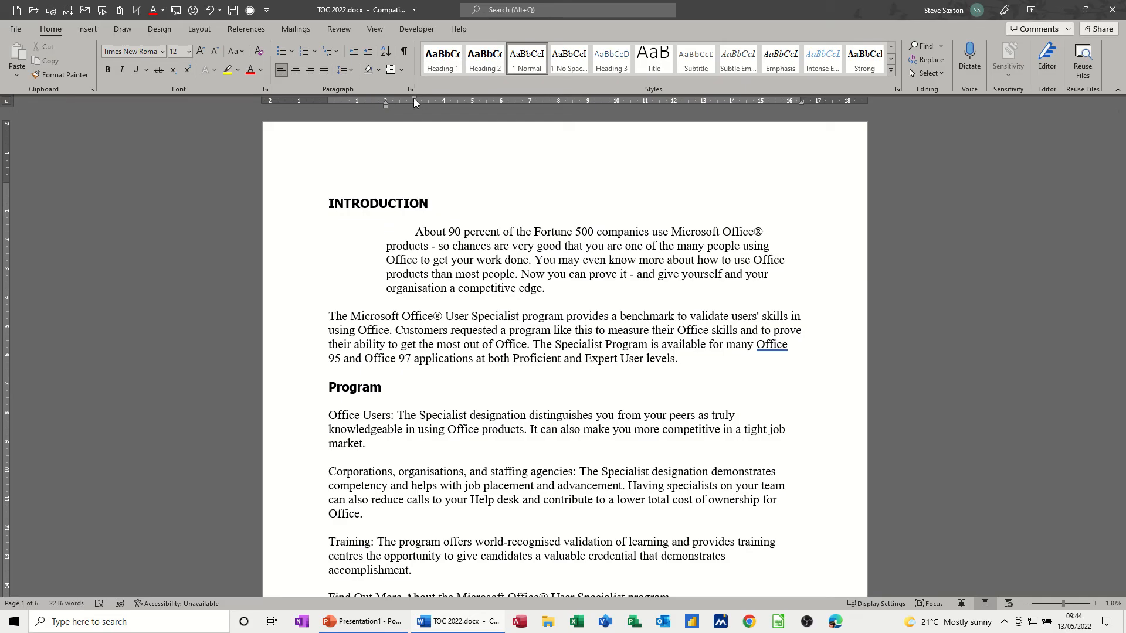
left_click_drag(413, 103, 385, 102)
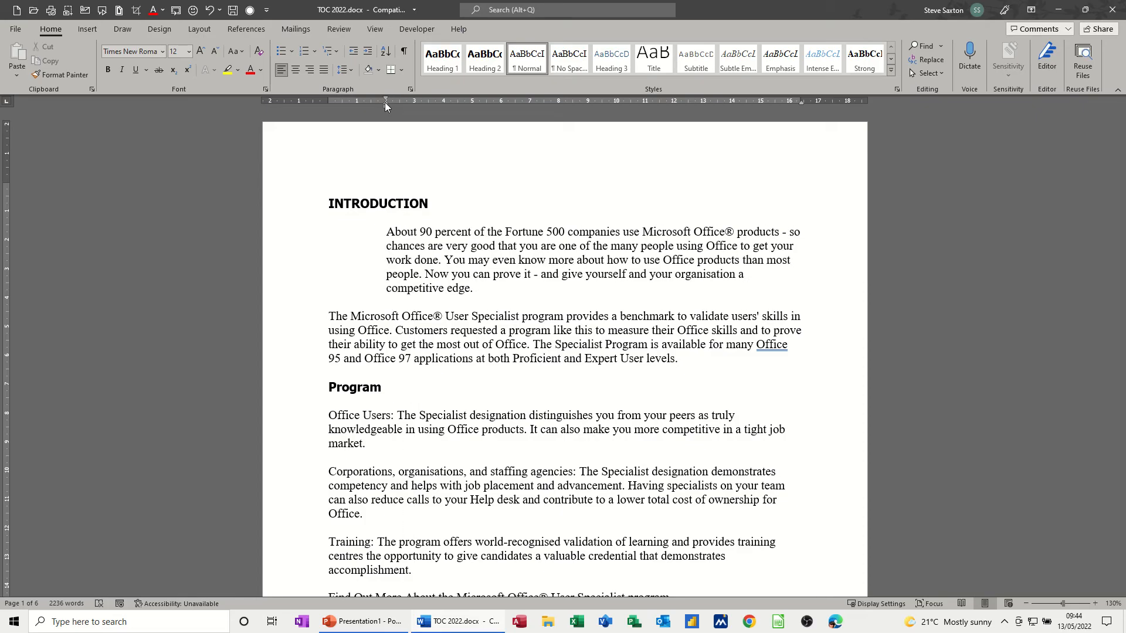
mouse_move(386, 101)
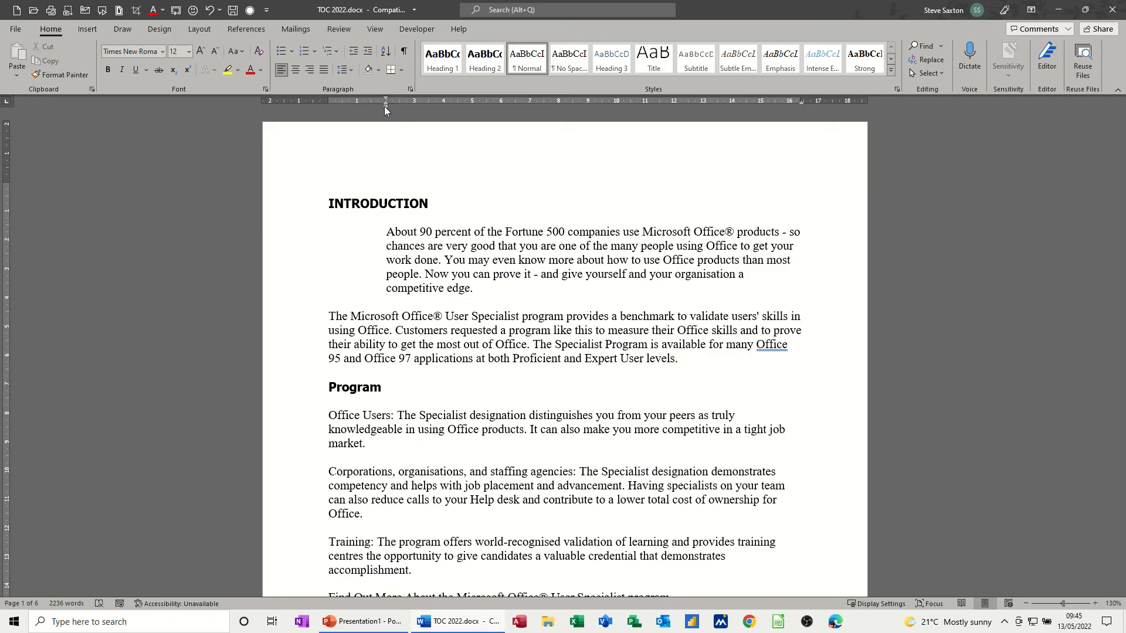
mouse_move(384, 102)
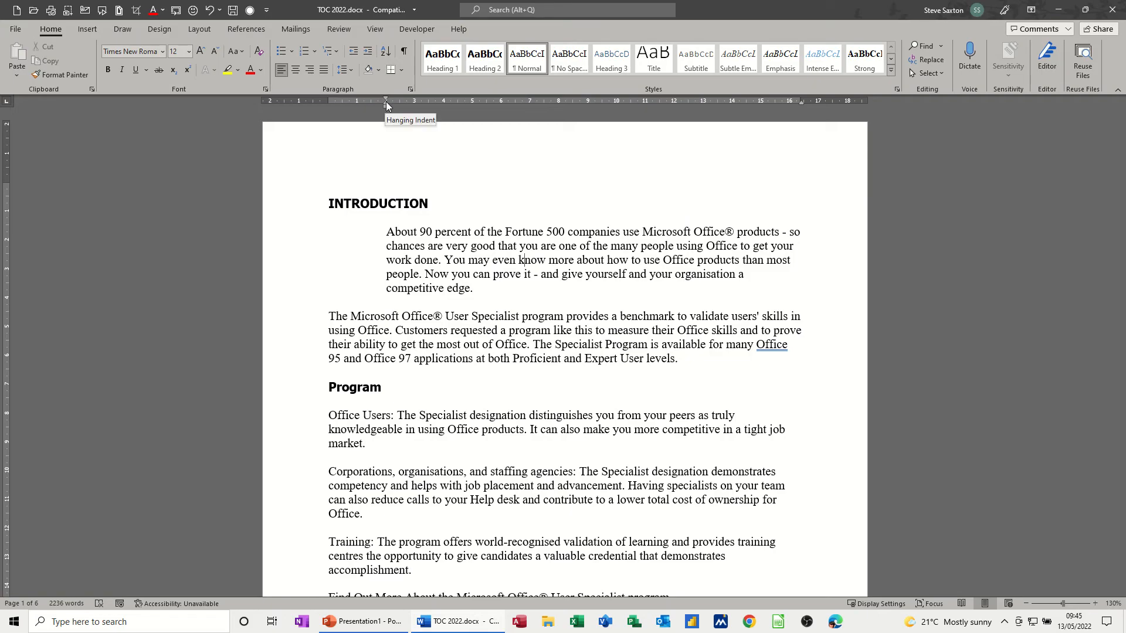
Try a hanging indent and a 4 cm indent, then return the paragraph flush left.
left_click_drag(385, 101, 413, 100)
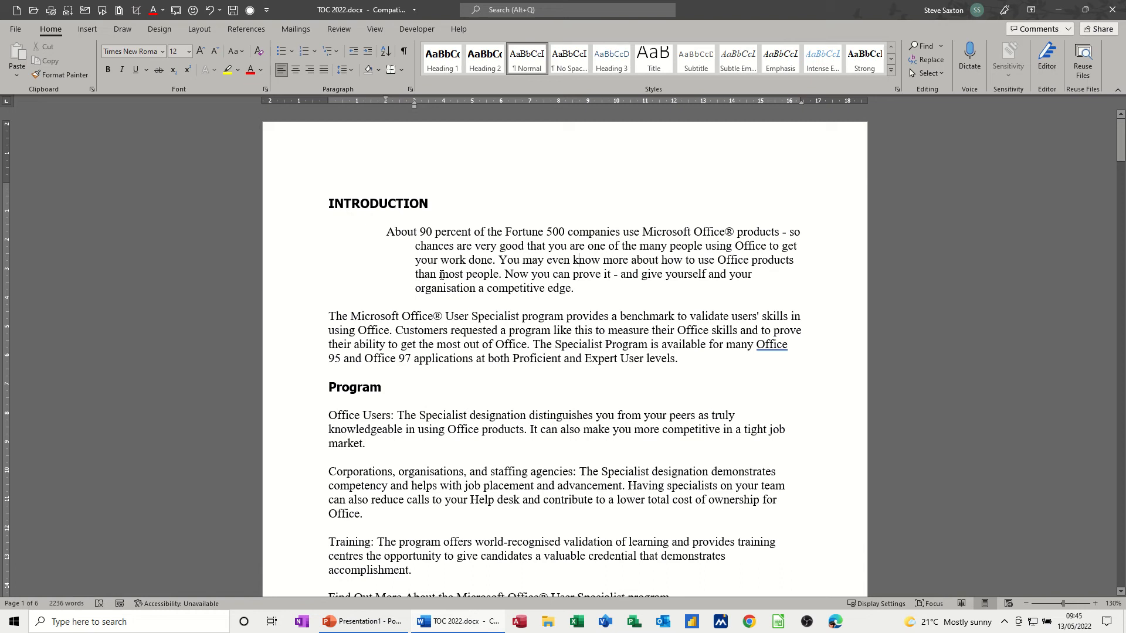
mouse_move(436, 265)
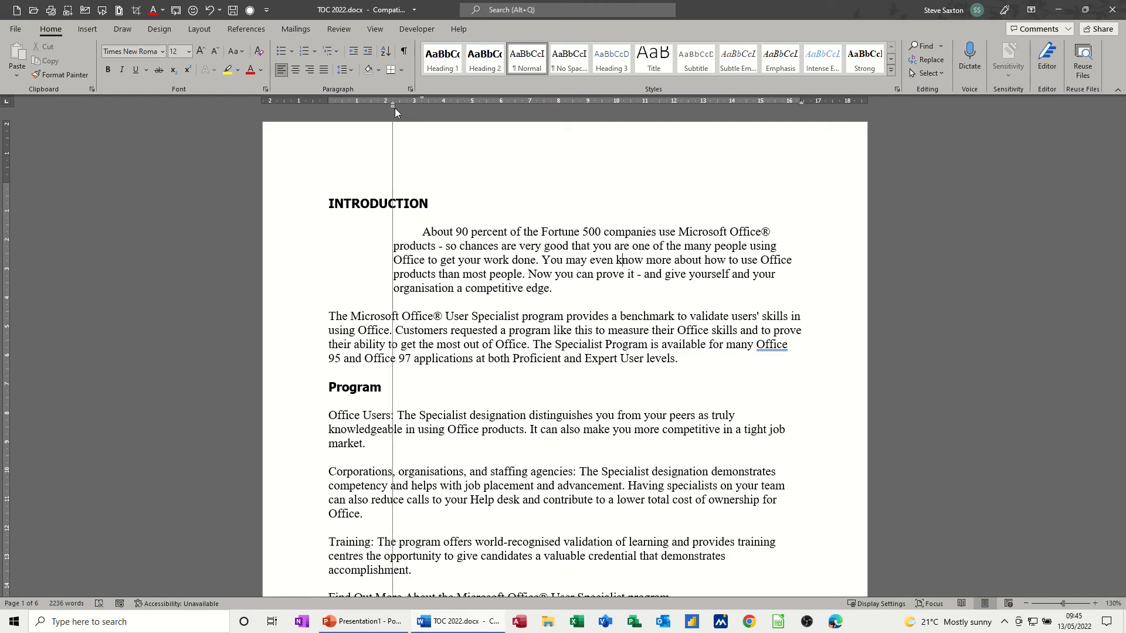
left_click_drag(393, 106, 444, 106)
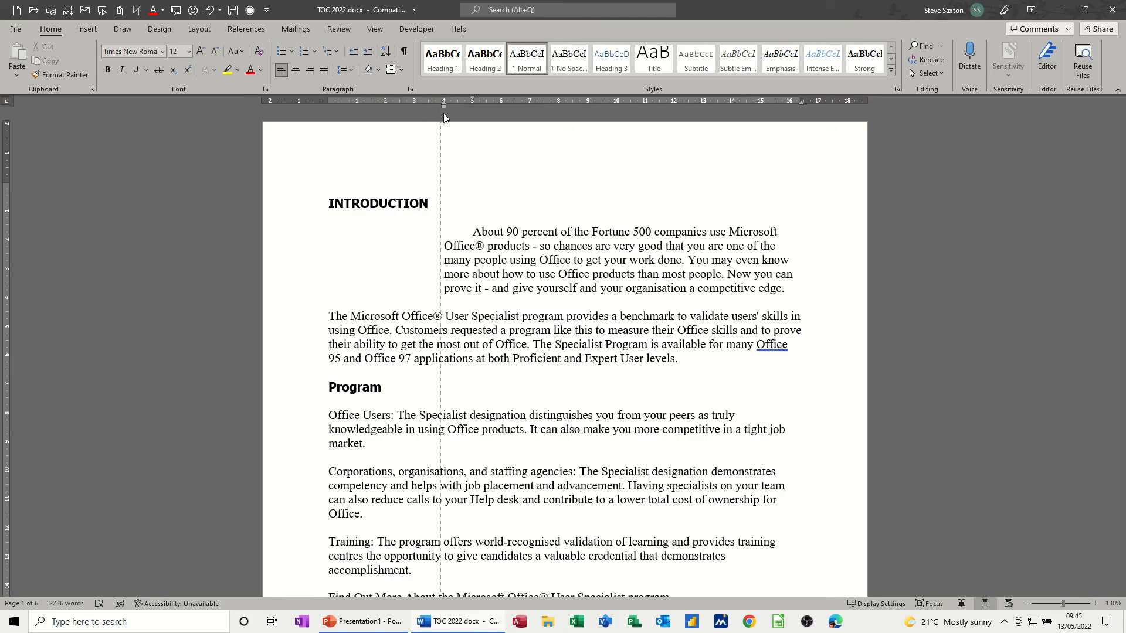
left_click_drag(444, 109, 387, 110)
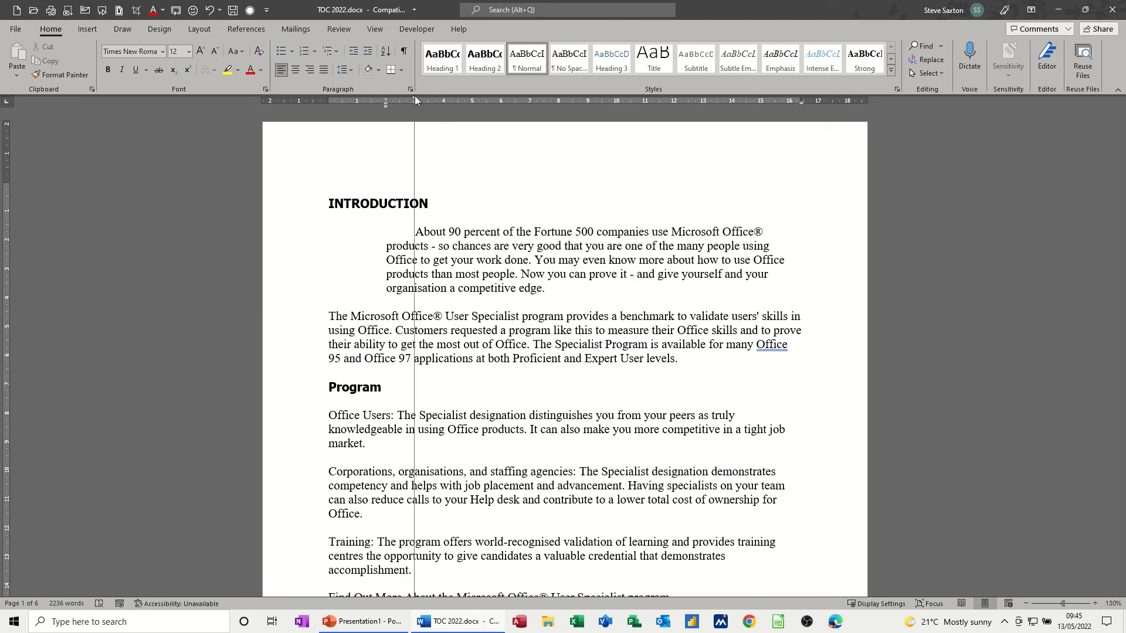
left_click_drag(386, 101, 385, 102)
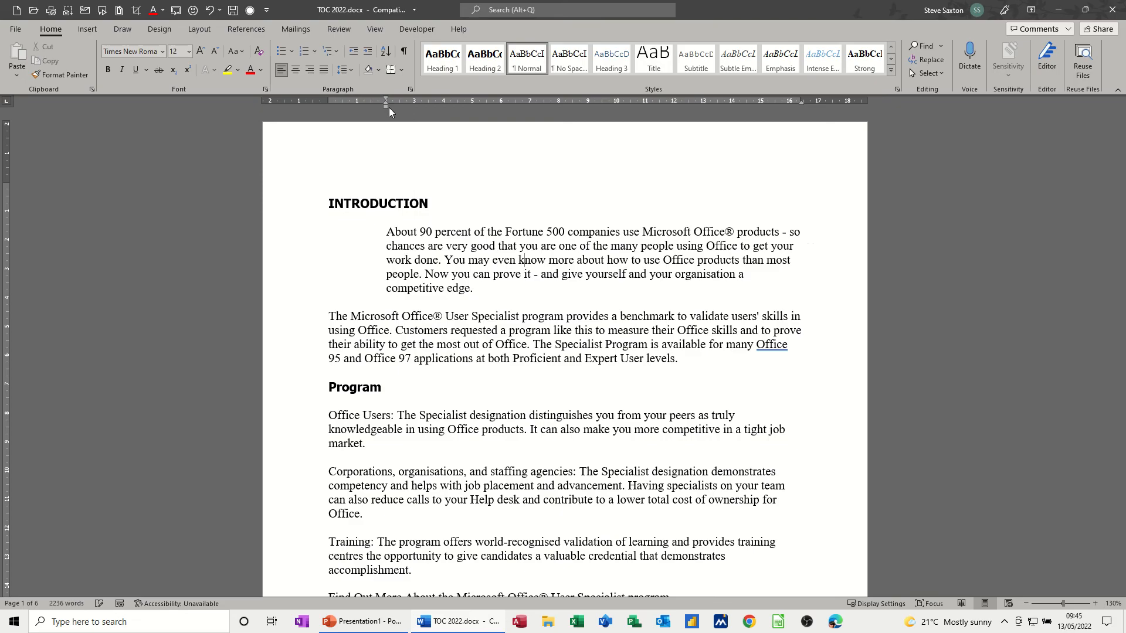
left_click_drag(384, 106, 334, 105)
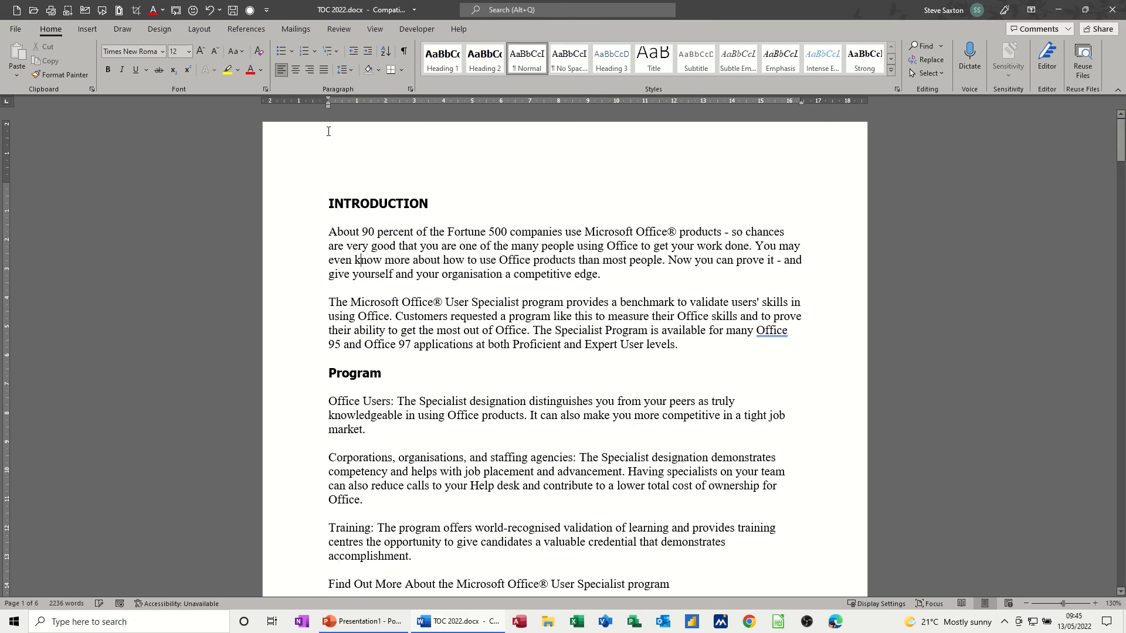
mouse_move(330, 111)
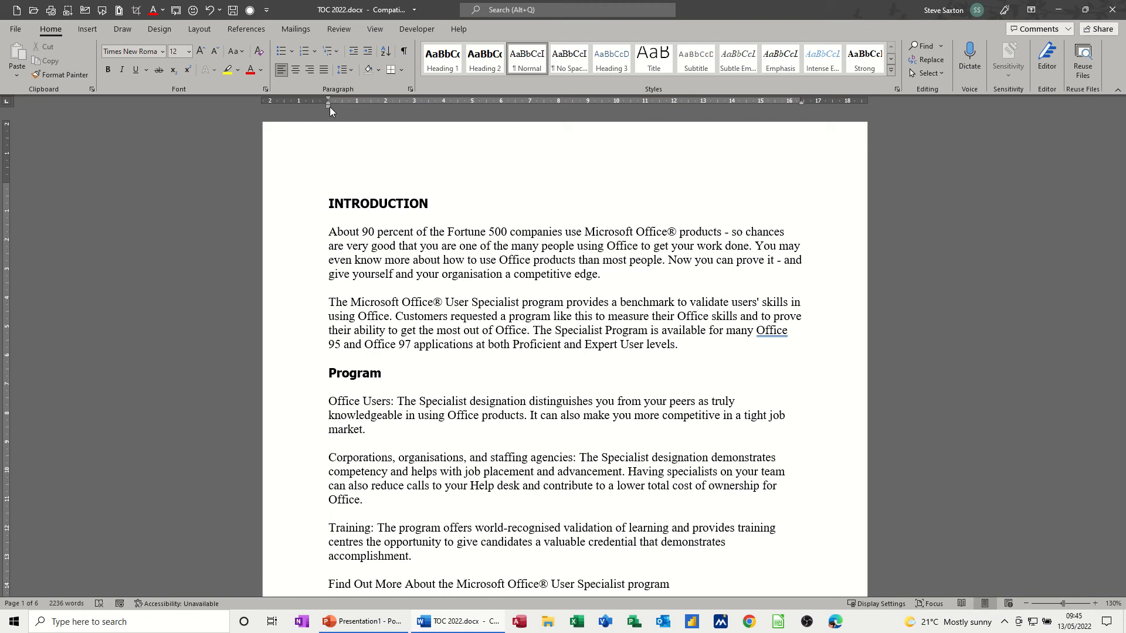
left_click_drag(329, 106, 357, 106)
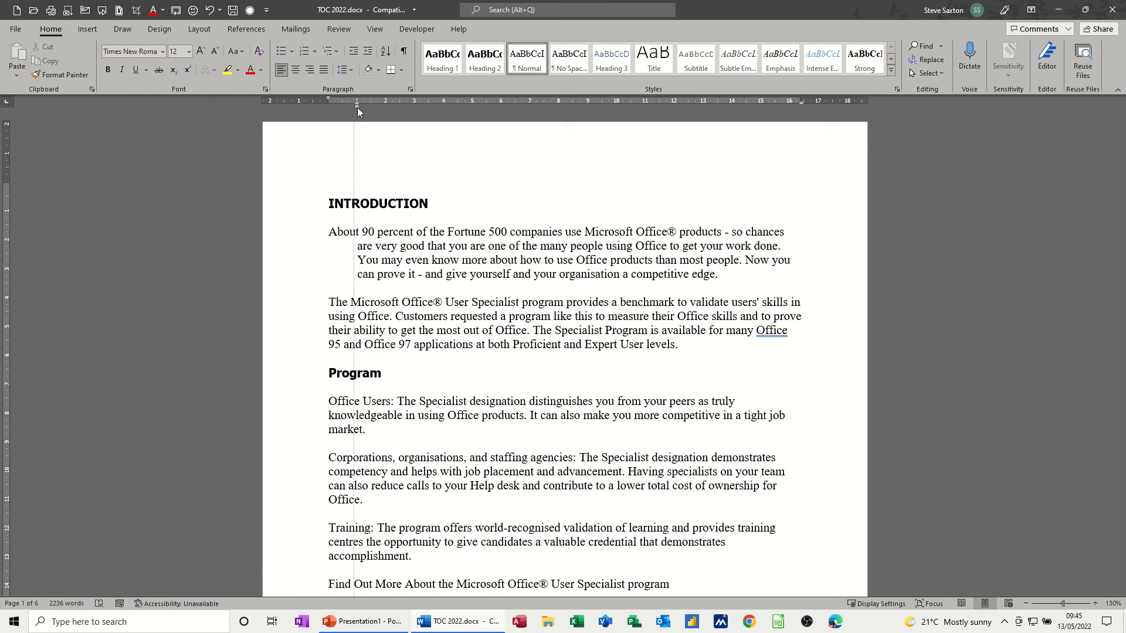
left_click_drag(357, 106, 372, 106)
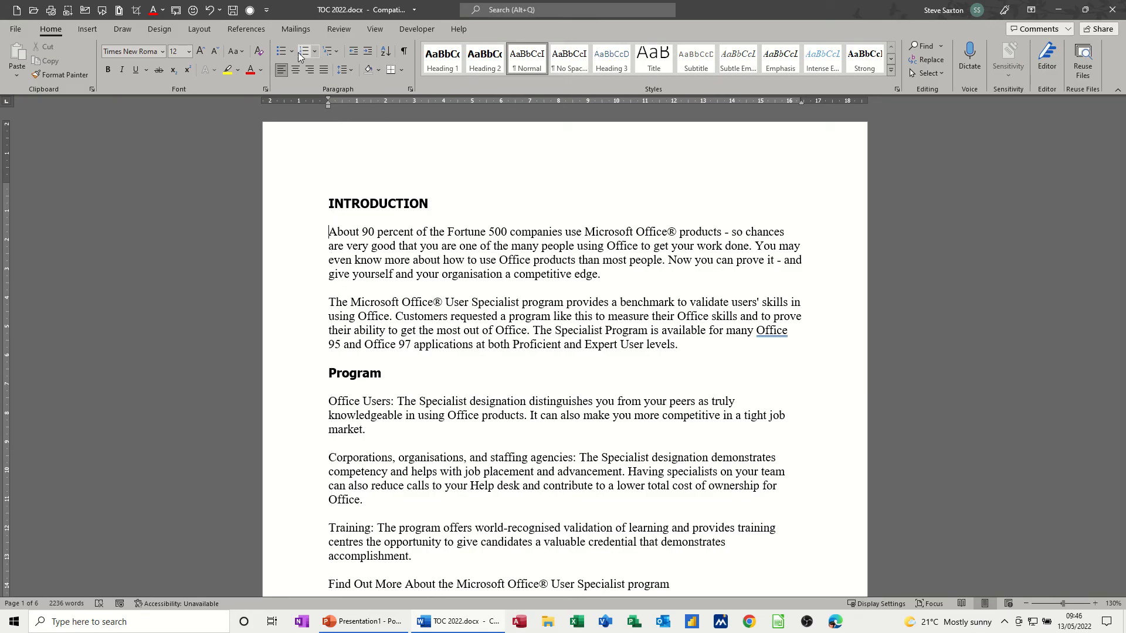
Try bullets, then numbering, on the first paragraph, then remove the numbering.
left_click(281, 51)
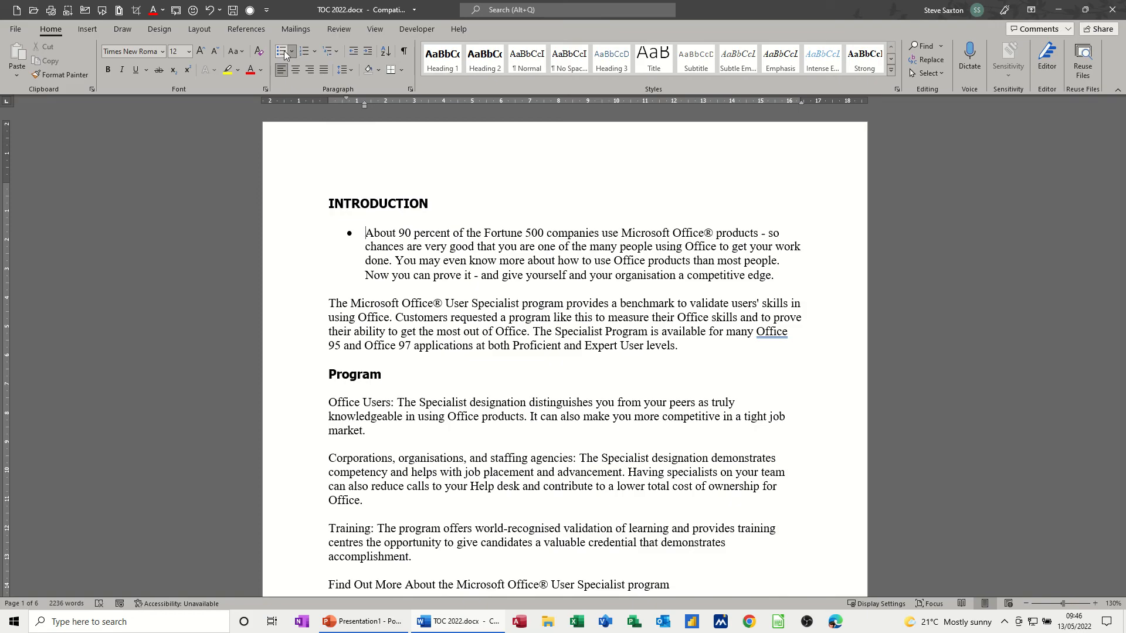
left_click(305, 51)
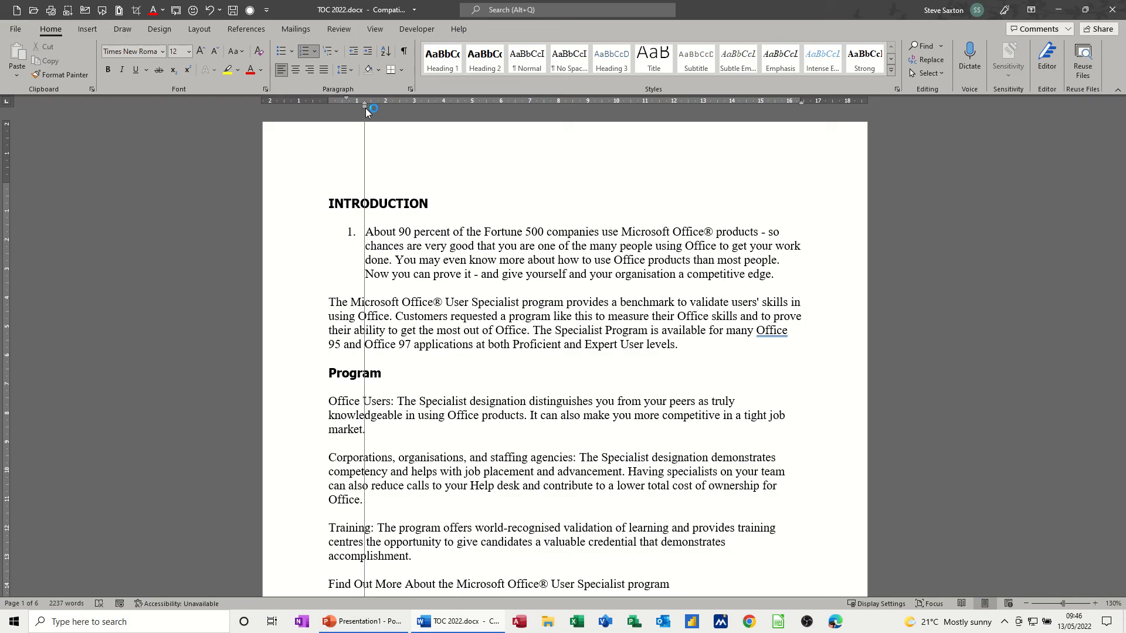
left_click_drag(365, 109, 335, 109)
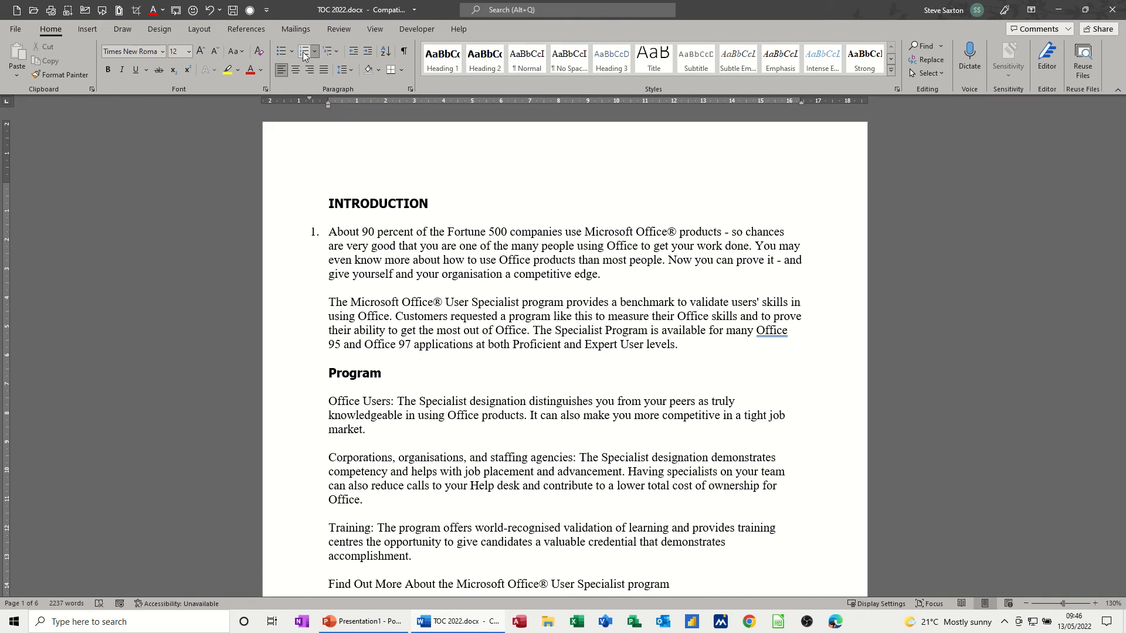
left_click(285, 51)
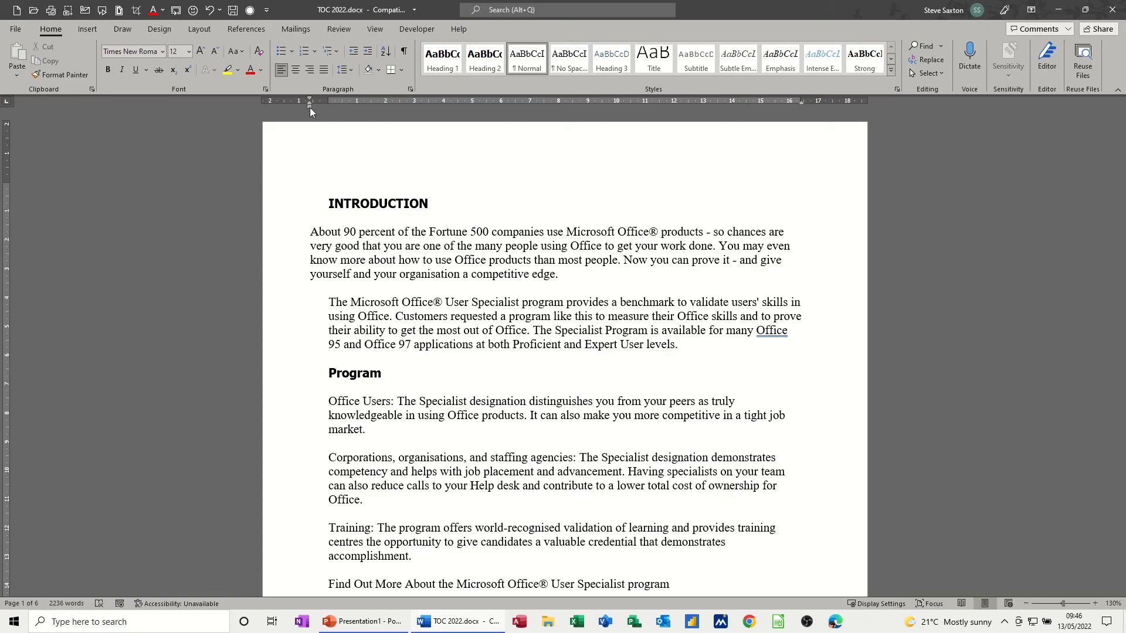
Realign the first paragraph's left indent with the margin of the other paragraphs.
left_click_drag(298, 109, 328, 109)
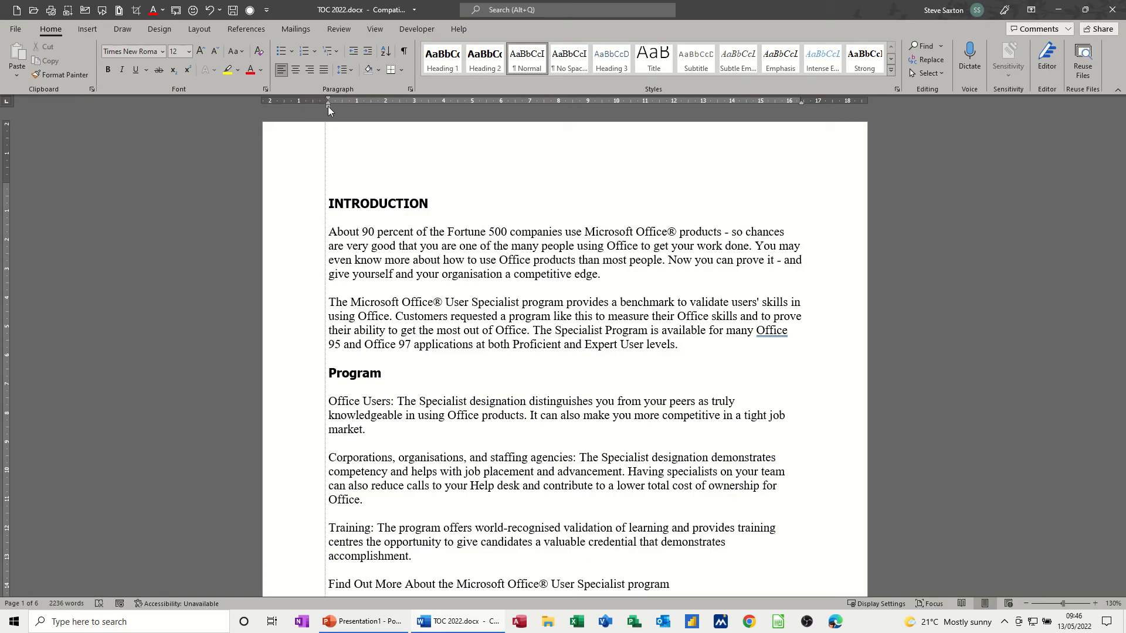
left_click(329, 231)
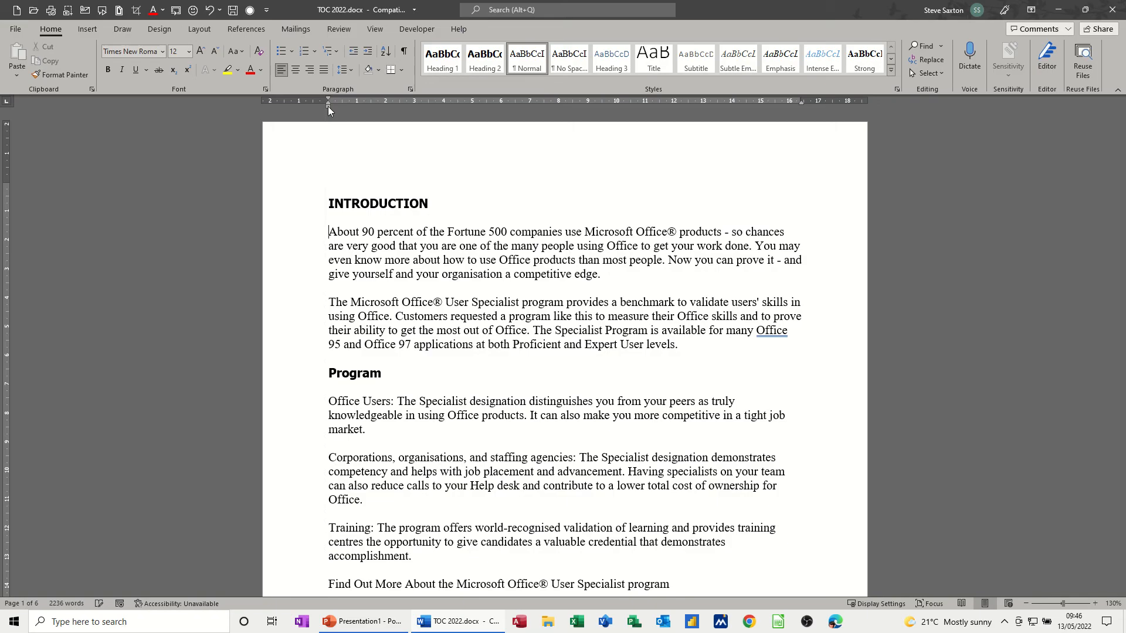
mouse_move(329, 108)
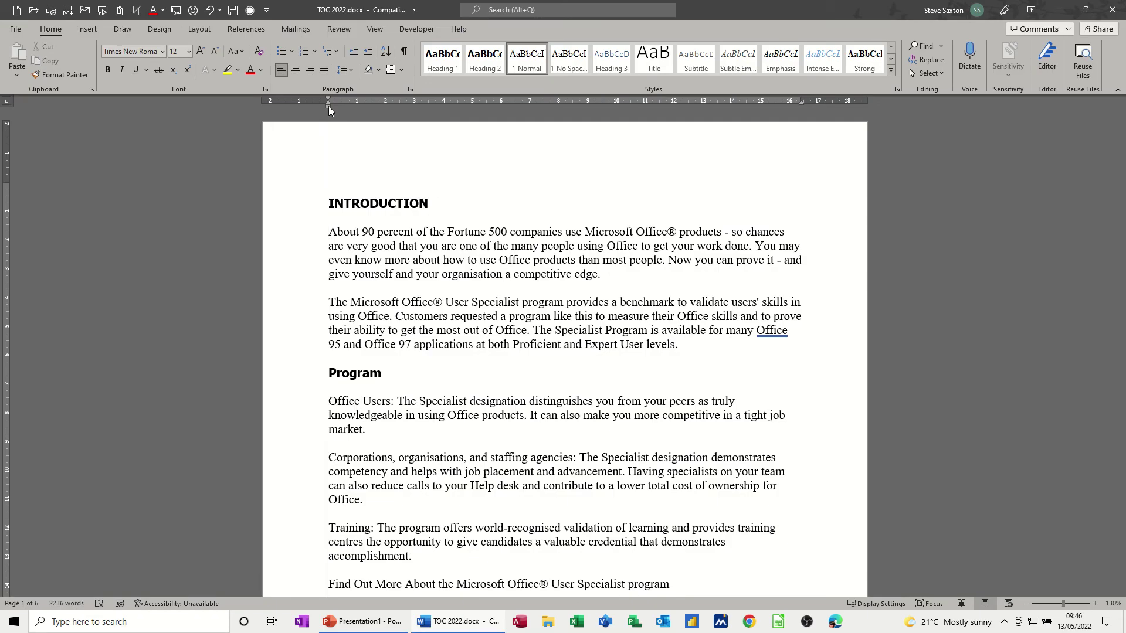
left_click_drag(329, 105, 379, 105)
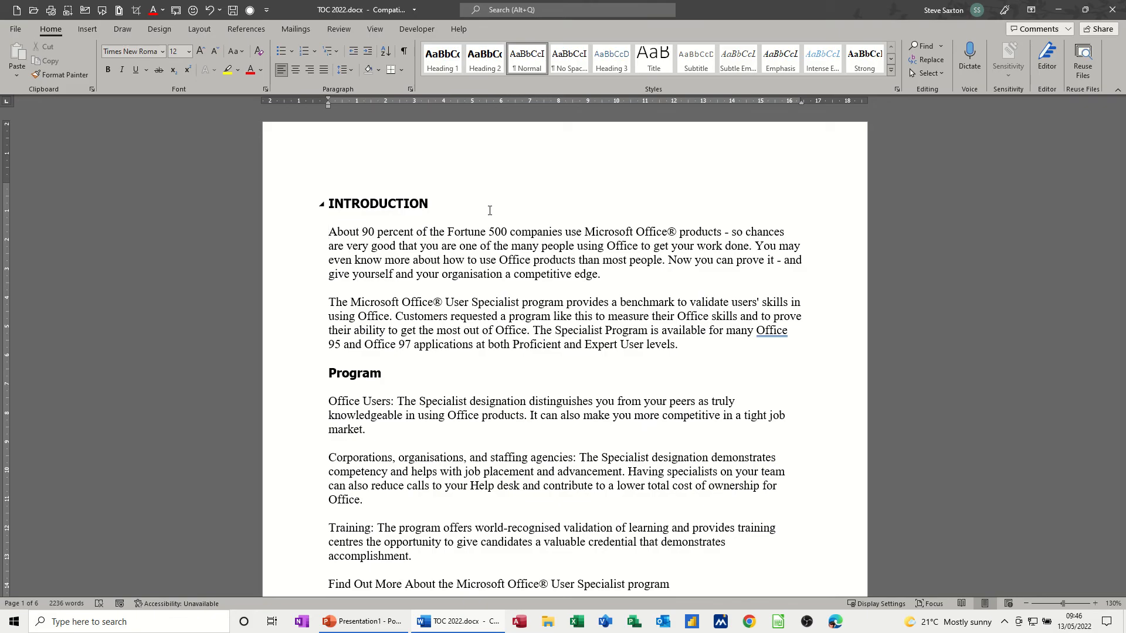
Indent the first Introduction paragraph inward from the left on the ruler.
left_click(329, 231)
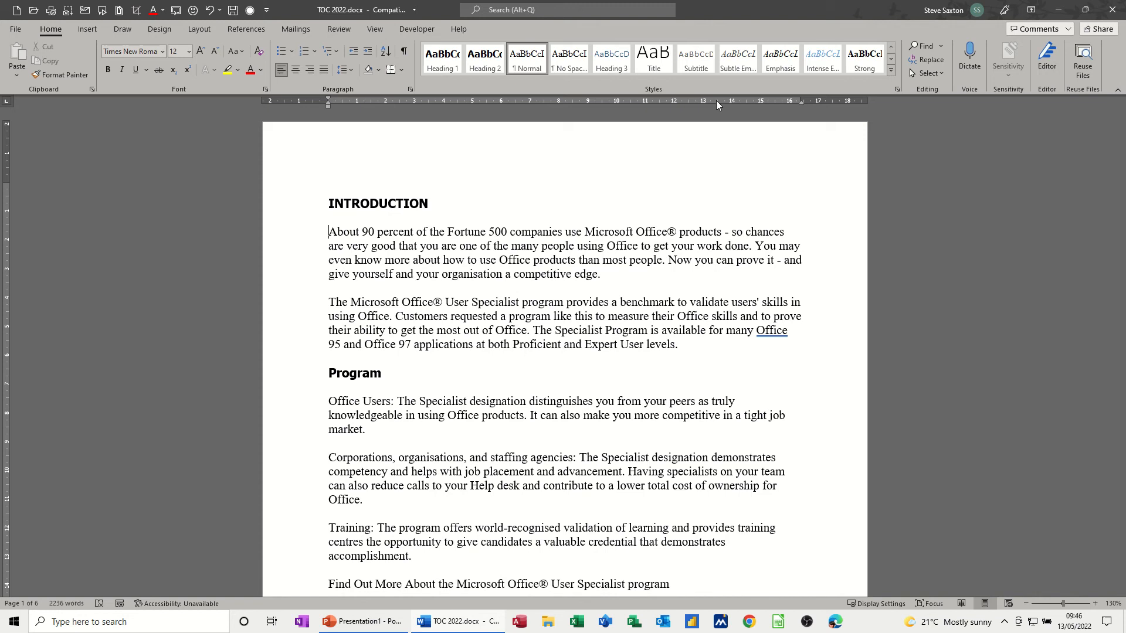
mouse_move(802, 109)
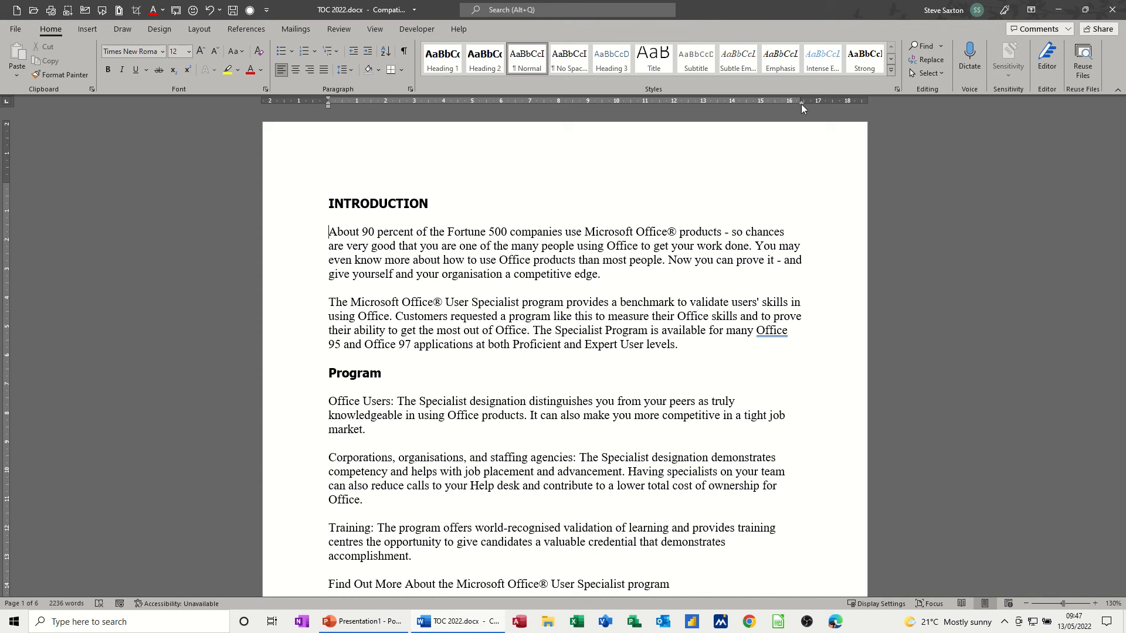
mouse_move(802, 108)
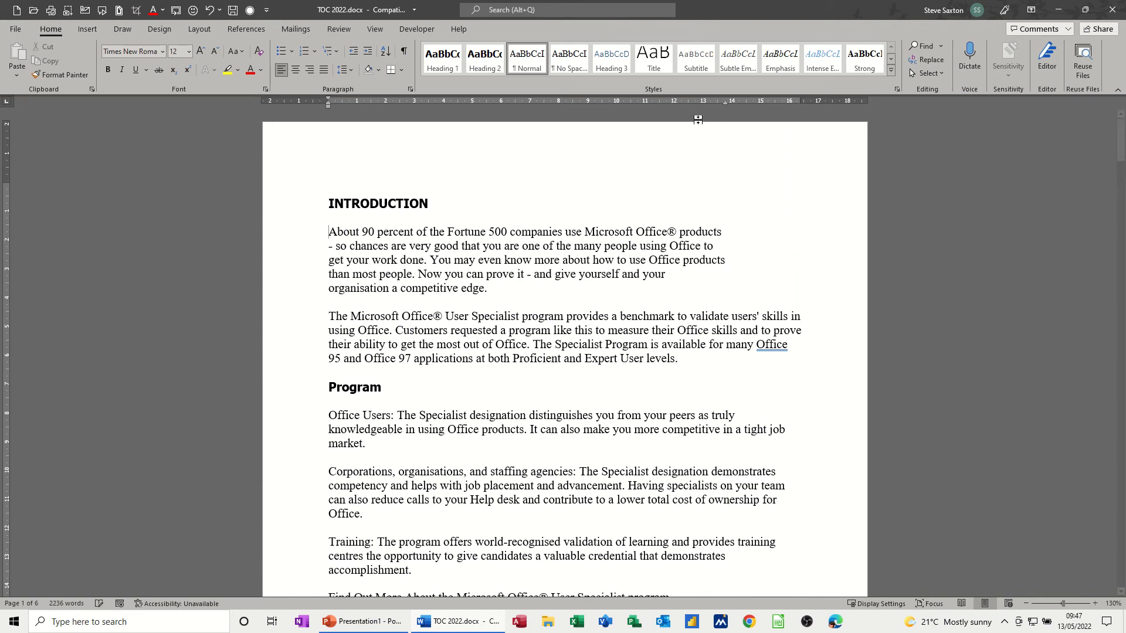
left_click_drag(326, 102, 386, 102)
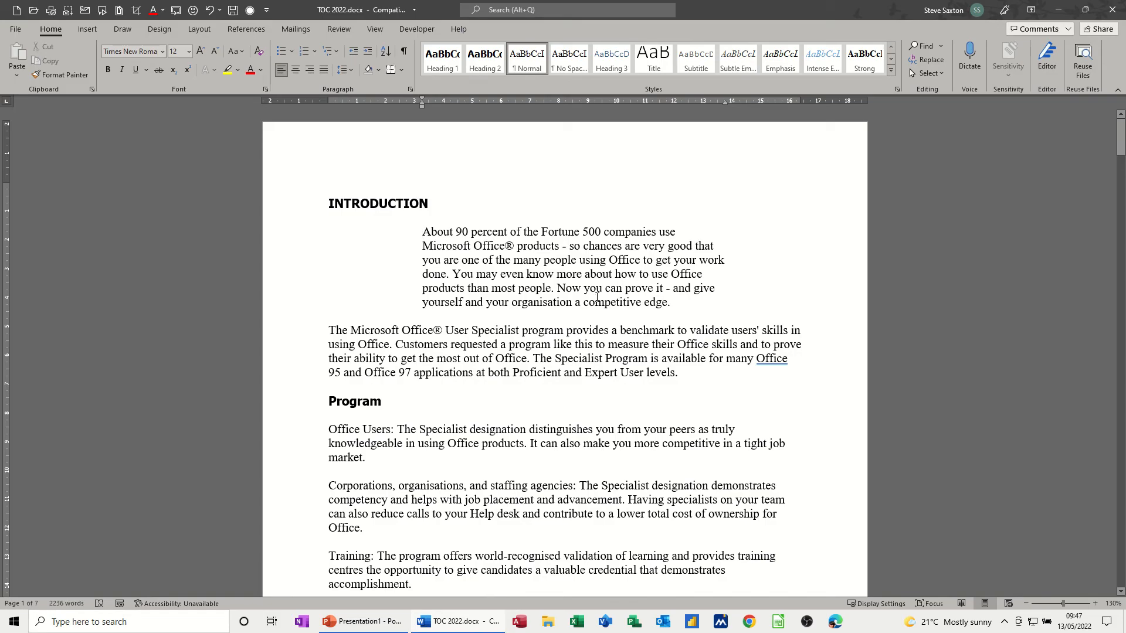
mouse_move(301, 85)
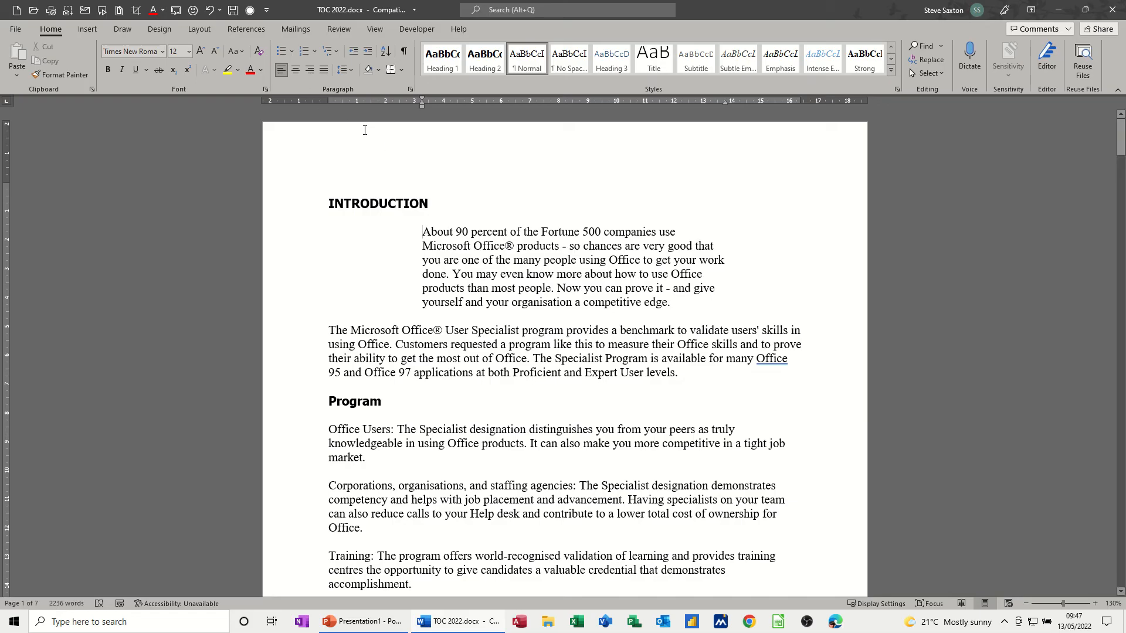
Centre the first paragraph, then left-align it with its indents cleared.
left_click(295, 70)
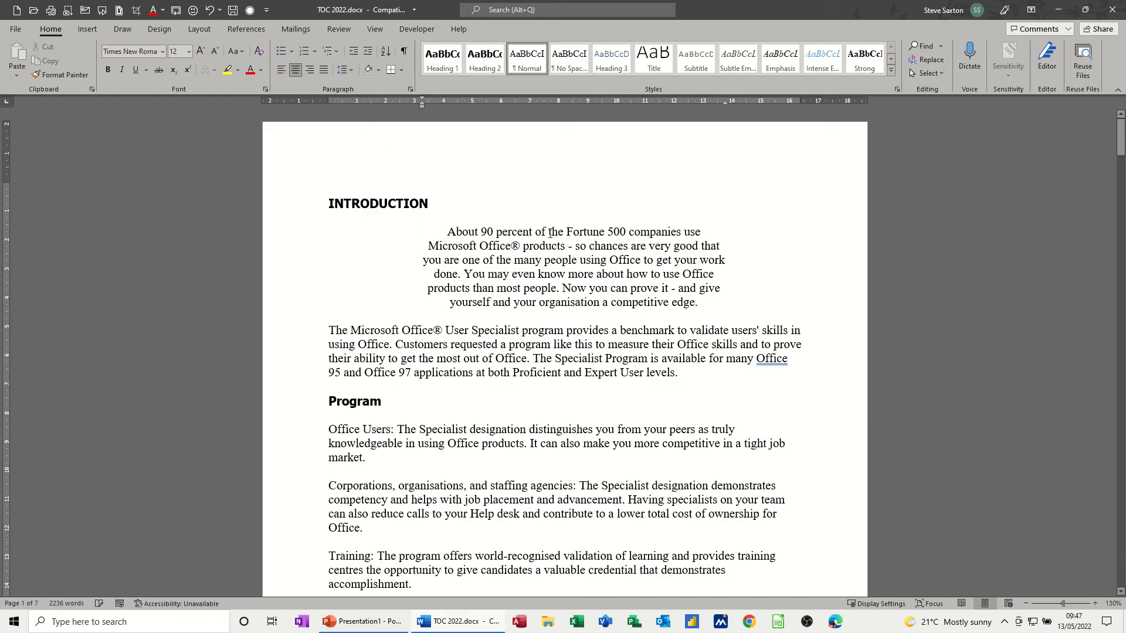
mouse_move(726, 111)
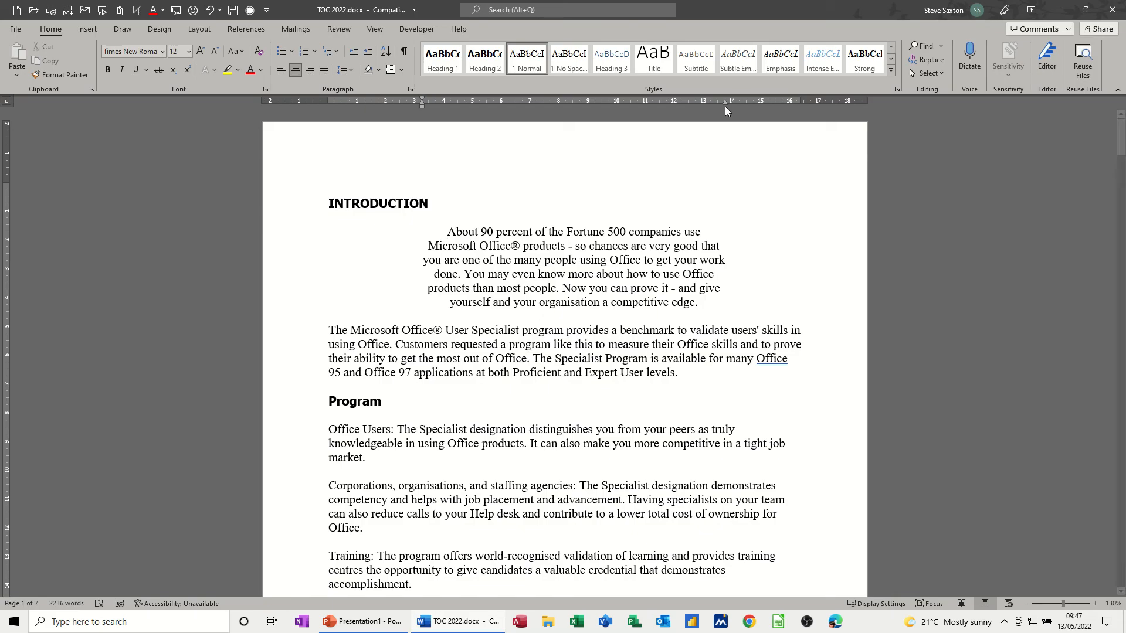
mouse_move(420, 112)
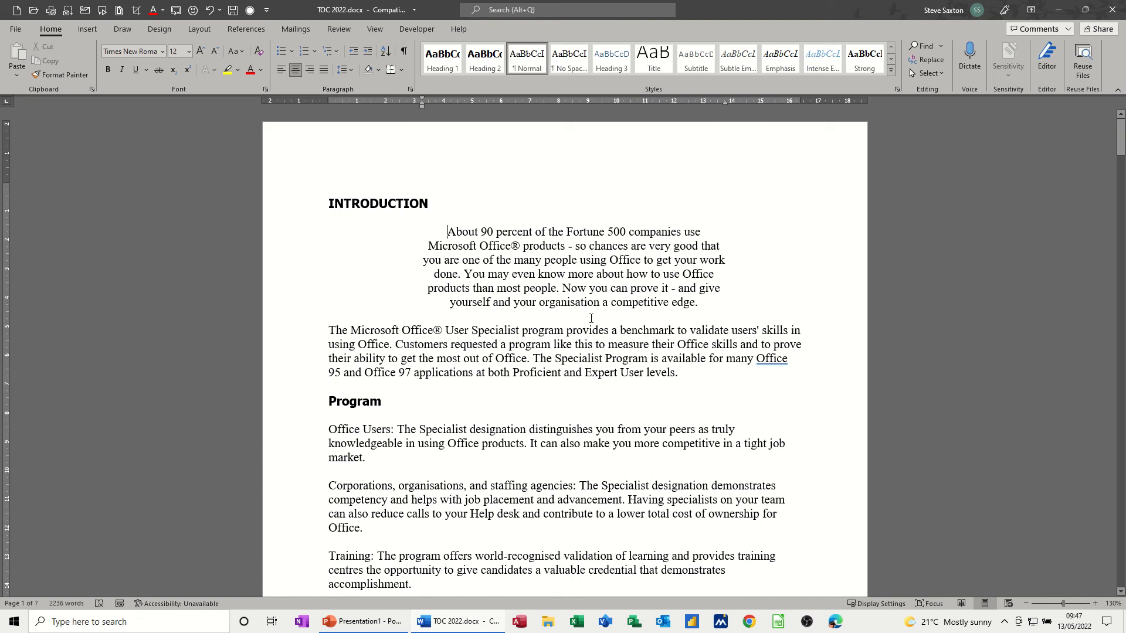
left_click(281, 69)
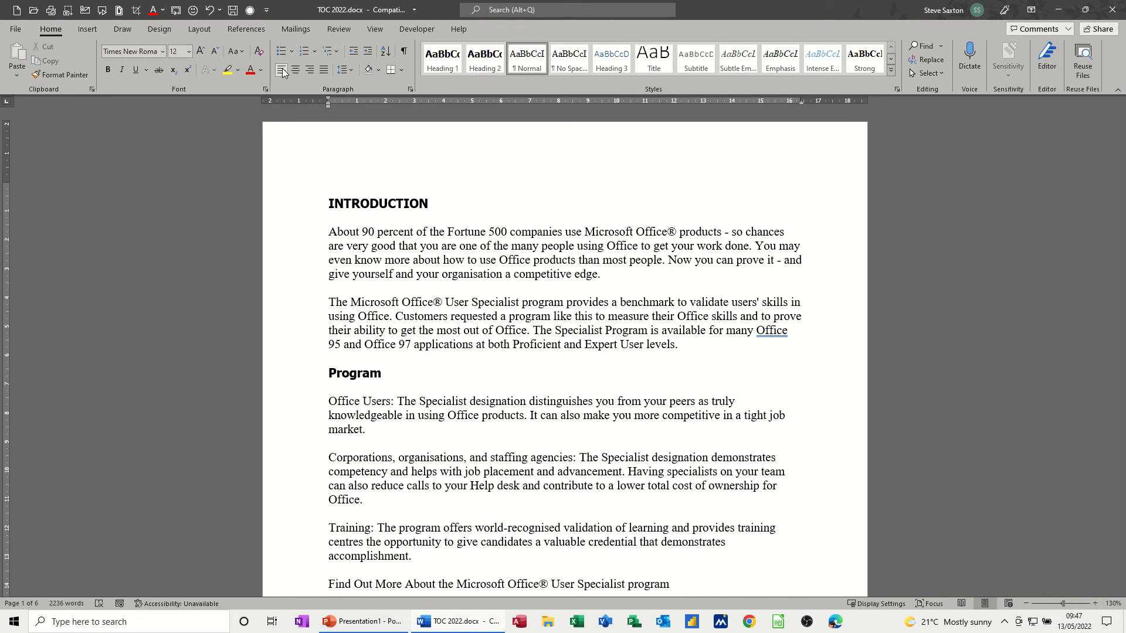
mouse_move(522, 272)
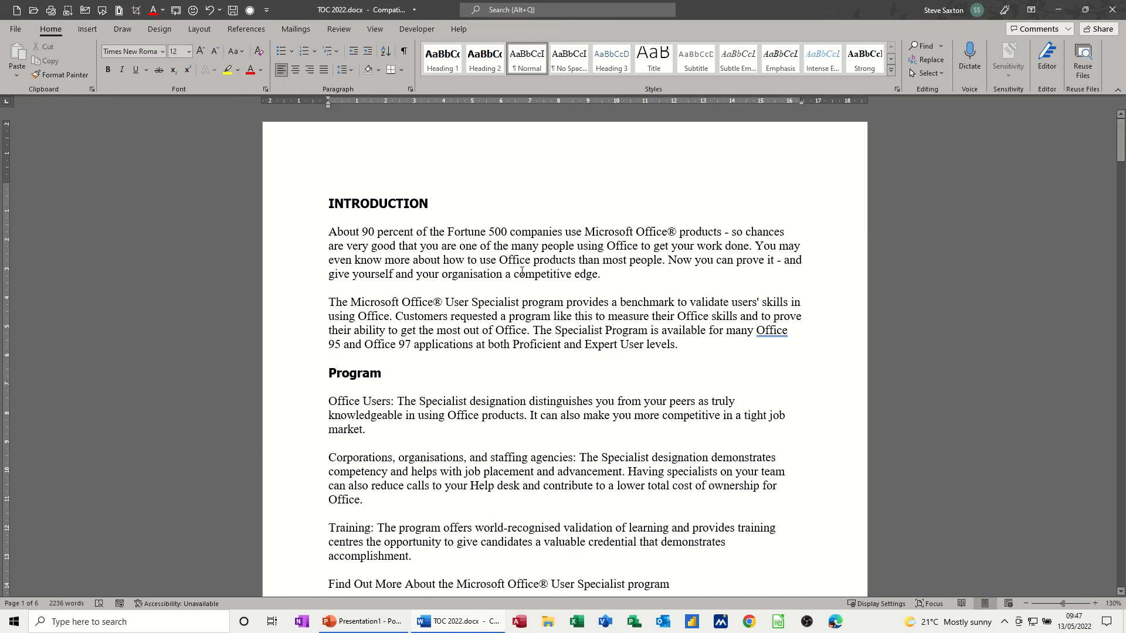
mouse_move(540, 111)
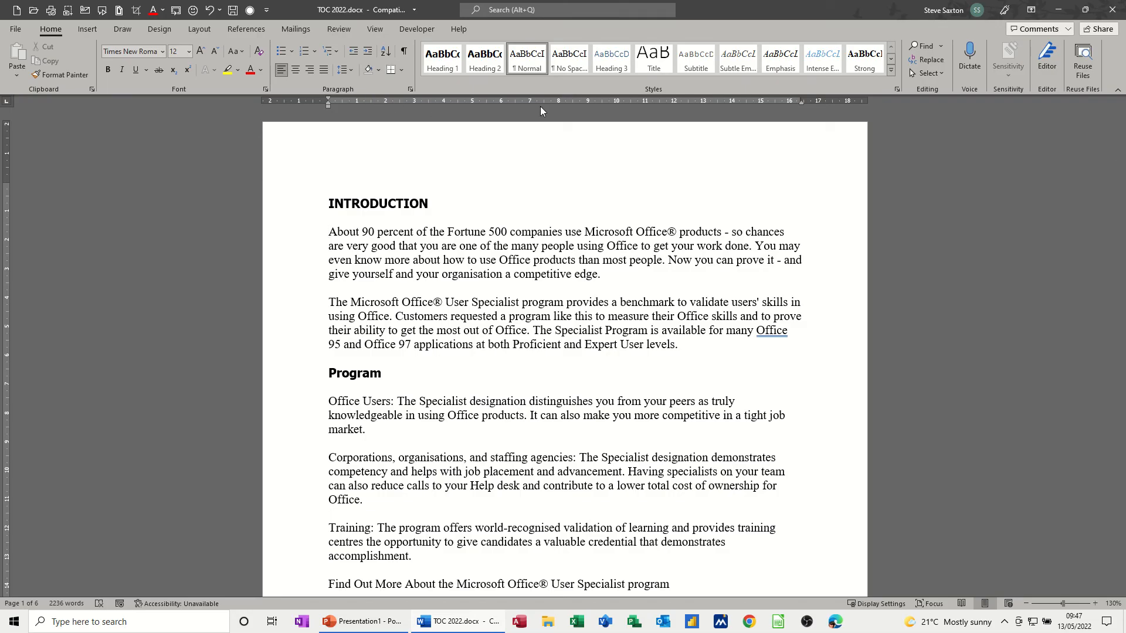
left_click(328, 231)
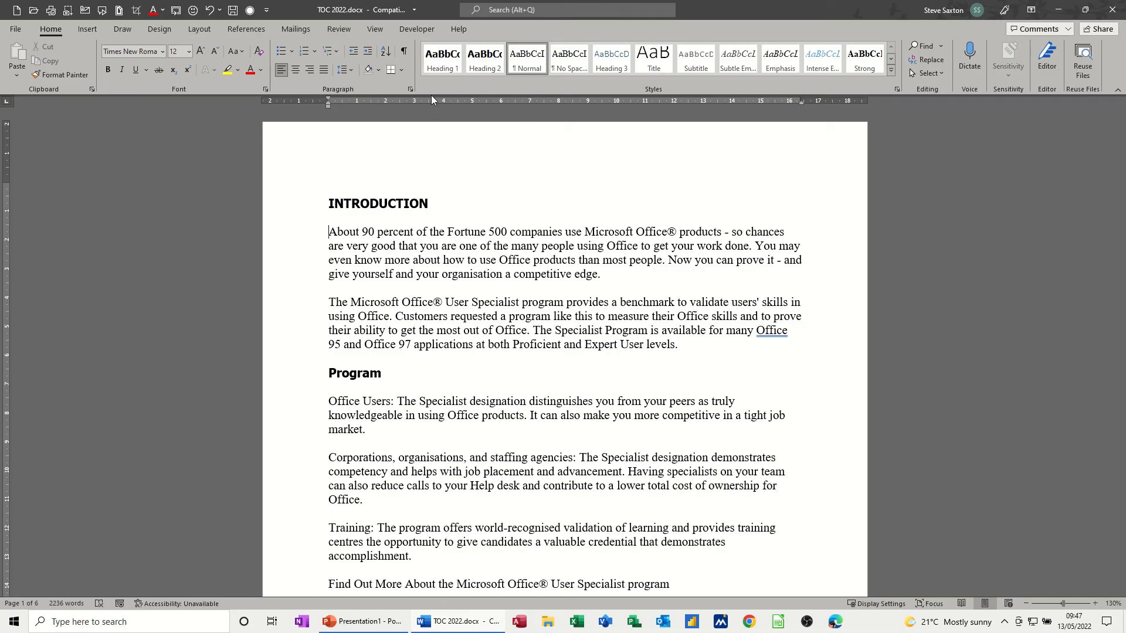
left_click(374, 29)
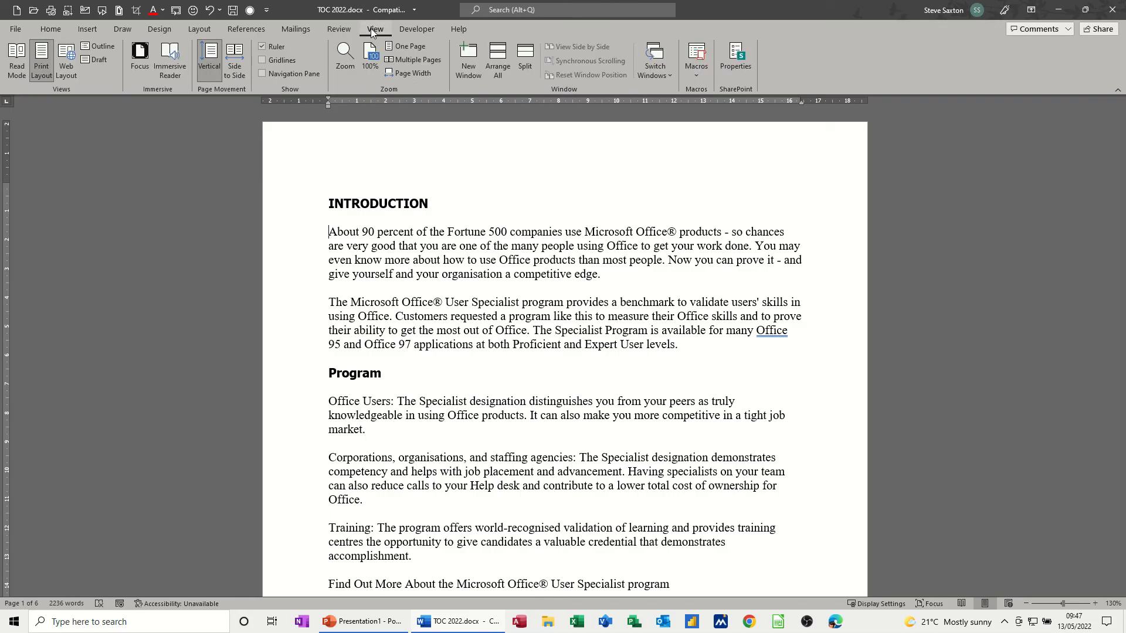
mouse_move(262, 46)
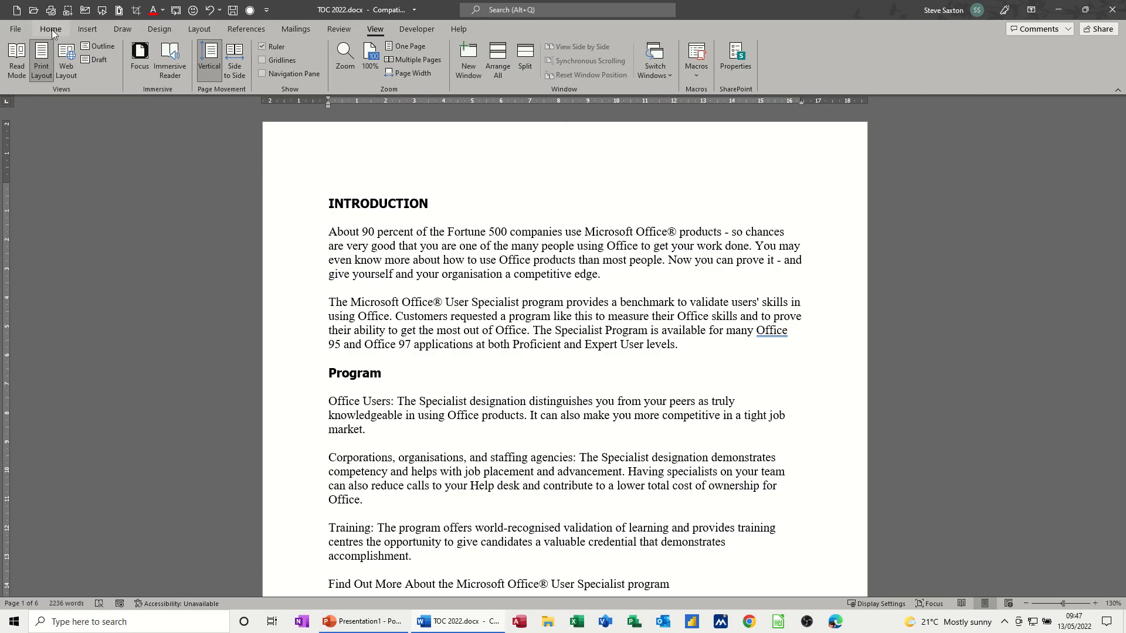
left_click(51, 29)
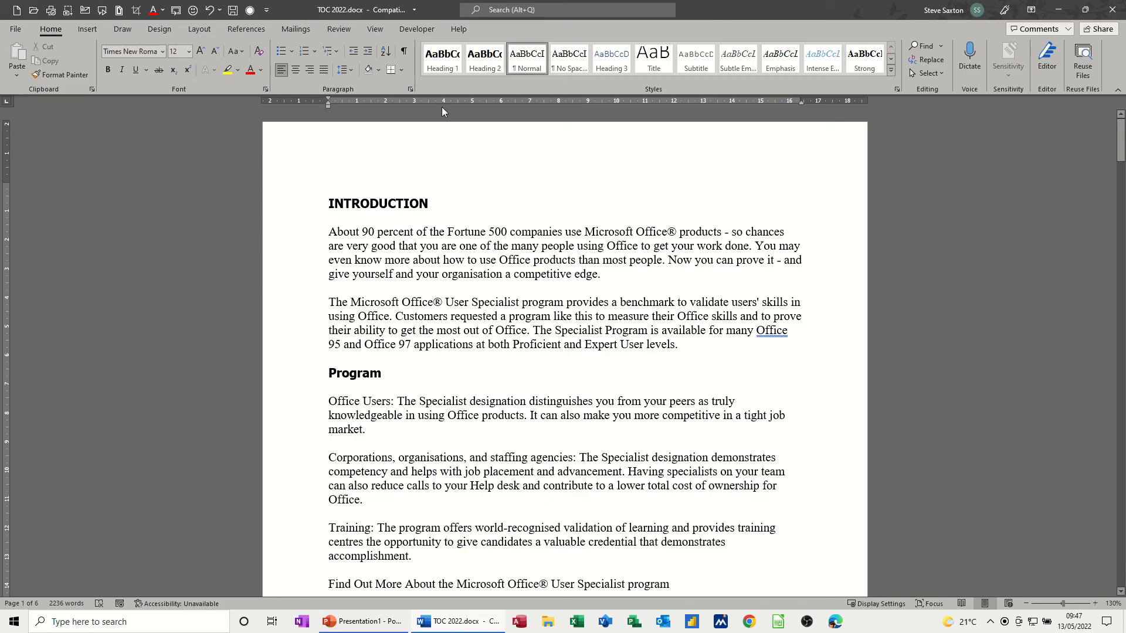
left_click(329, 231)
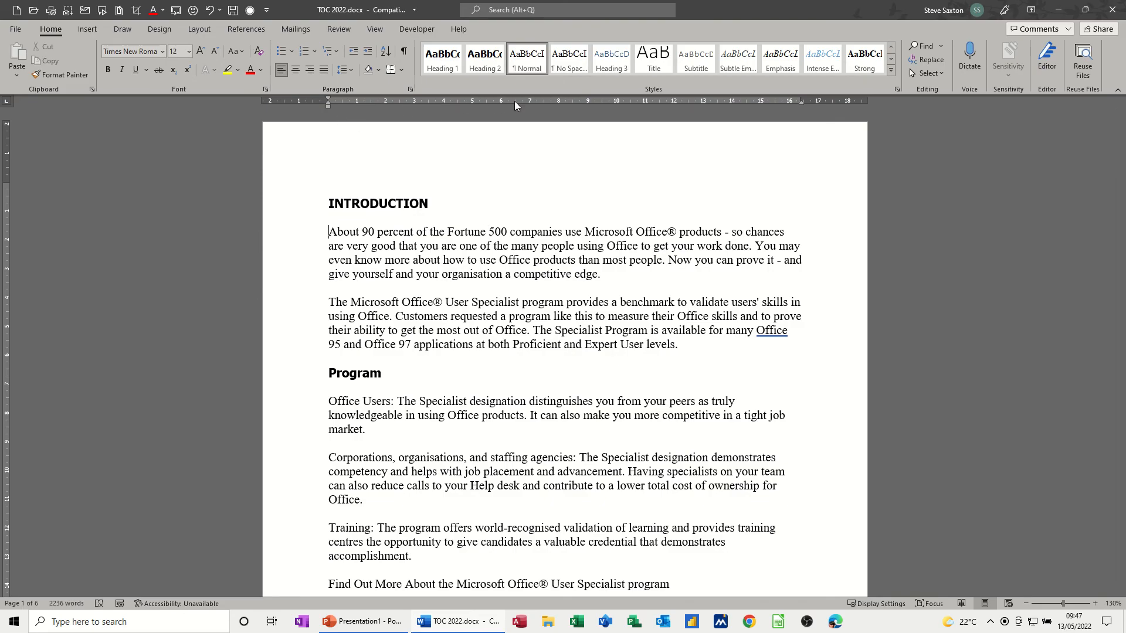
mouse_move(470, 273)
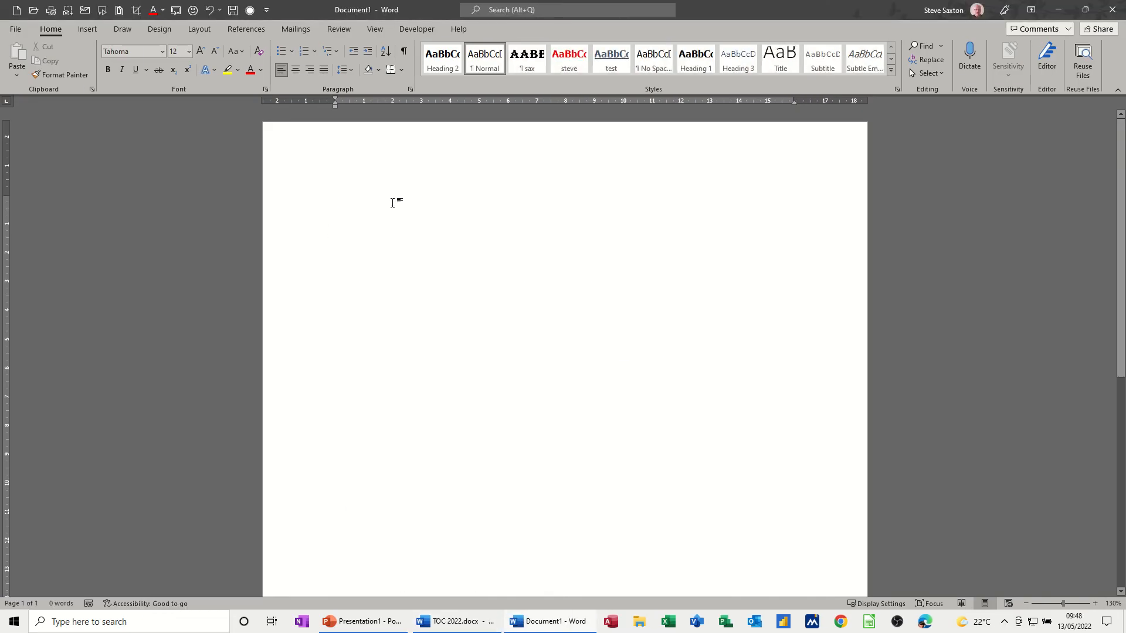
mouse_move(334, 111)
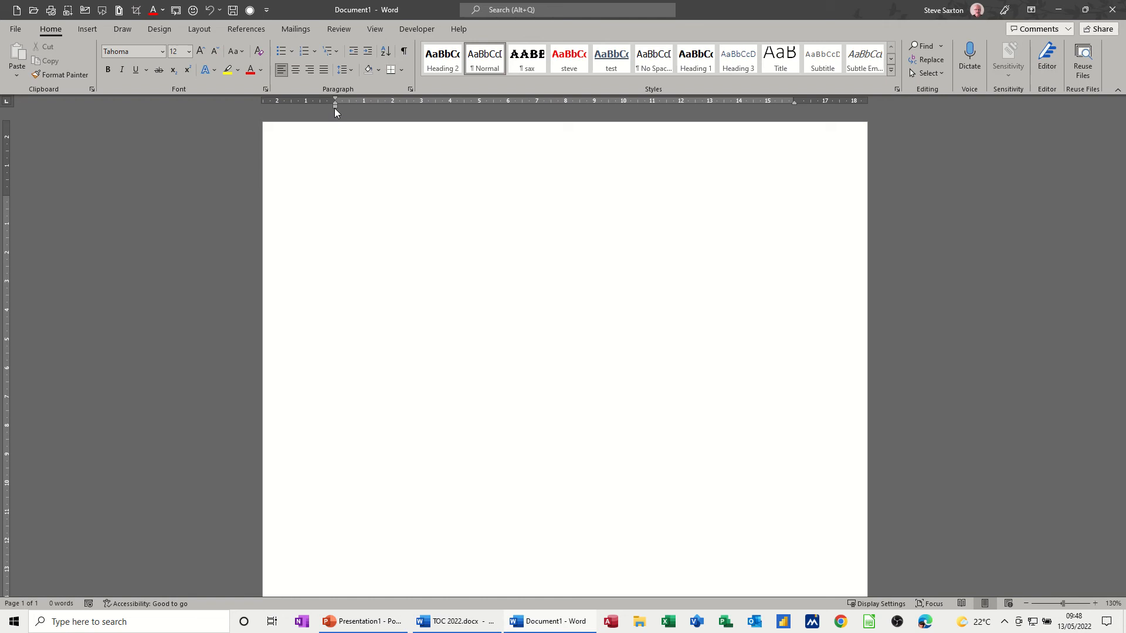
mouse_move(334, 105)
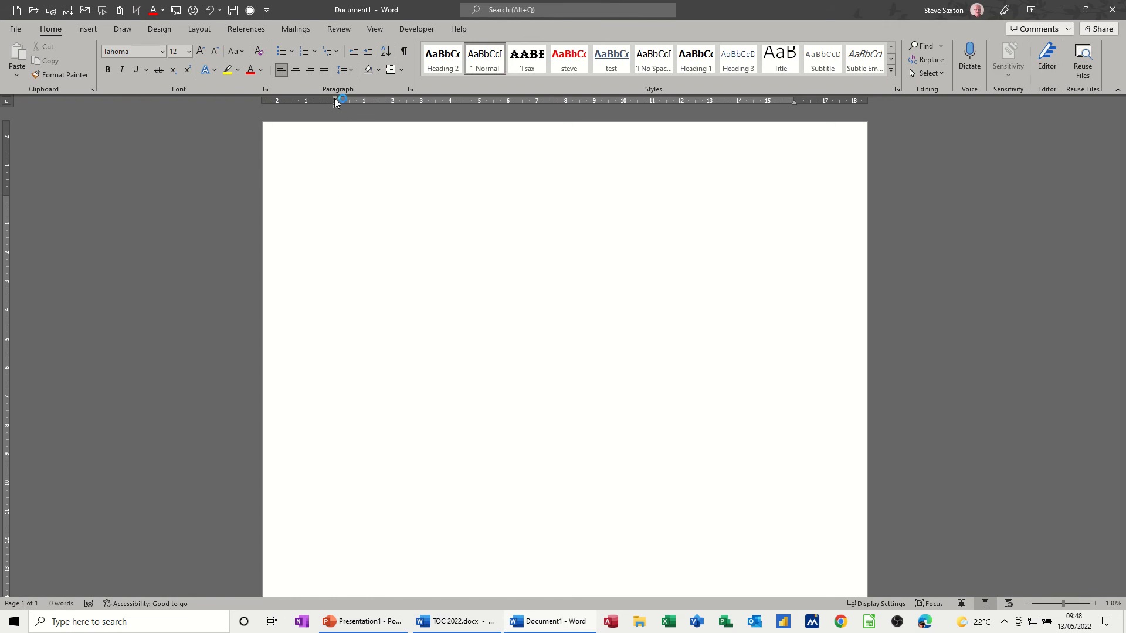
Set a first-line indent, type filler text 'Jhb ejhvbe dhb e…', then select all.
left_click(364, 202)
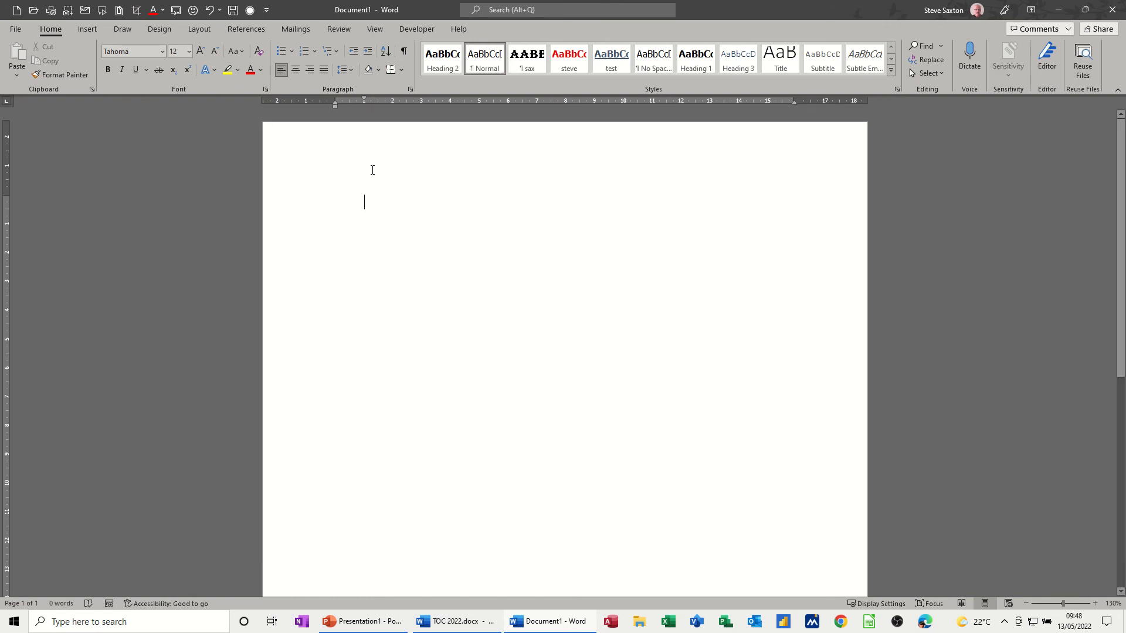
type("Jhb ejhvbe dhb e")
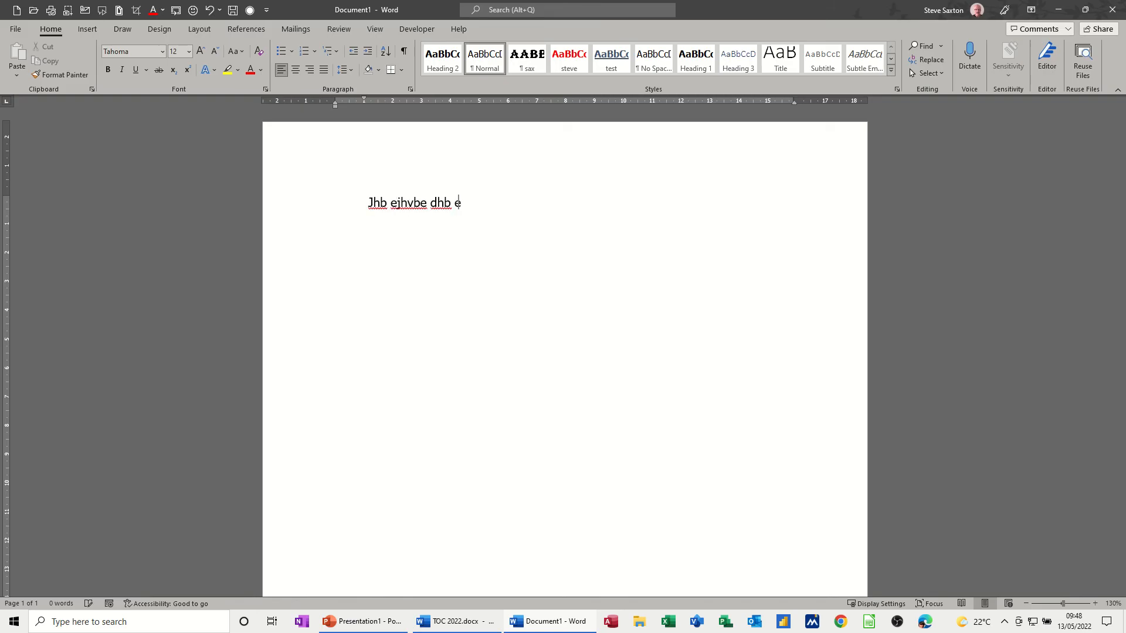
type("jhbe jhb ejhbe jhbe jhbe jhvbe jhve jhvbe jhve jhvbe jhvbe jhvbe jhvbe jhgve jhgve jhvbe jhbe jbhje jhb e")
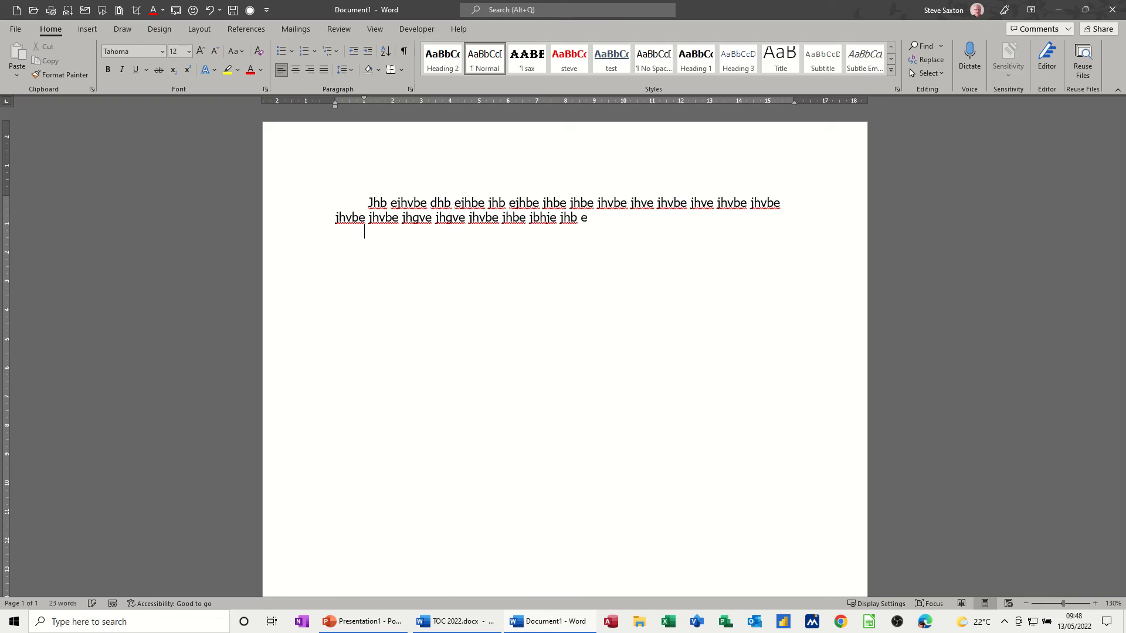
type("C ge")
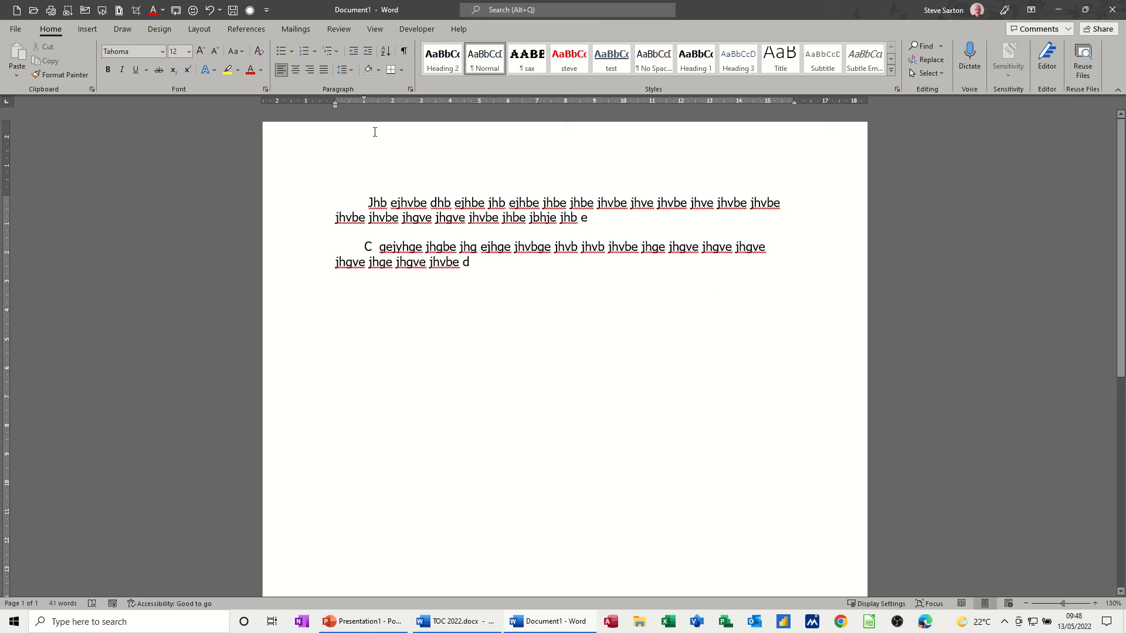
mouse_move(480, 349)
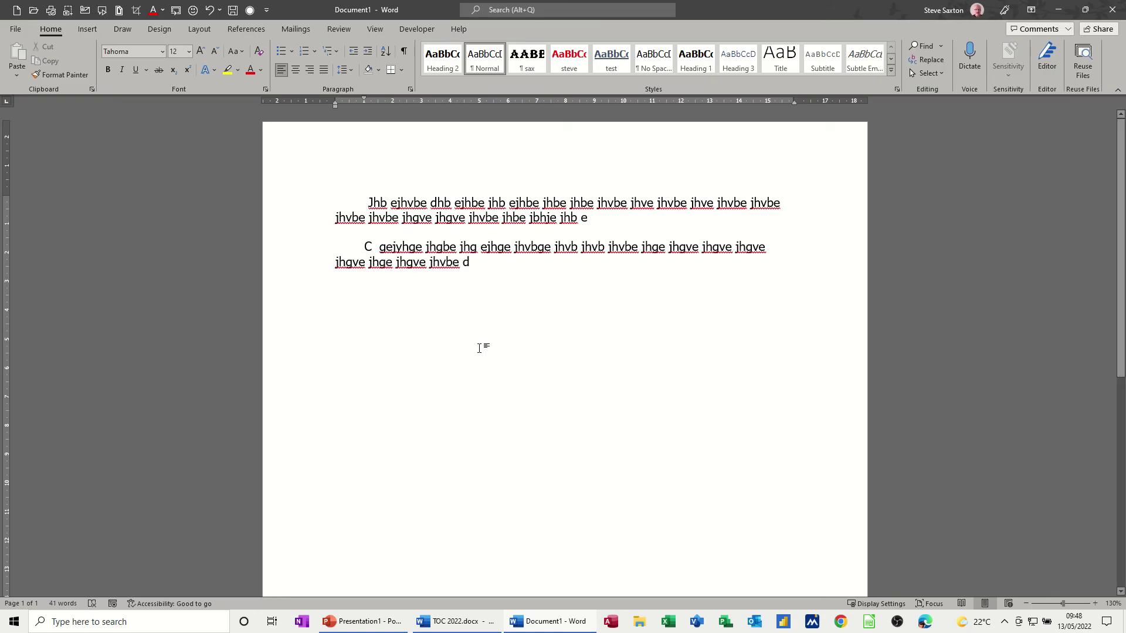
key("ctrl+a")
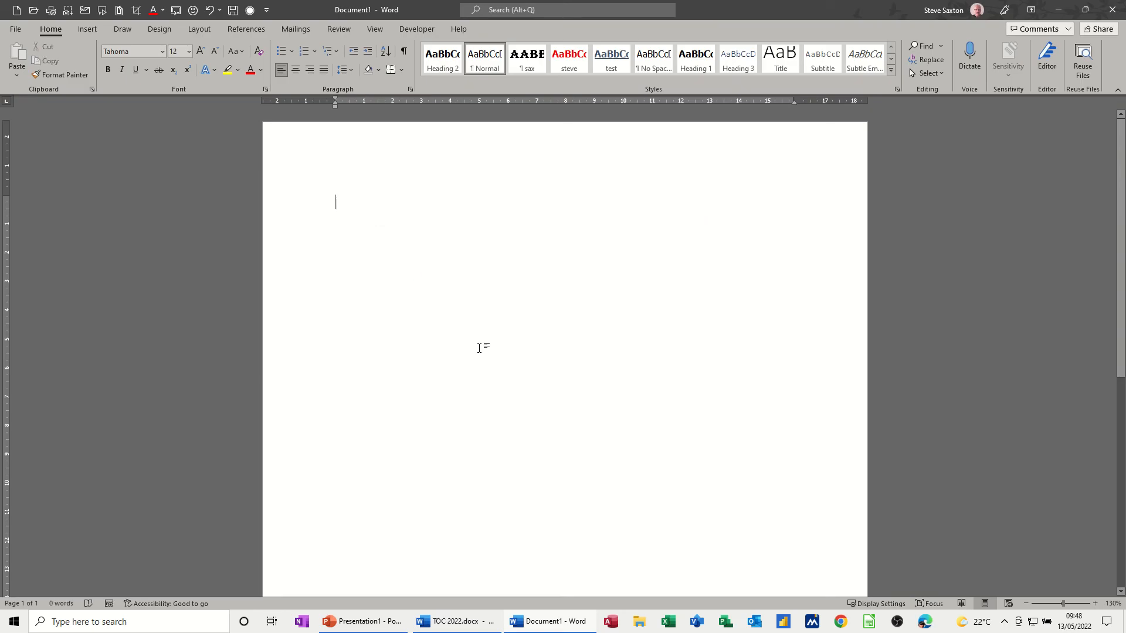
mouse_move(329, 106)
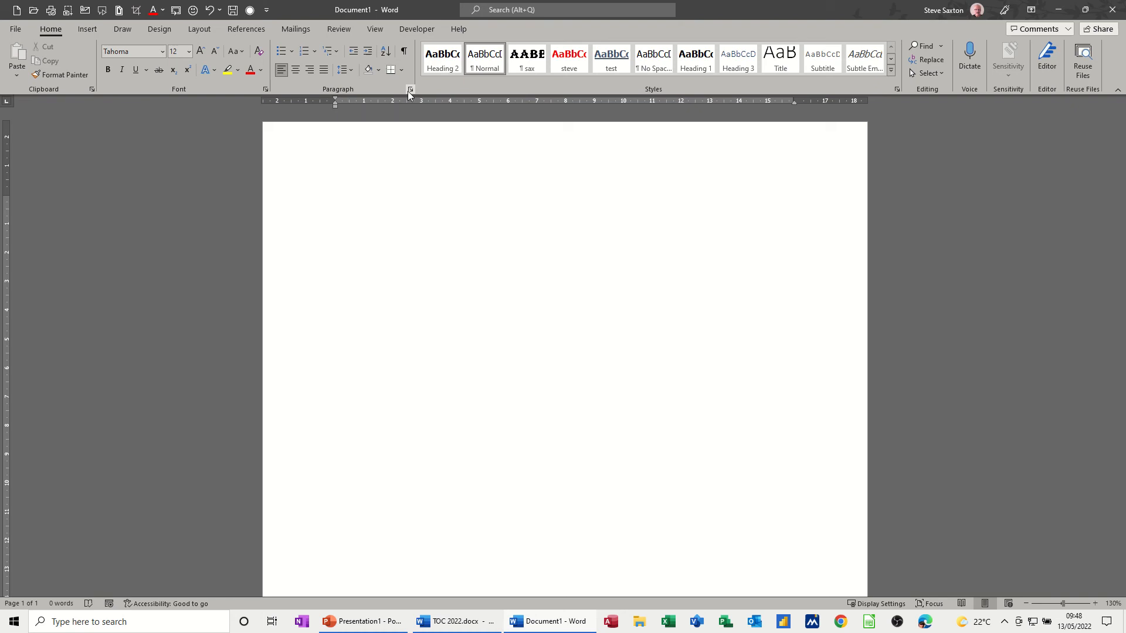
mouse_move(410, 91)
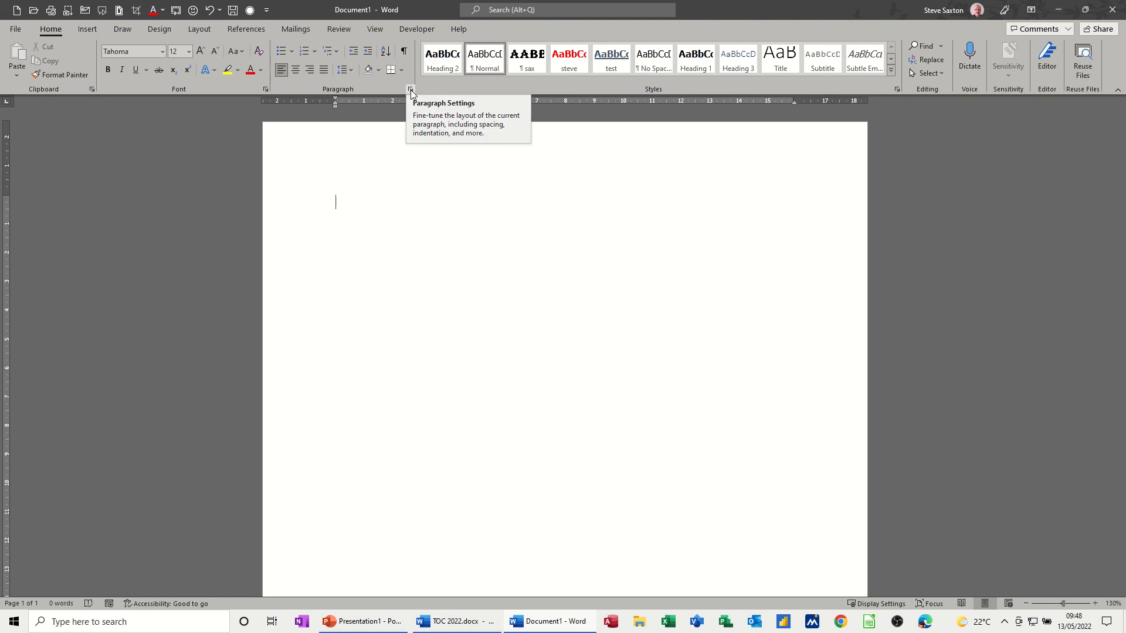
In the Paragraph dialog, browse Special and Line spacing, then set Left indentation to 2.4 cm.
left_click(410, 89)
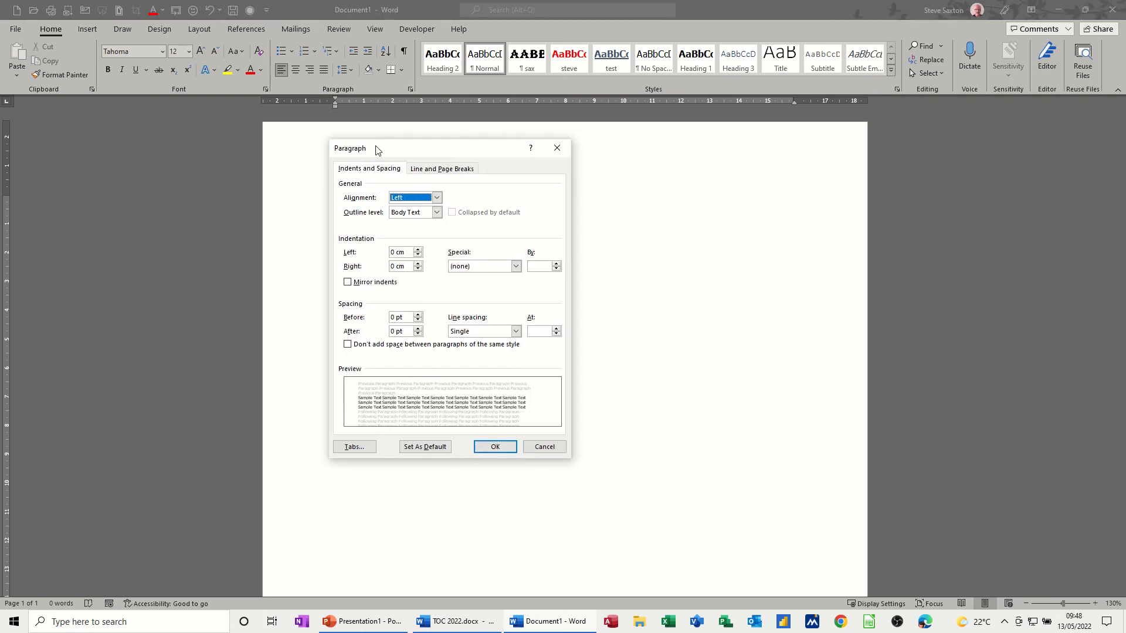
mouse_move(333, 235)
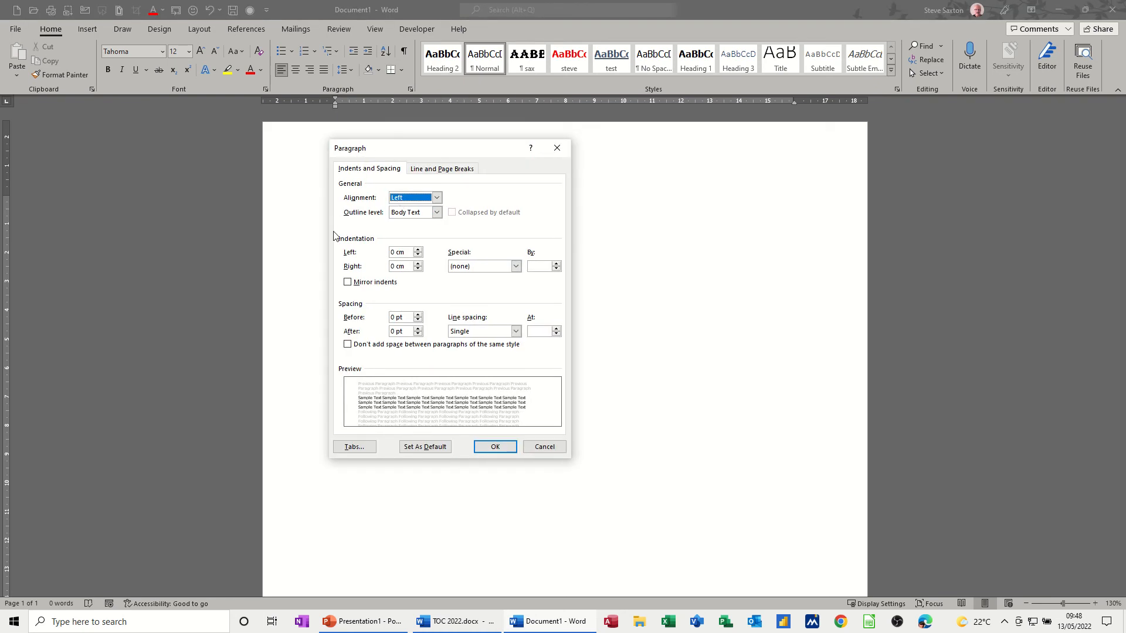
mouse_move(339, 244)
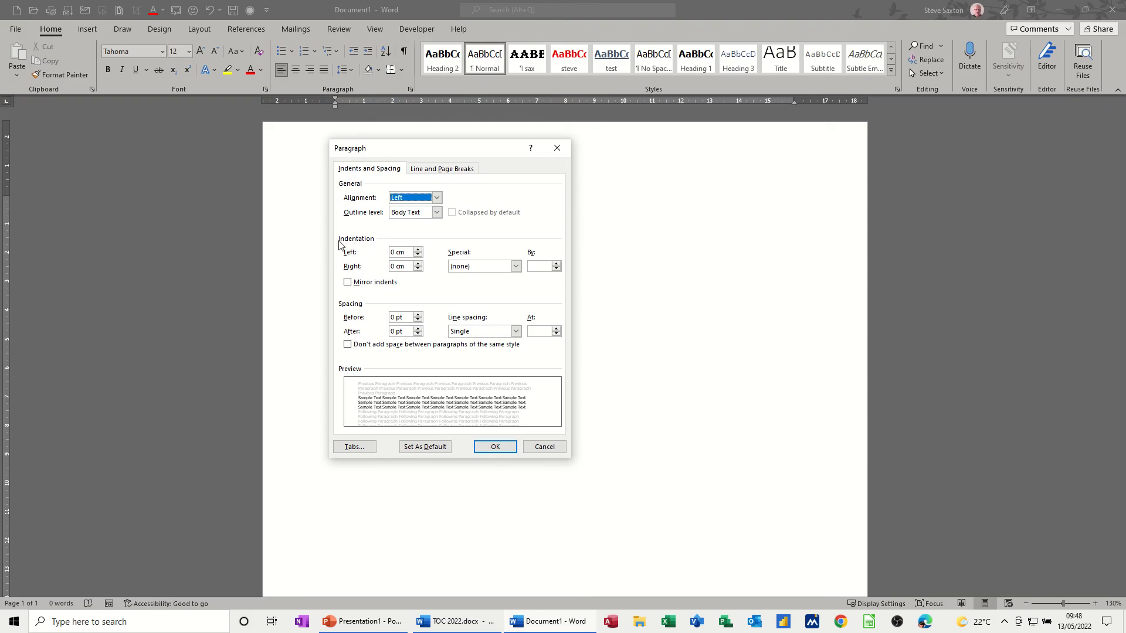
mouse_move(379, 264)
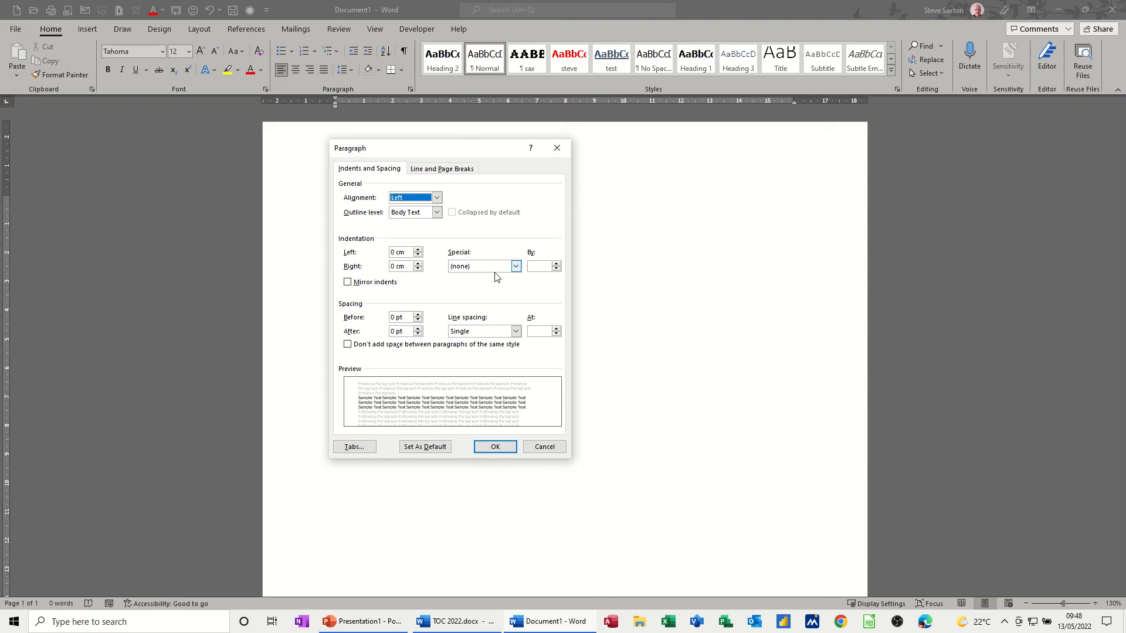
left_click(515, 266)
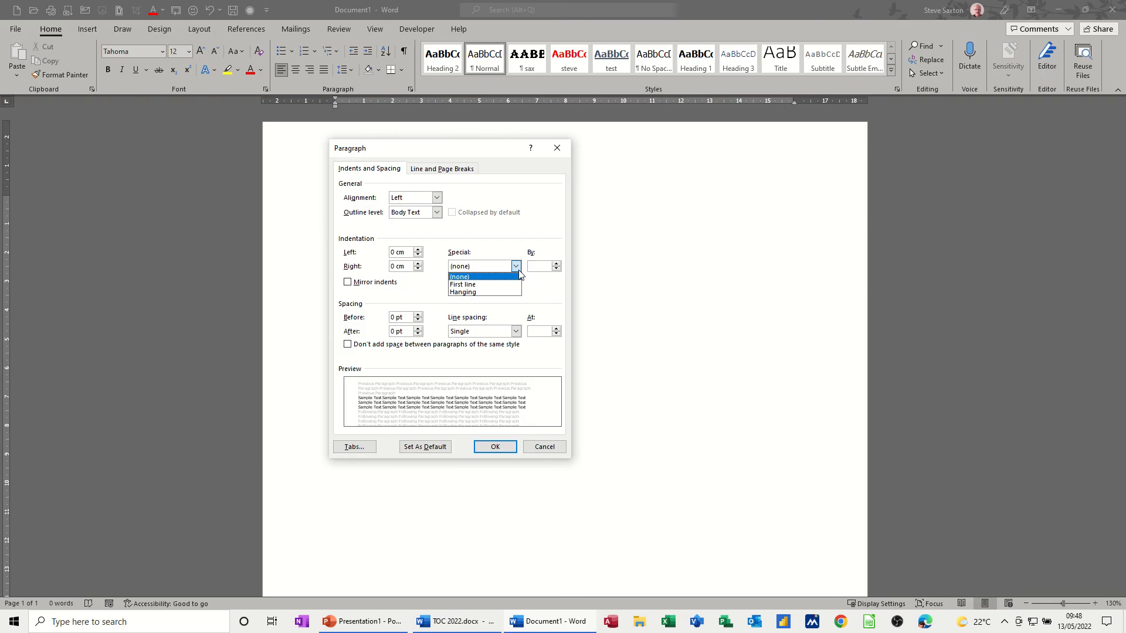
mouse_move(463, 292)
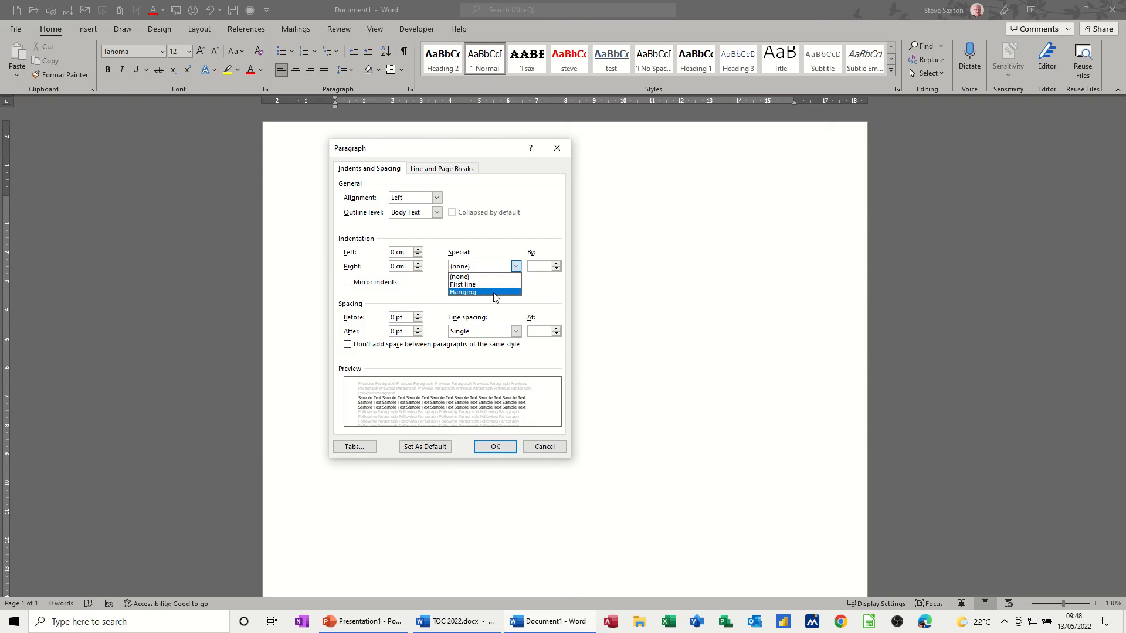
mouse_move(463, 284)
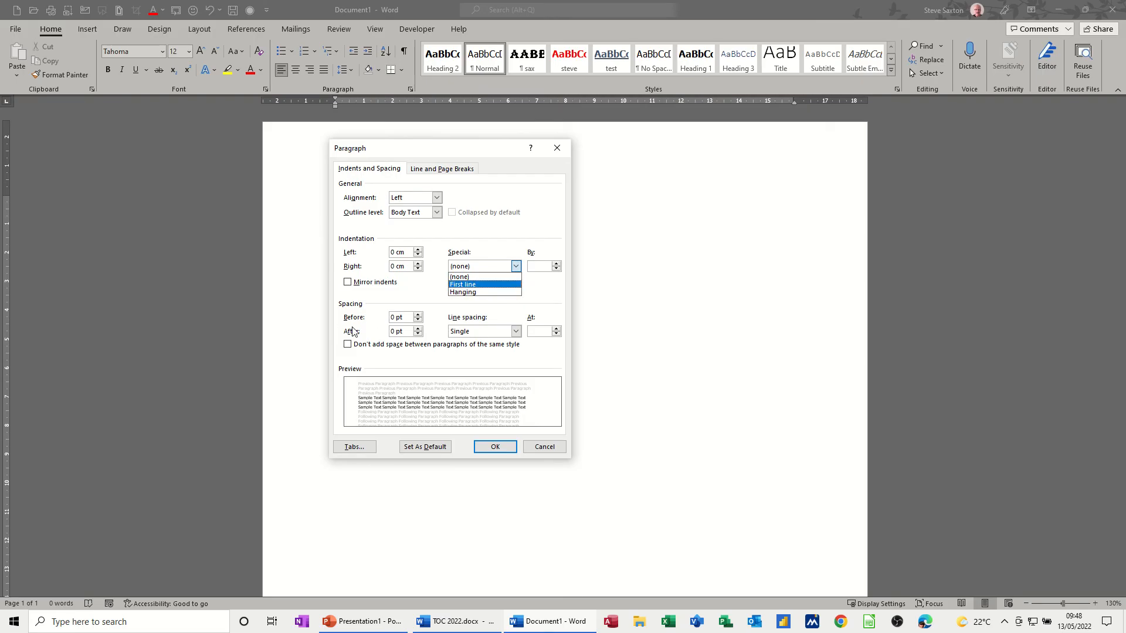
mouse_move(487, 334)
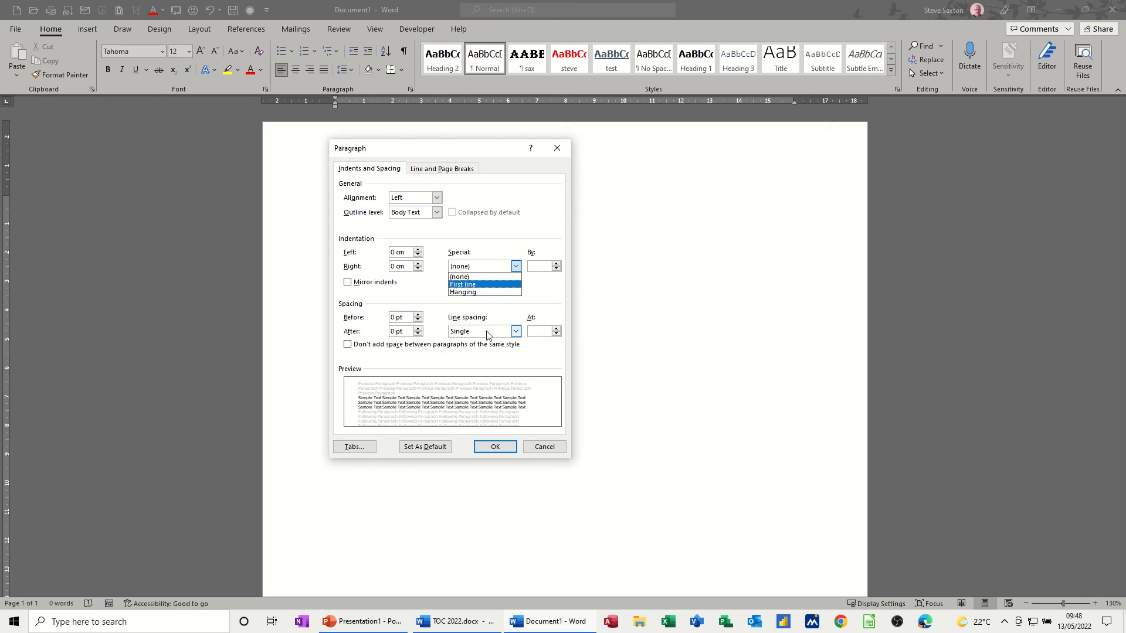
left_click(516, 330)
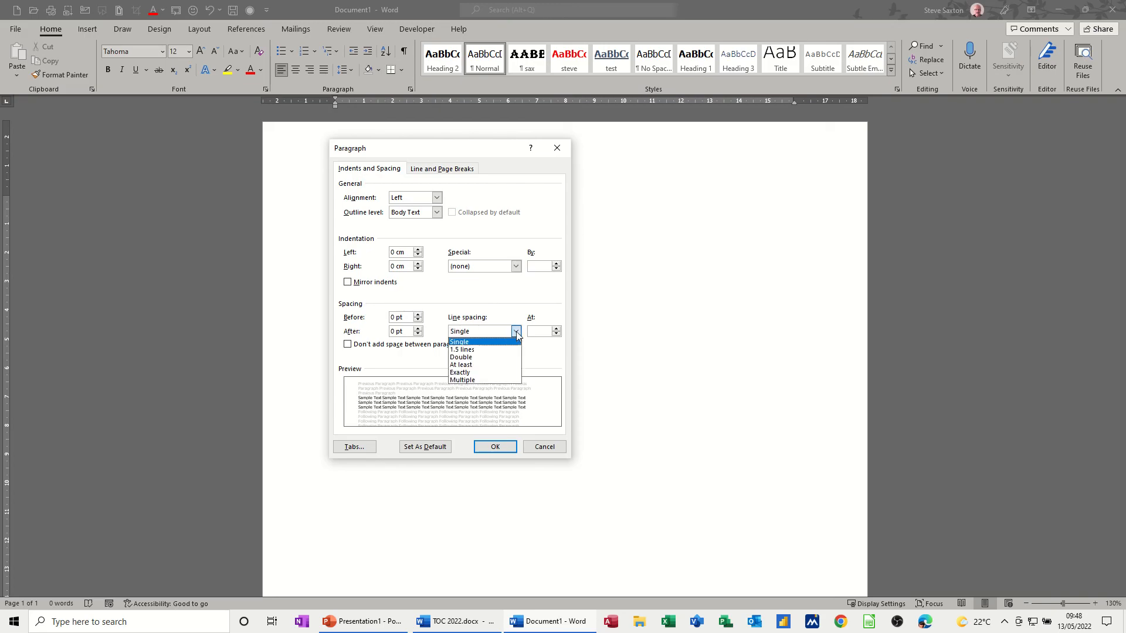
left_click(516, 331)
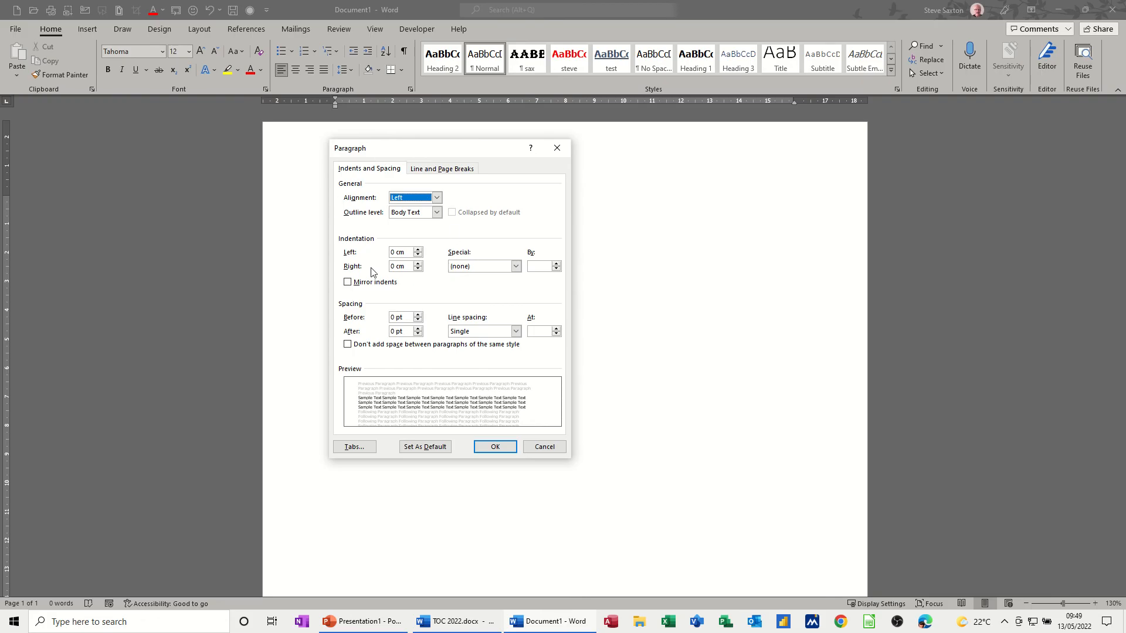
mouse_move(407, 293)
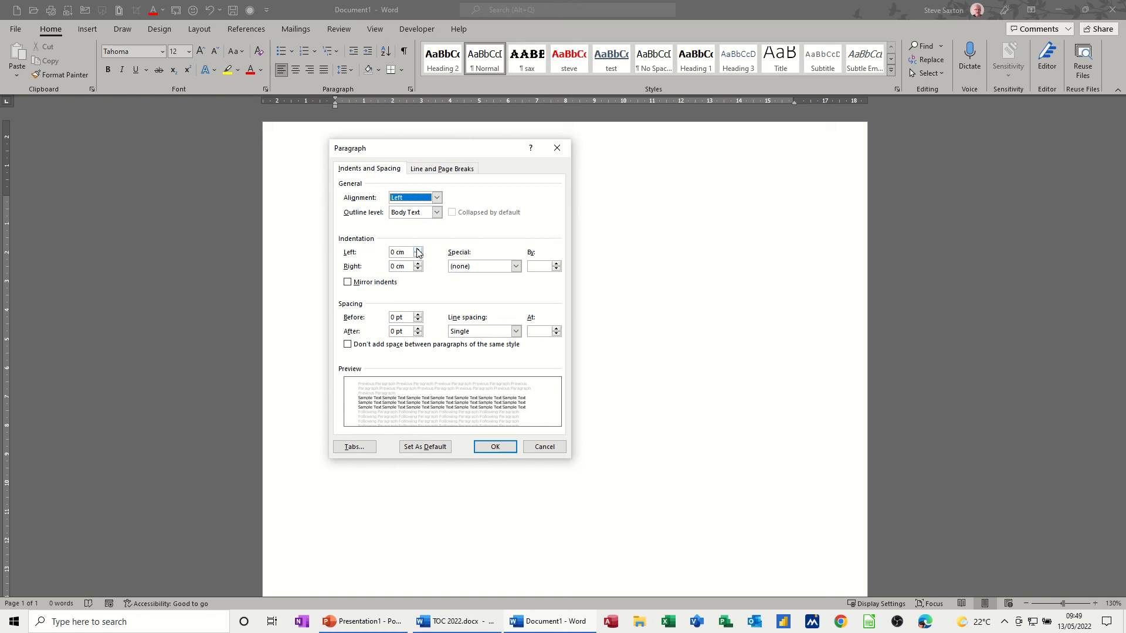
left_click(418, 250)
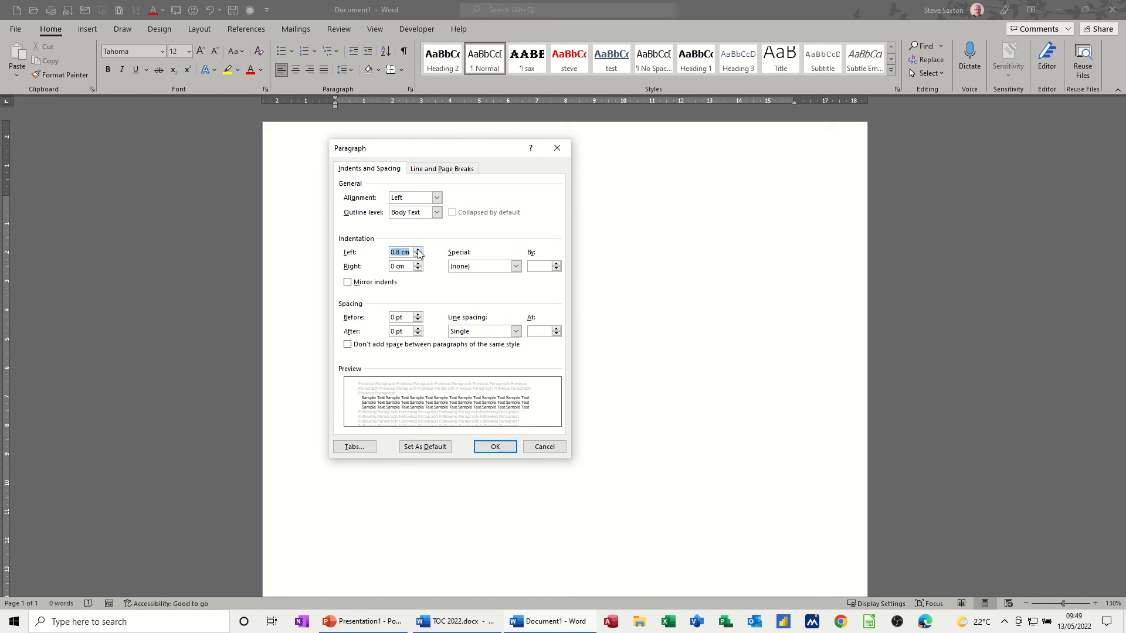
left_click(419, 249)
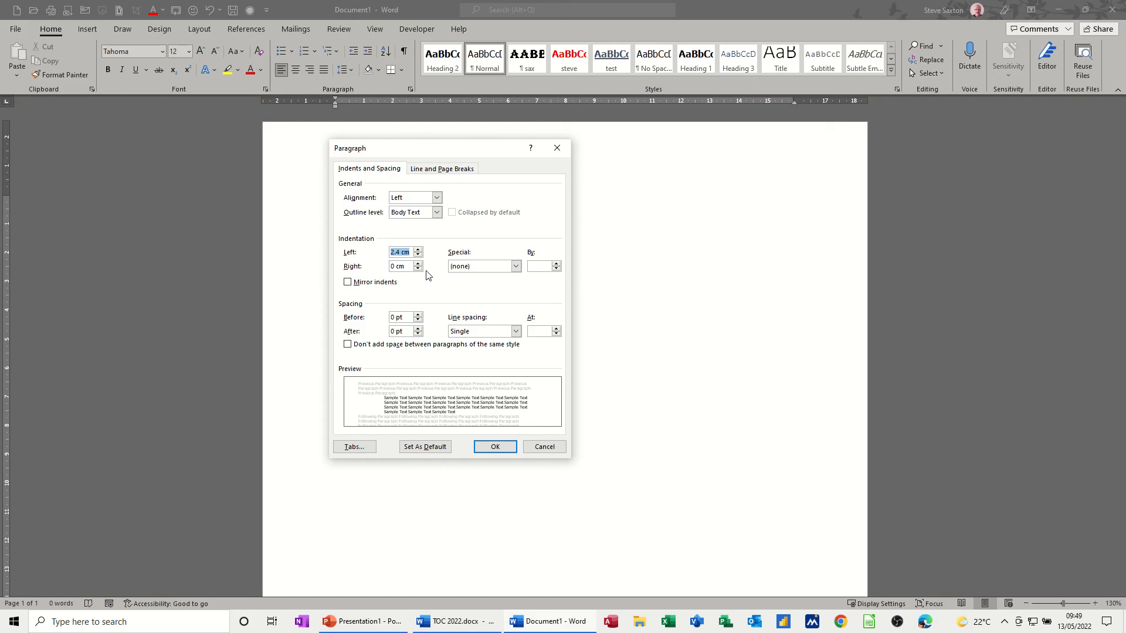
left_click(494, 447)
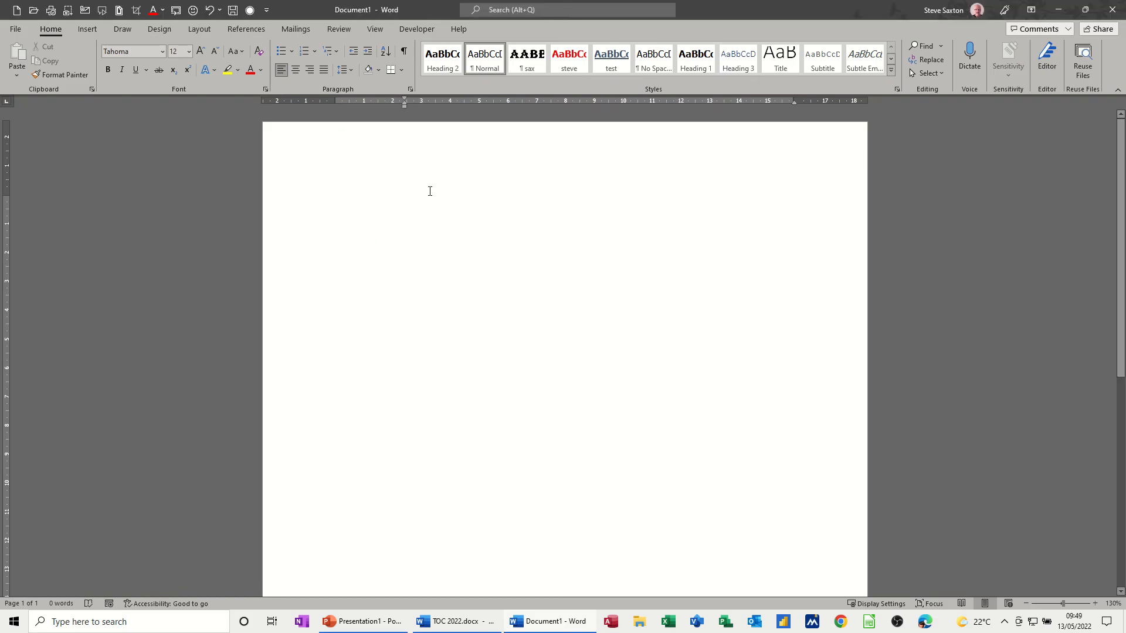
Reopen the Paragraph settings and close them with OK, leaving values unchanged.
left_click(404, 202)
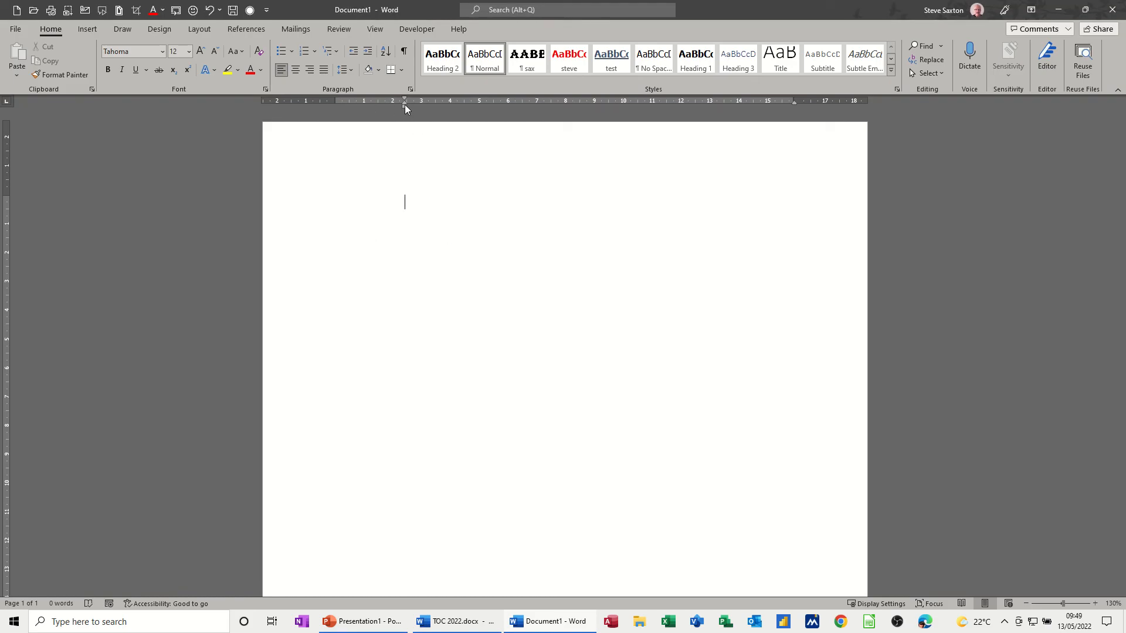
mouse_move(404, 137)
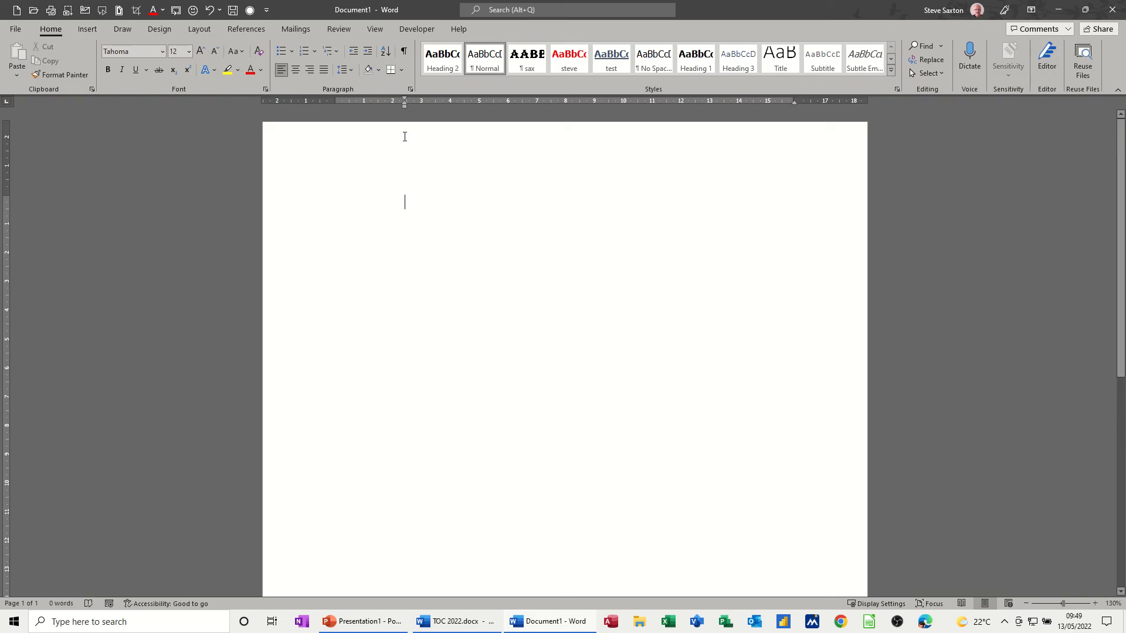
mouse_move(415, 173)
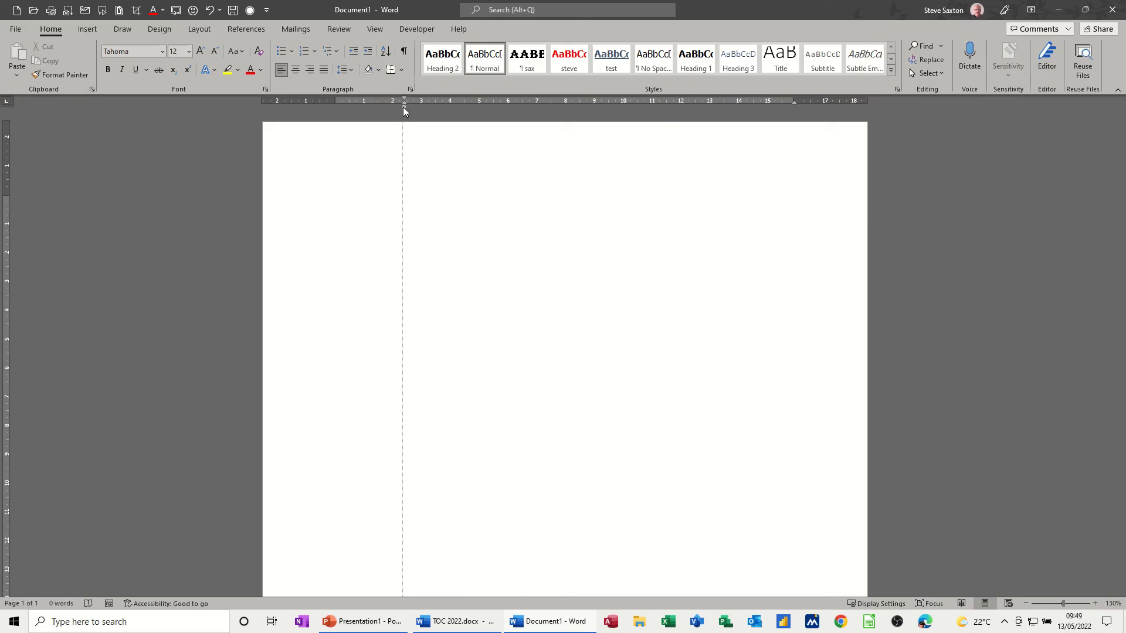
left_click(410, 89)
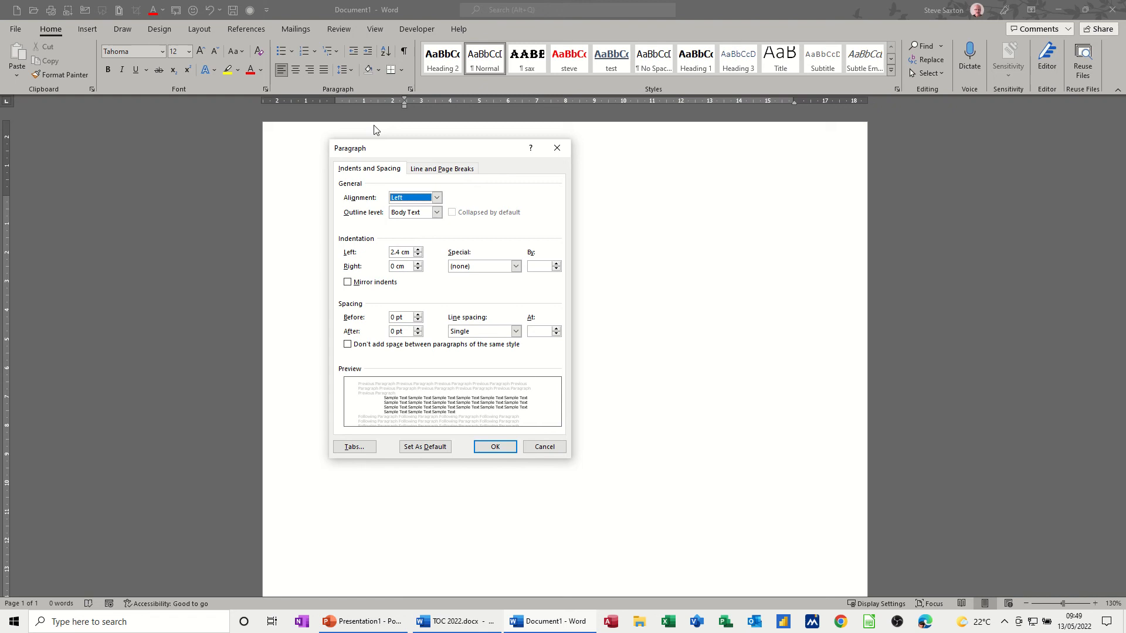
mouse_move(413, 263)
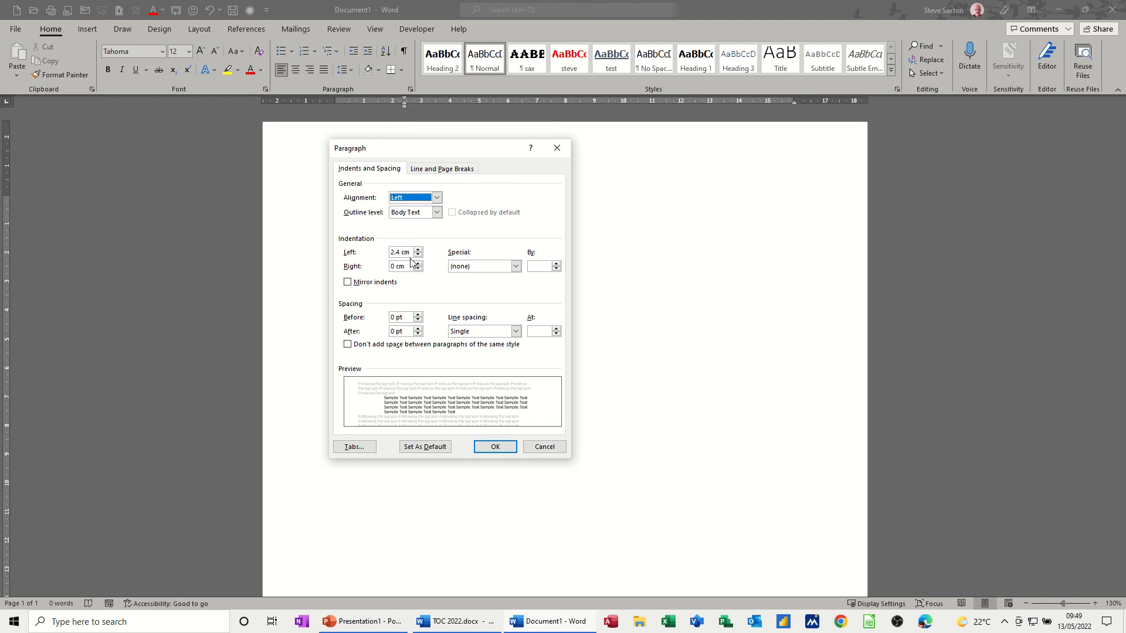
mouse_move(412, 263)
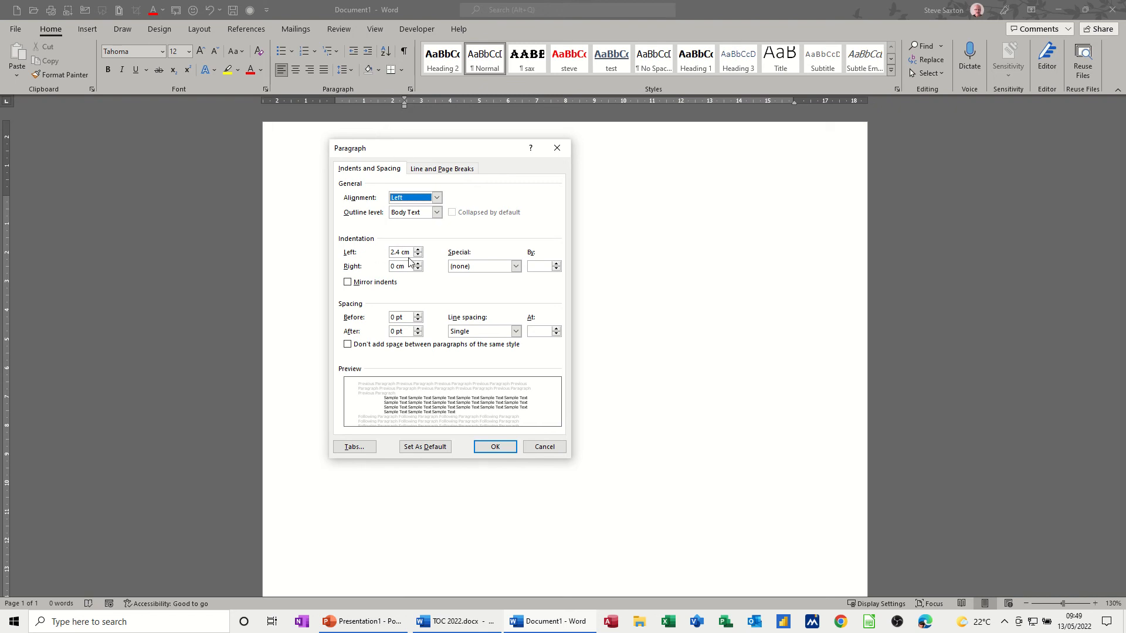
mouse_move(419, 131)
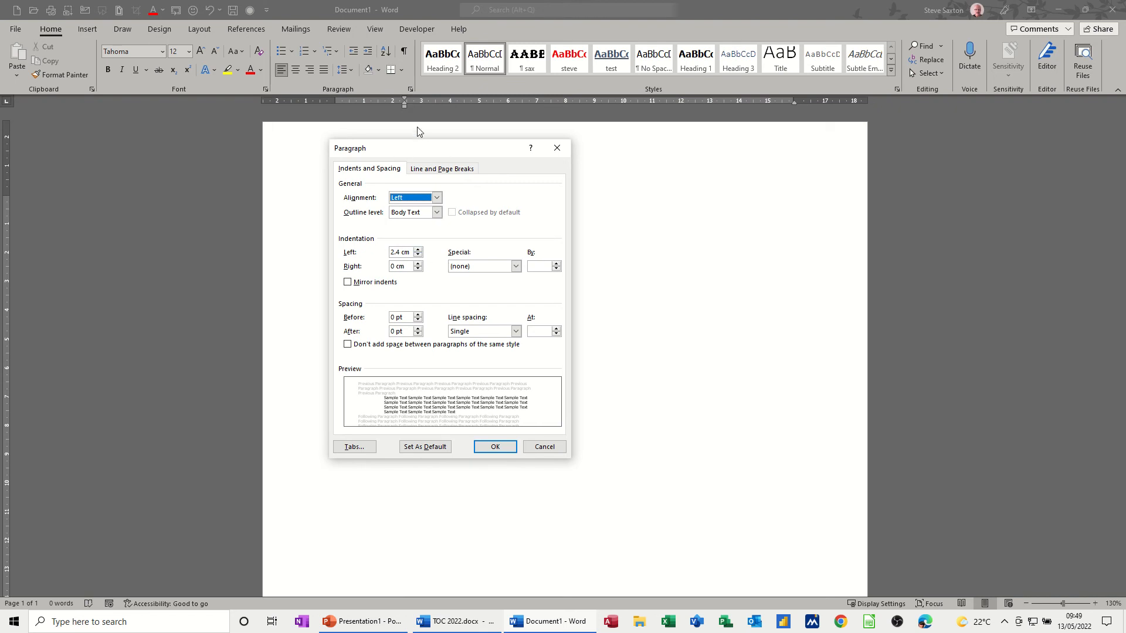
mouse_move(407, 102)
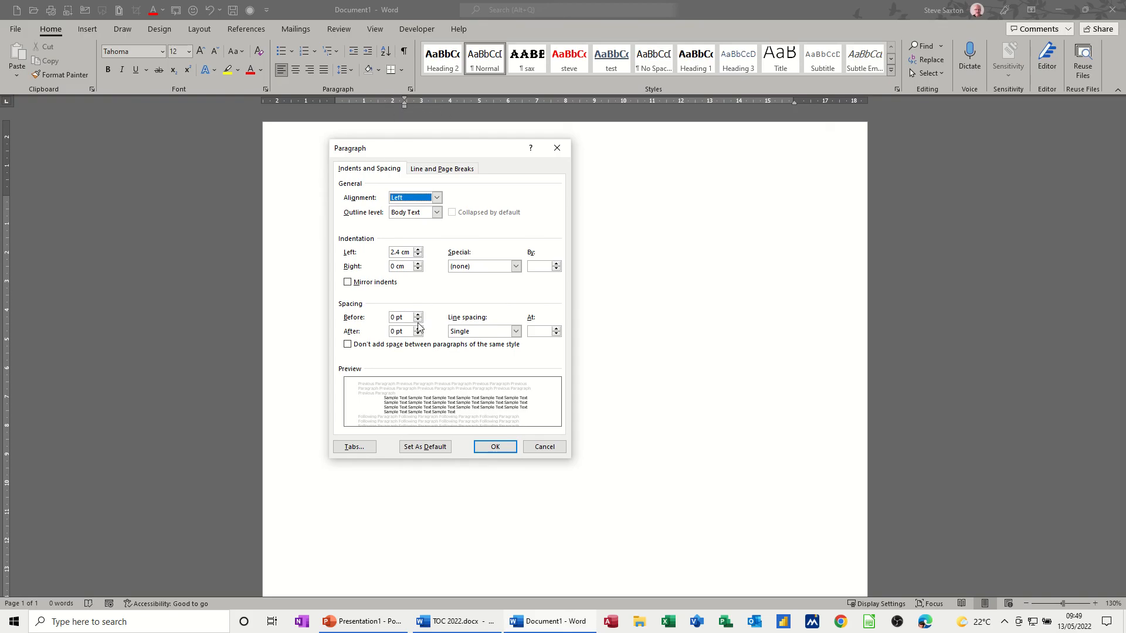
mouse_move(495, 447)
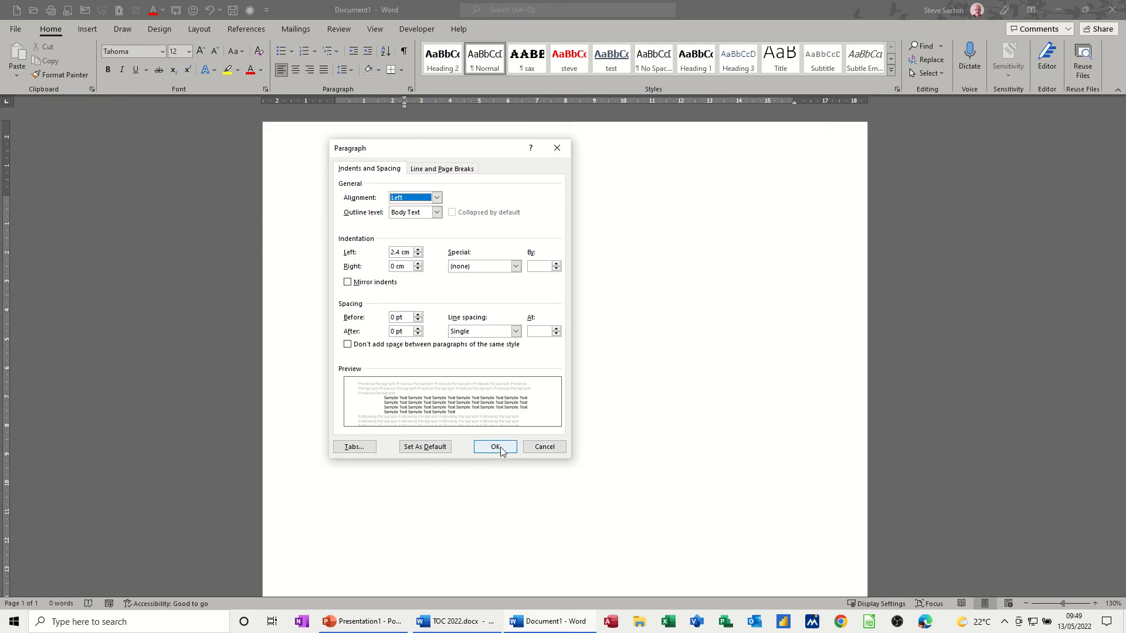
left_click(495, 447)
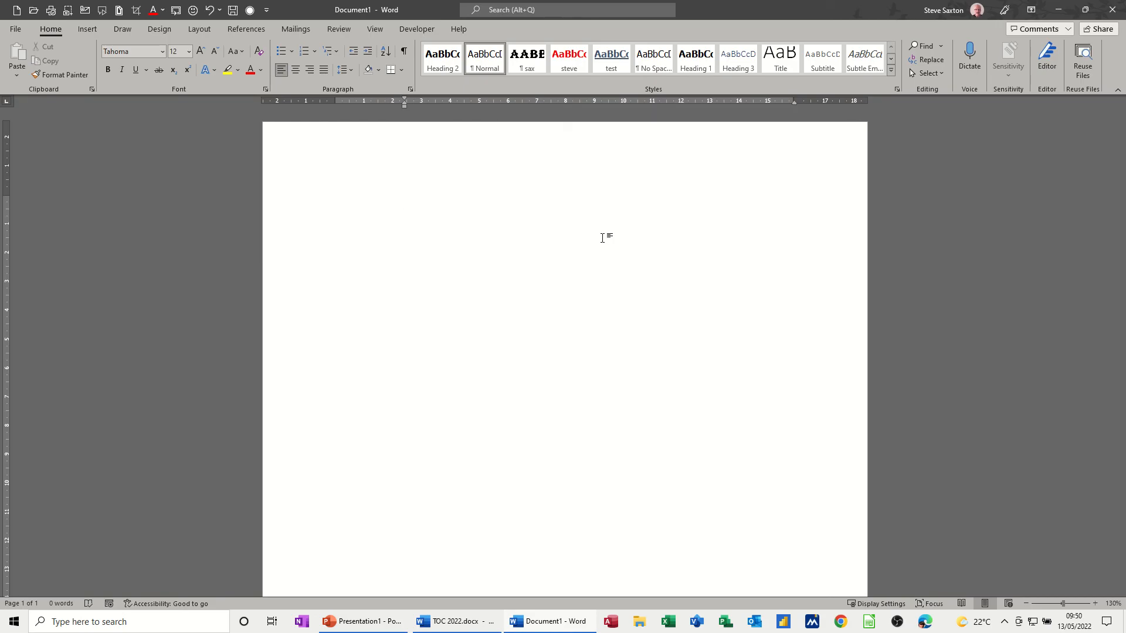
mouse_move(598, 163)
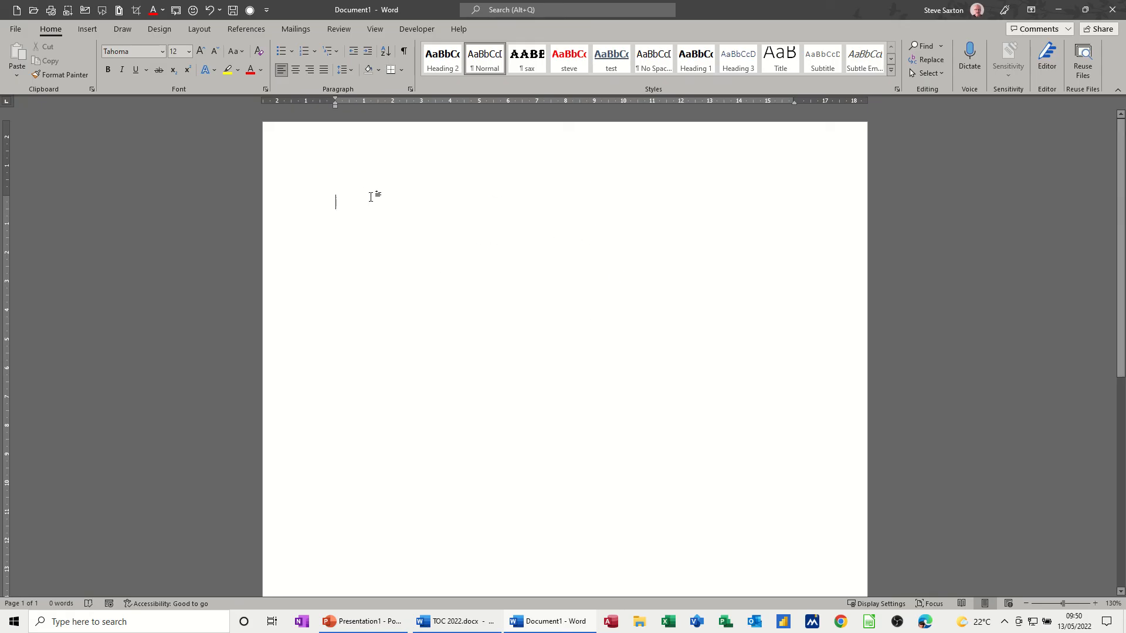
mouse_move(340, 169)
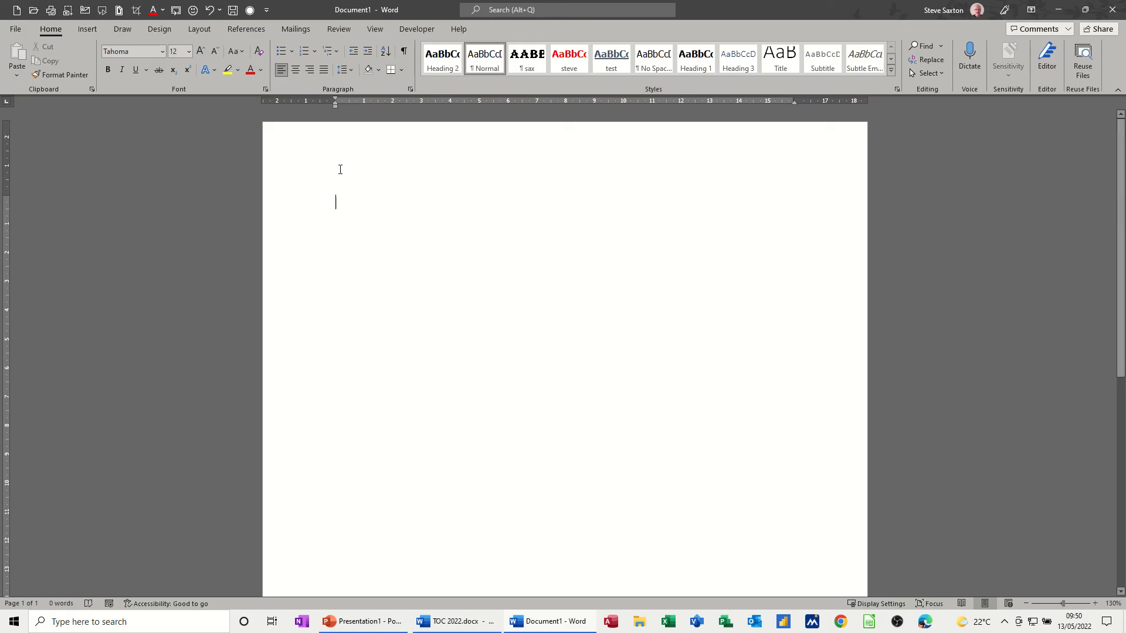
mouse_move(746, 188)
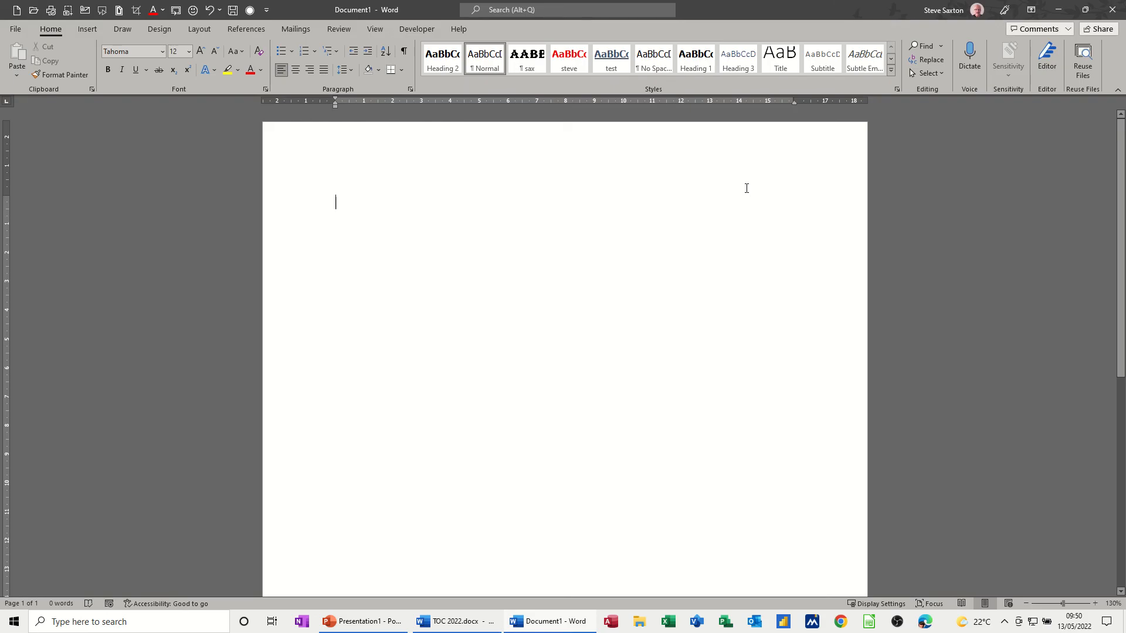
mouse_move(689, 232)
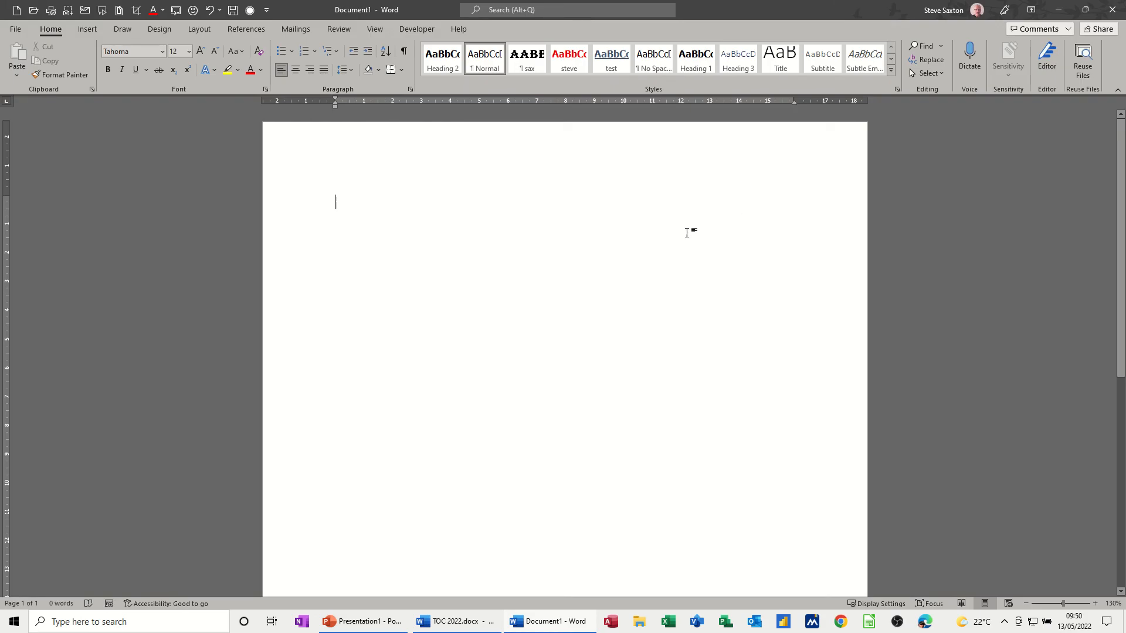
mouse_move(658, 230)
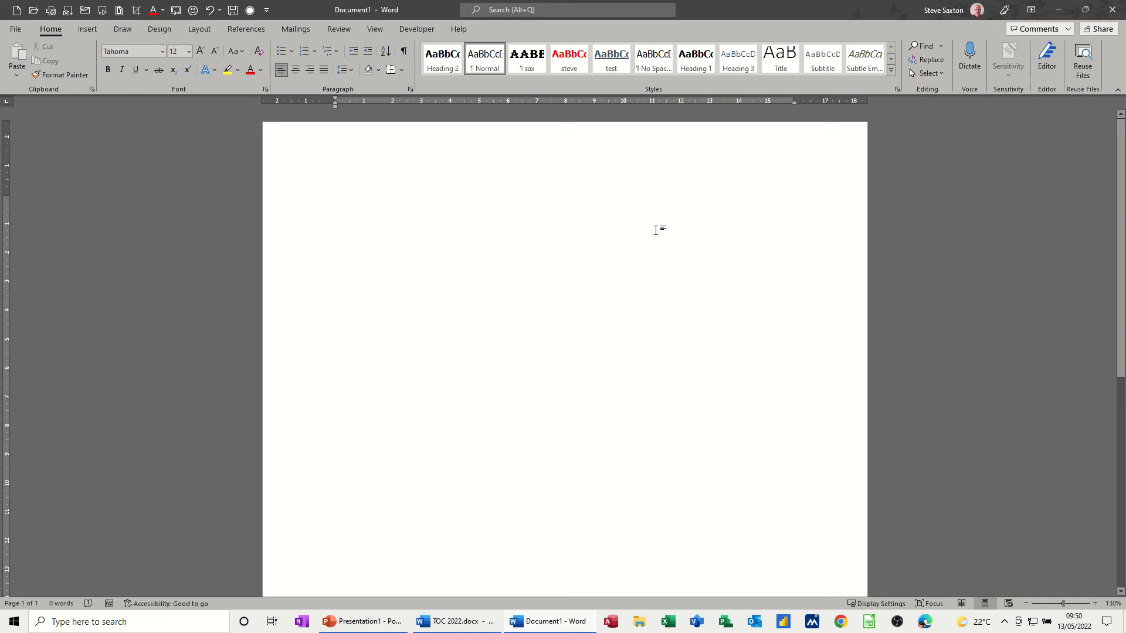
Click-and-type 'Mr … ton' near the right margin, then show formatting marks.
left_click(387, 202)
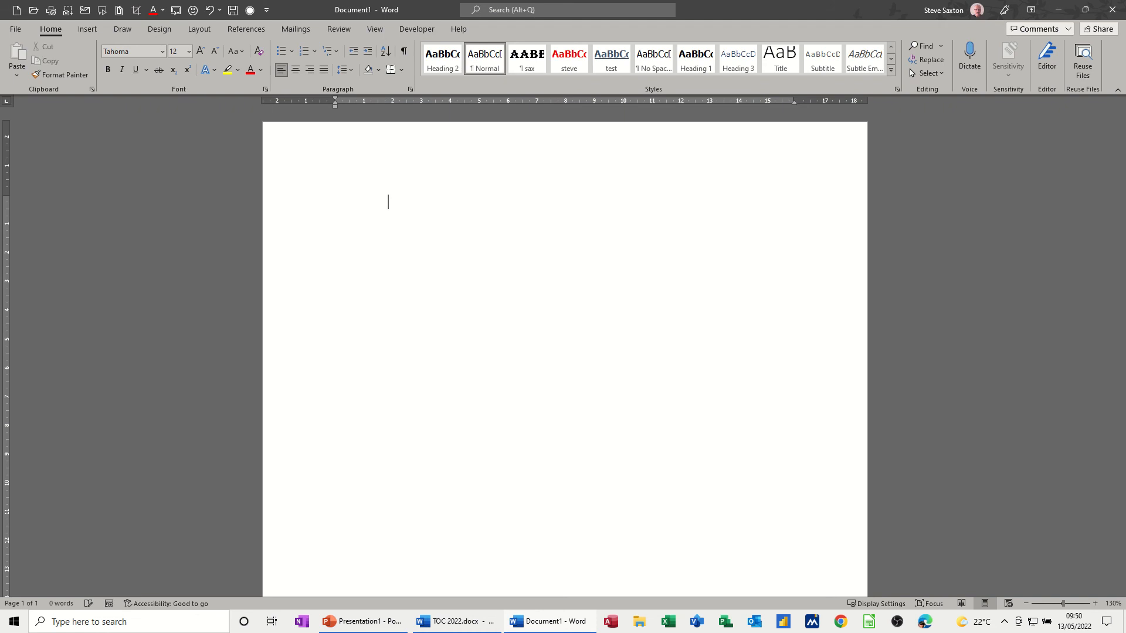
left_click(620, 202)
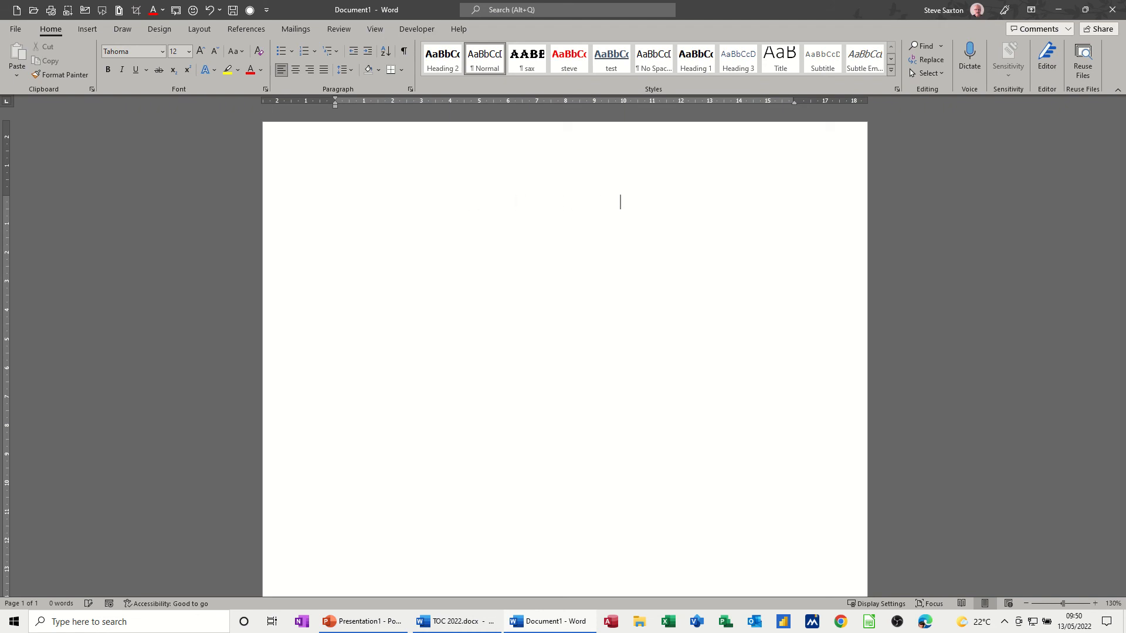
type("Mr S Sax")
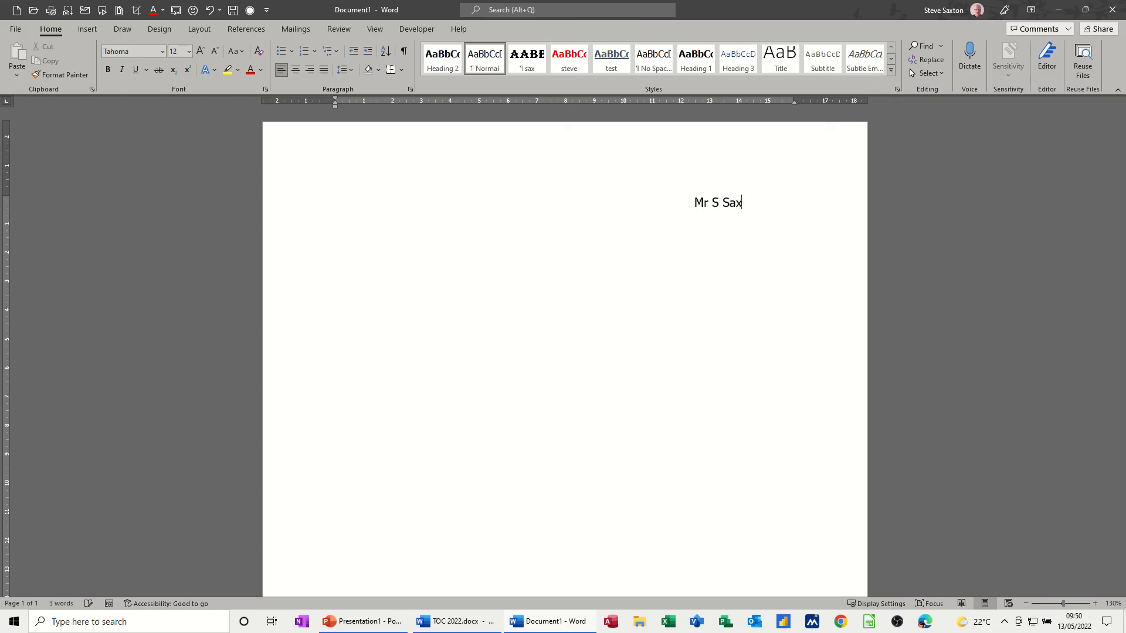
type("ton")
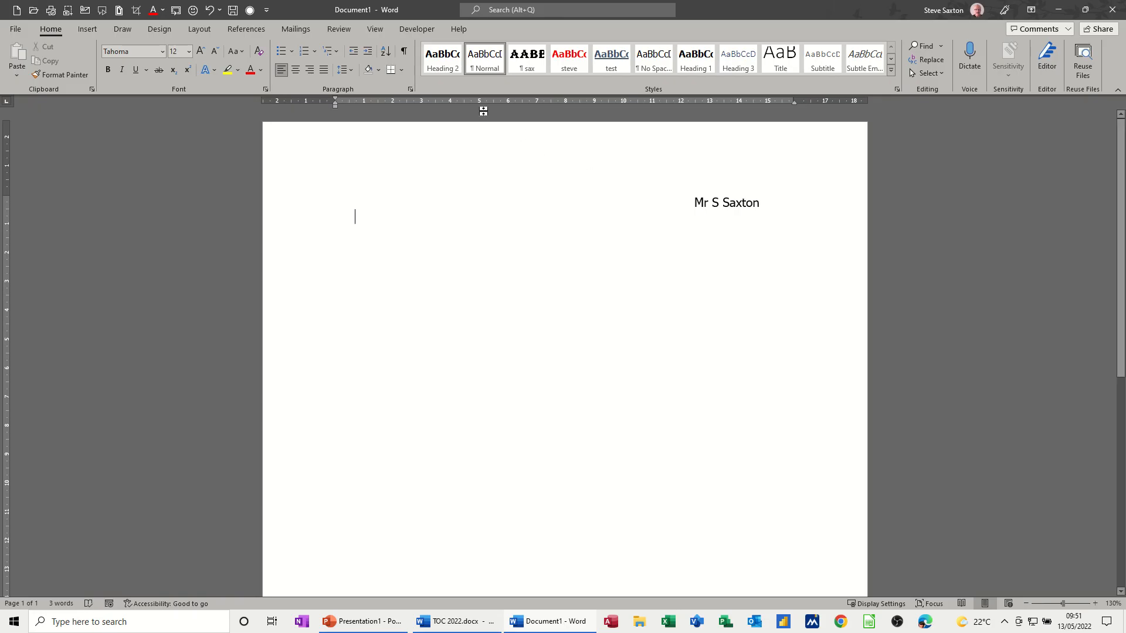
left_click(403, 51)
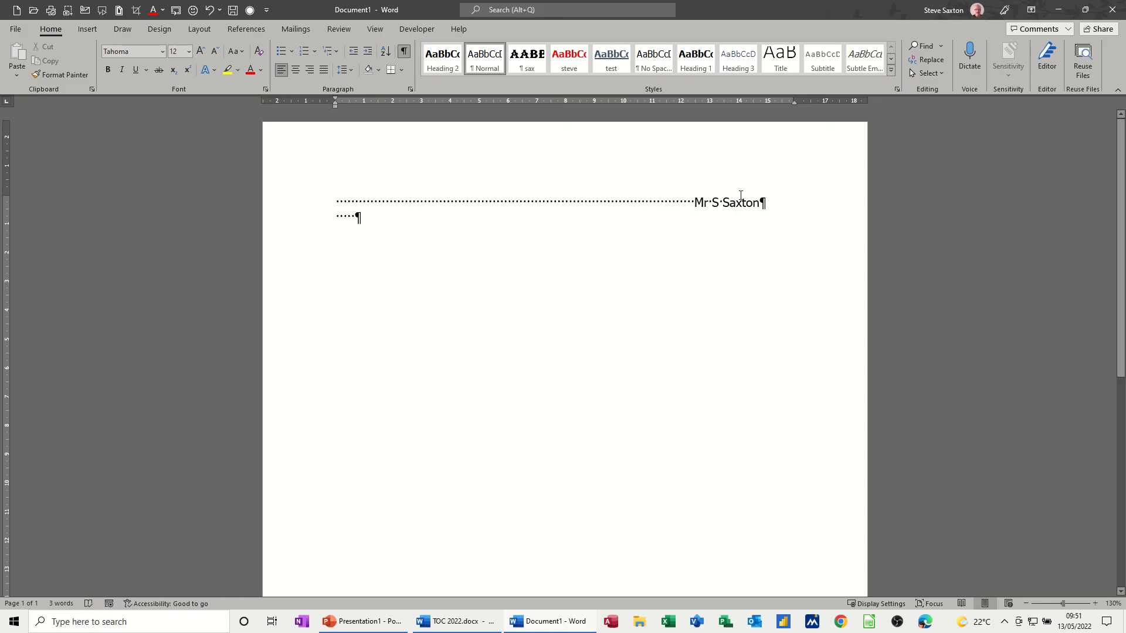
mouse_move(708, 217)
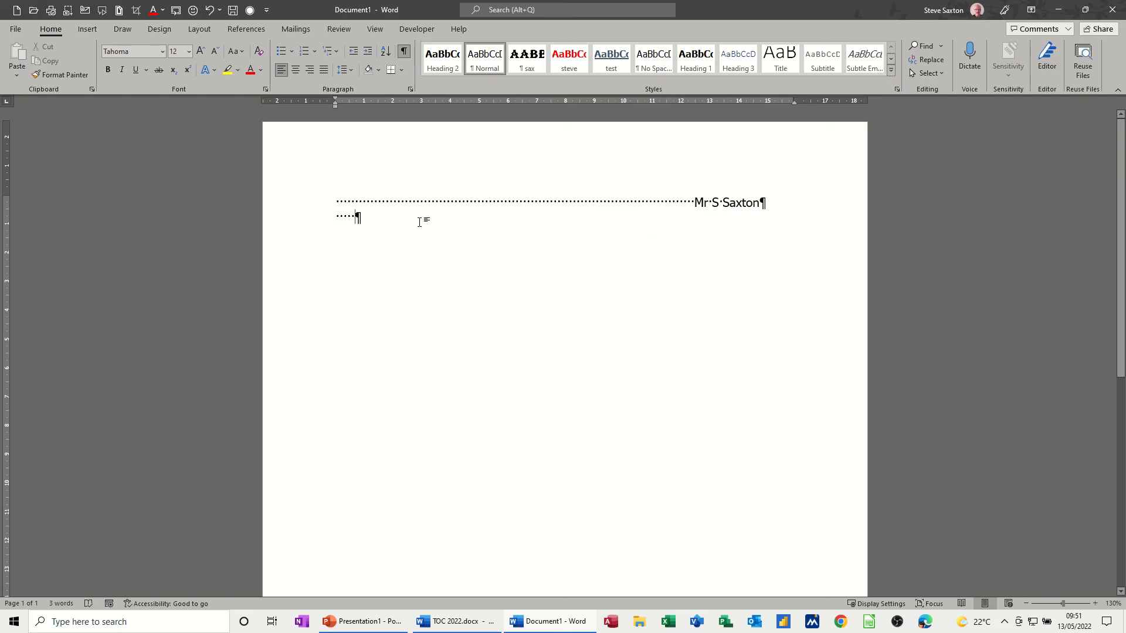
mouse_move(485, 228)
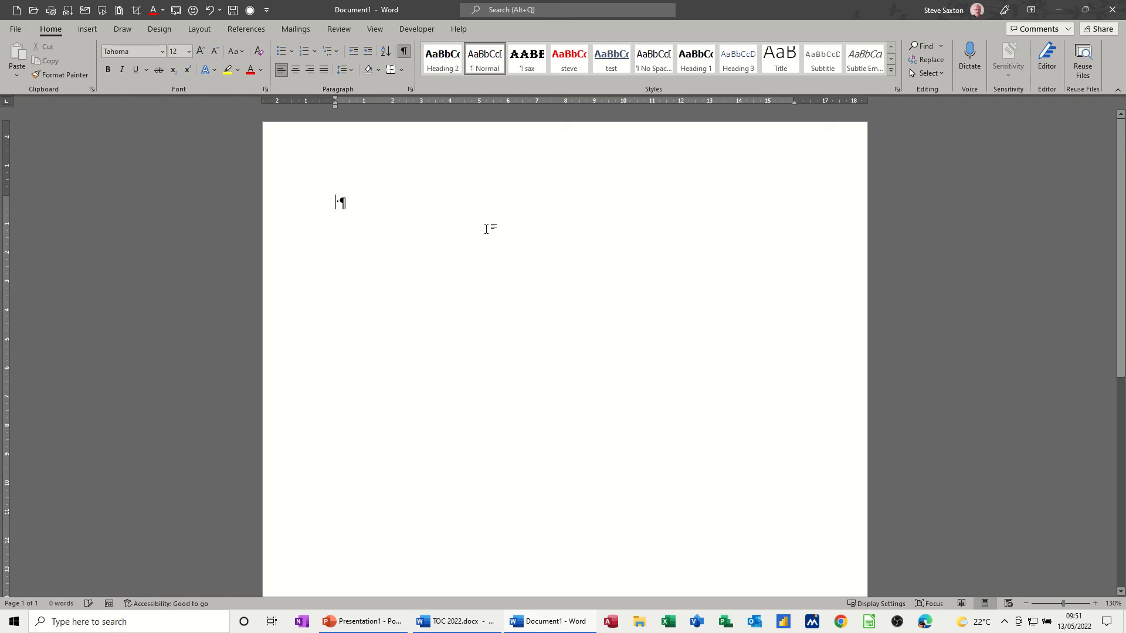
key("tab")
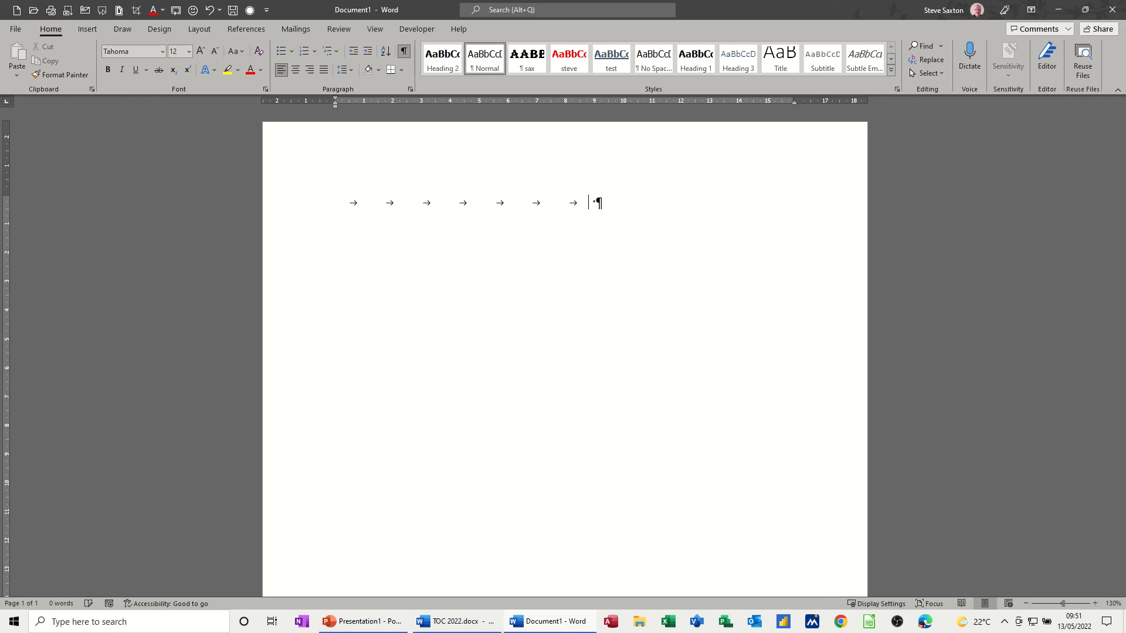
type("M")
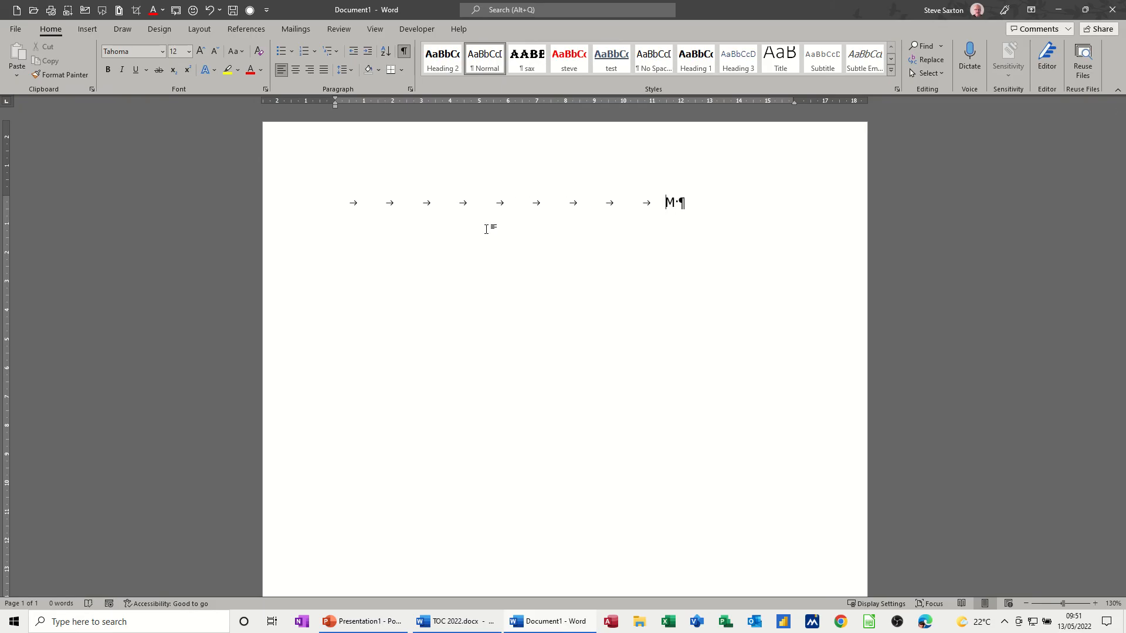
type("r Sa")
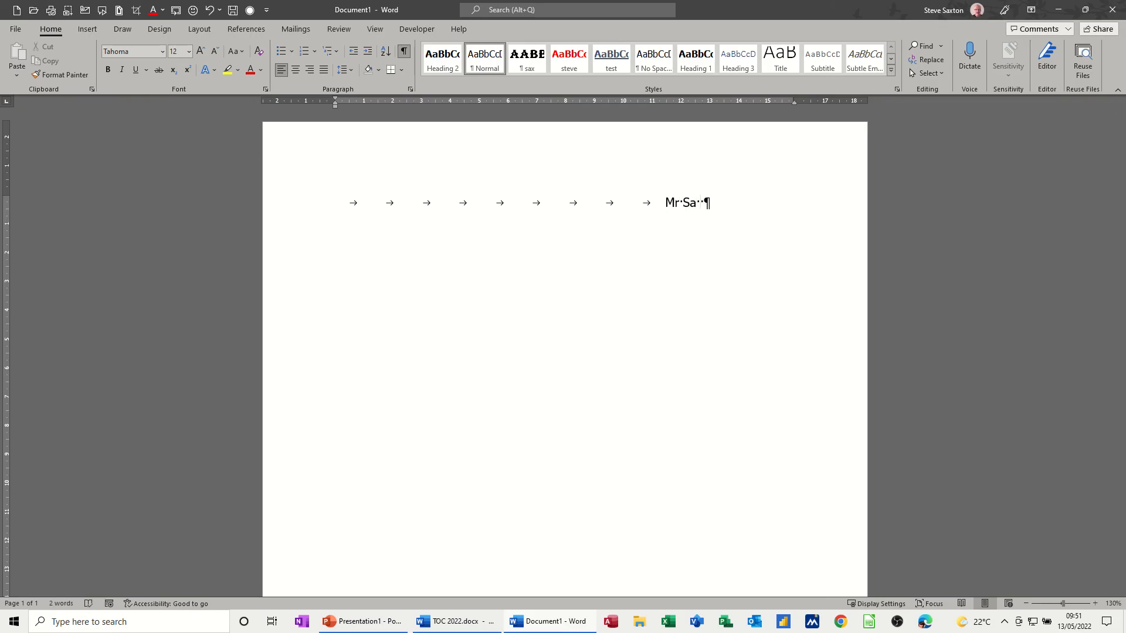
type("x")
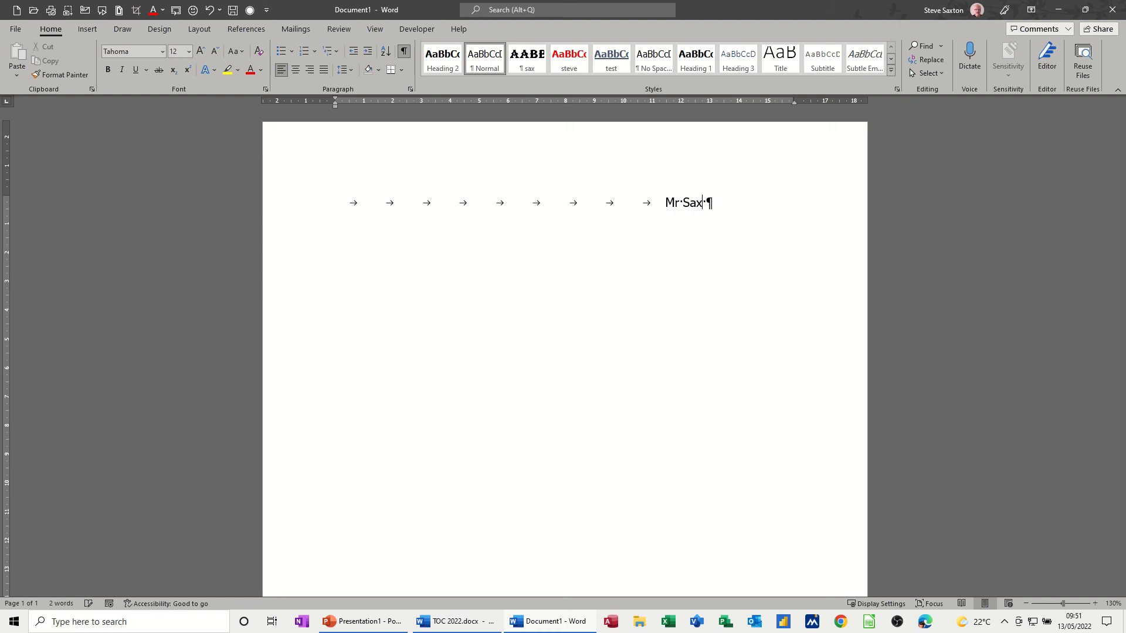
type("ton")
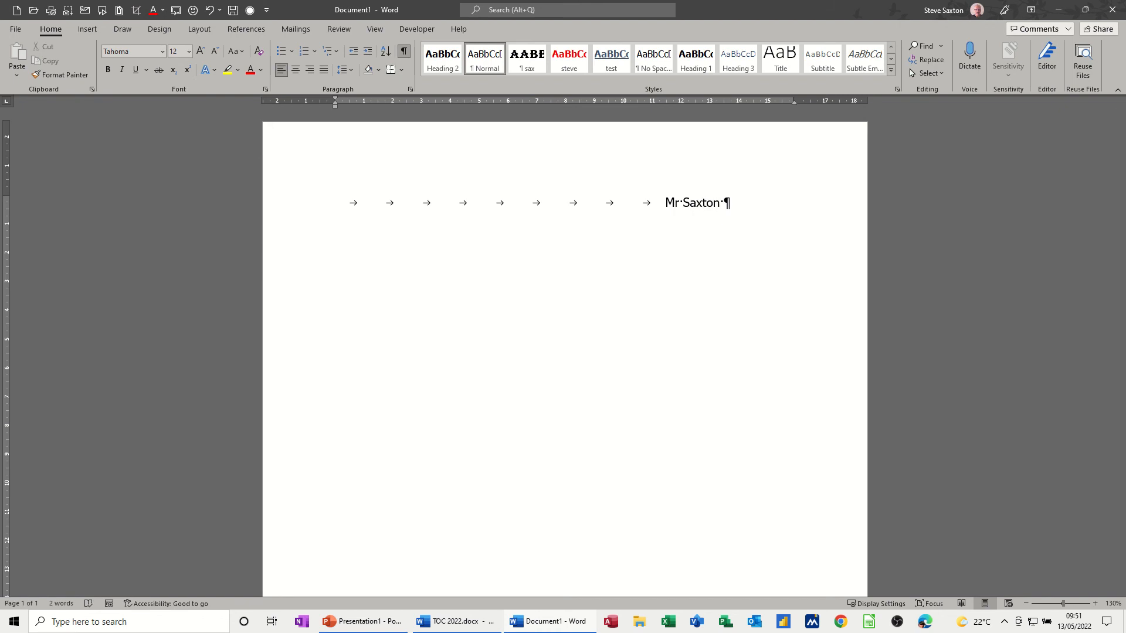
key("enter")
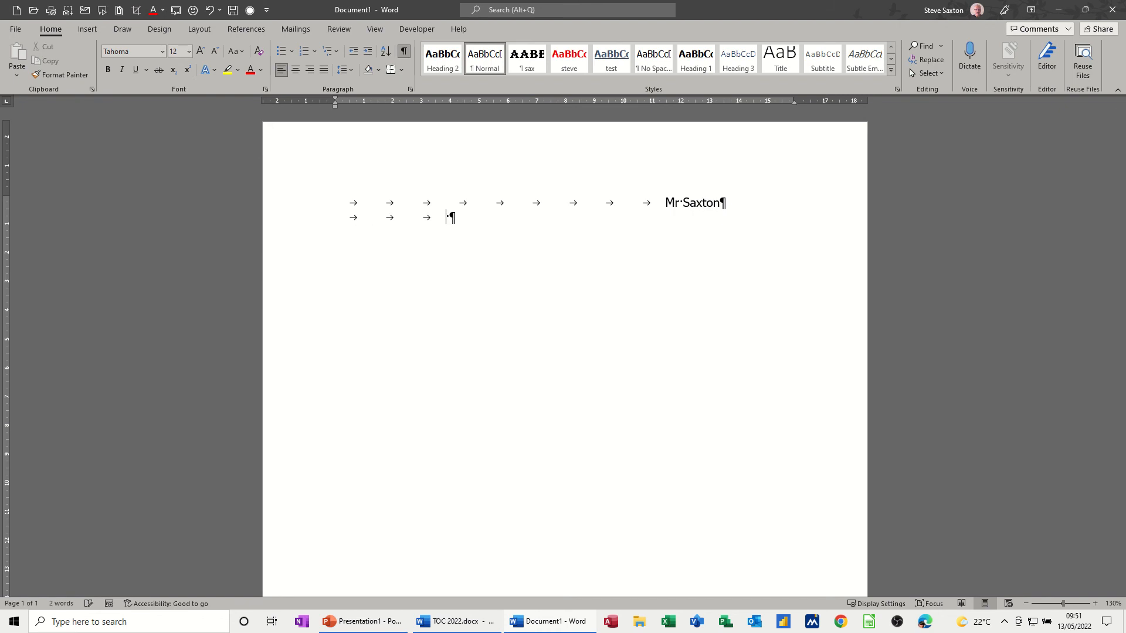
mouse_move(650, 112)
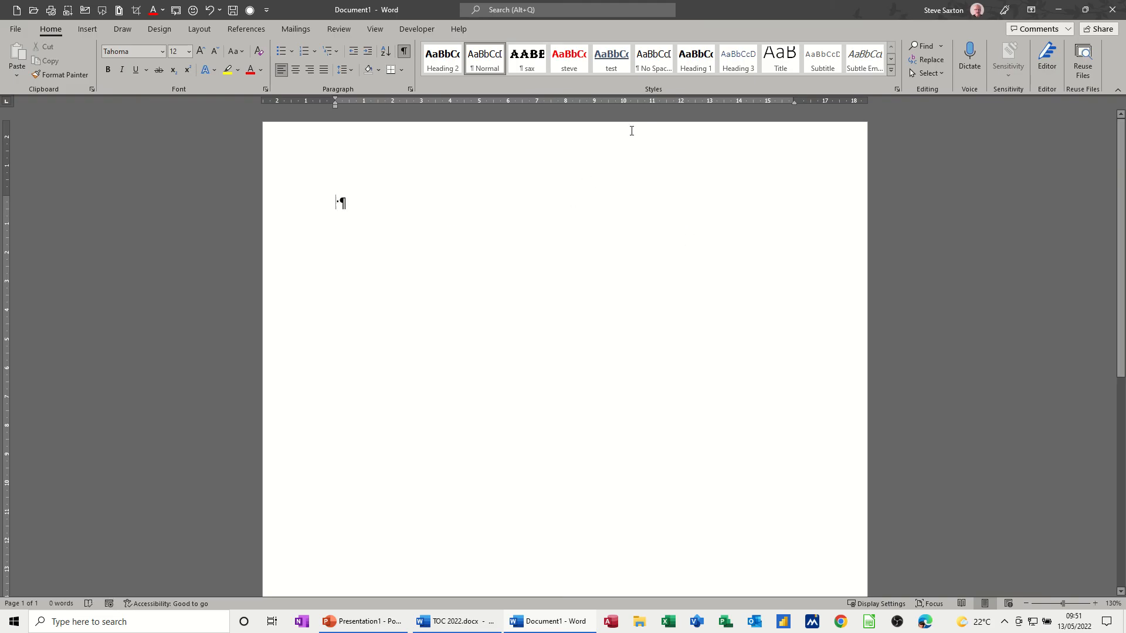
mouse_move(654, 107)
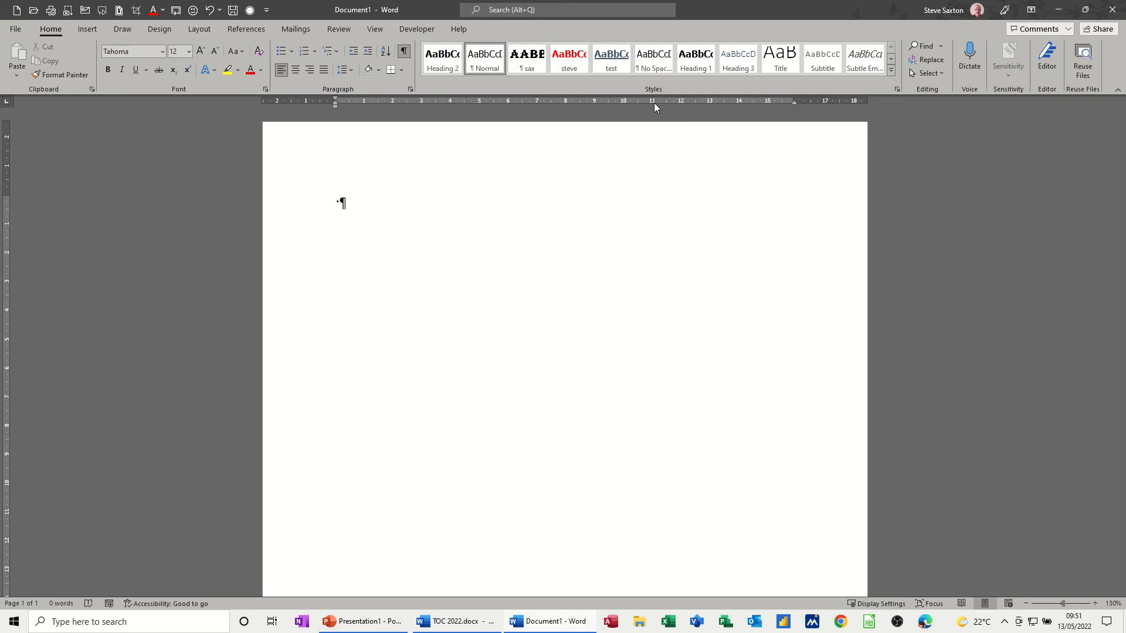
mouse_move(61, 74)
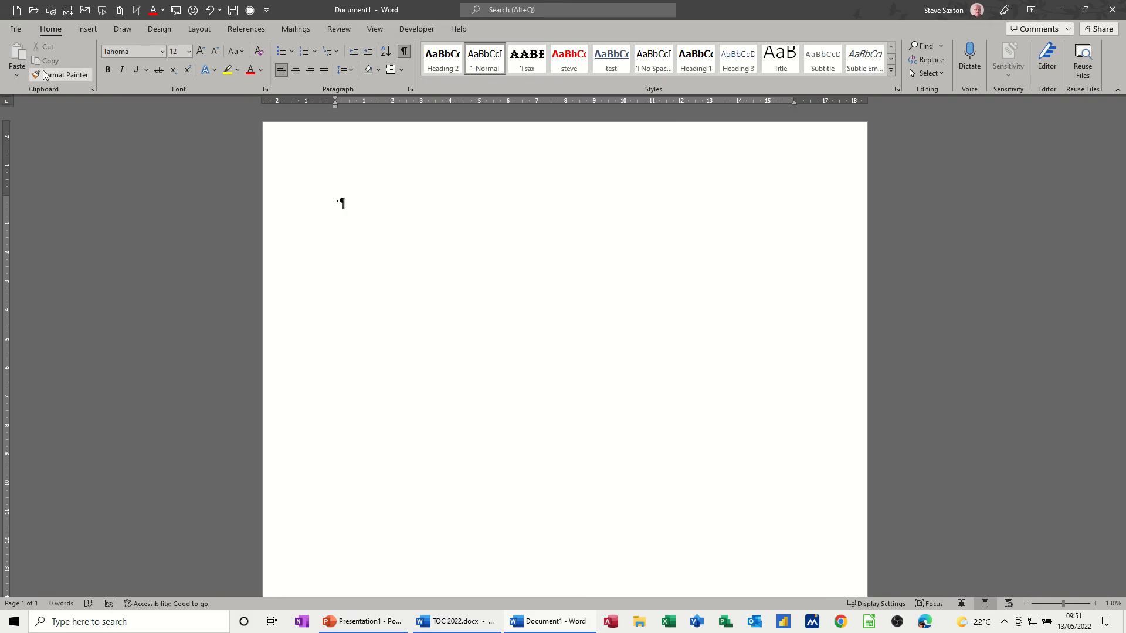
mouse_move(638, 111)
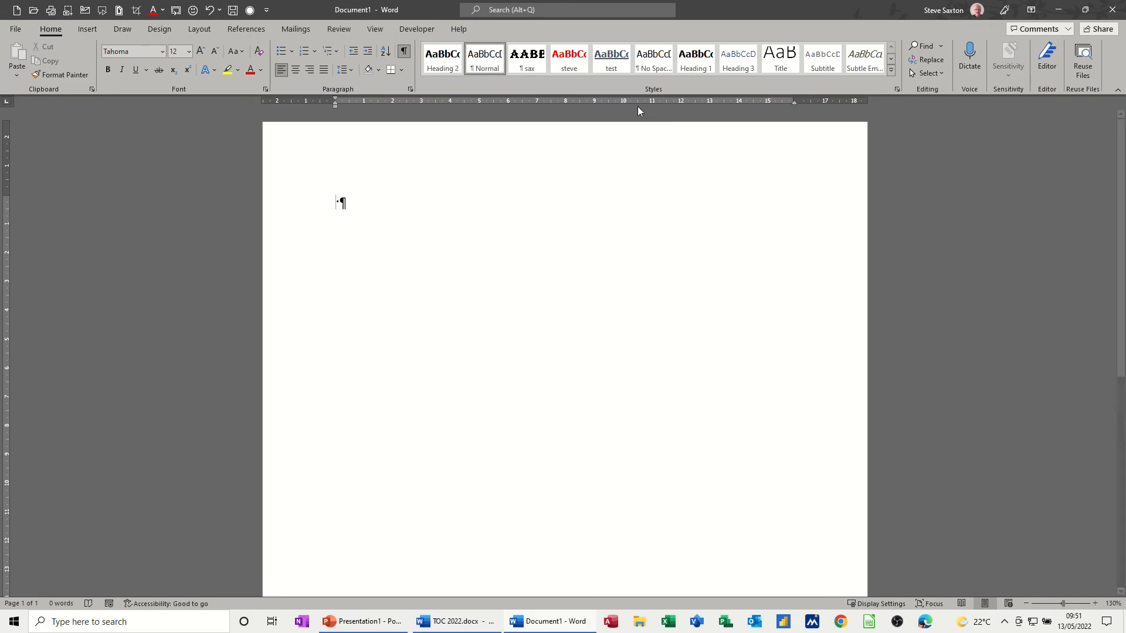
mouse_move(624, 108)
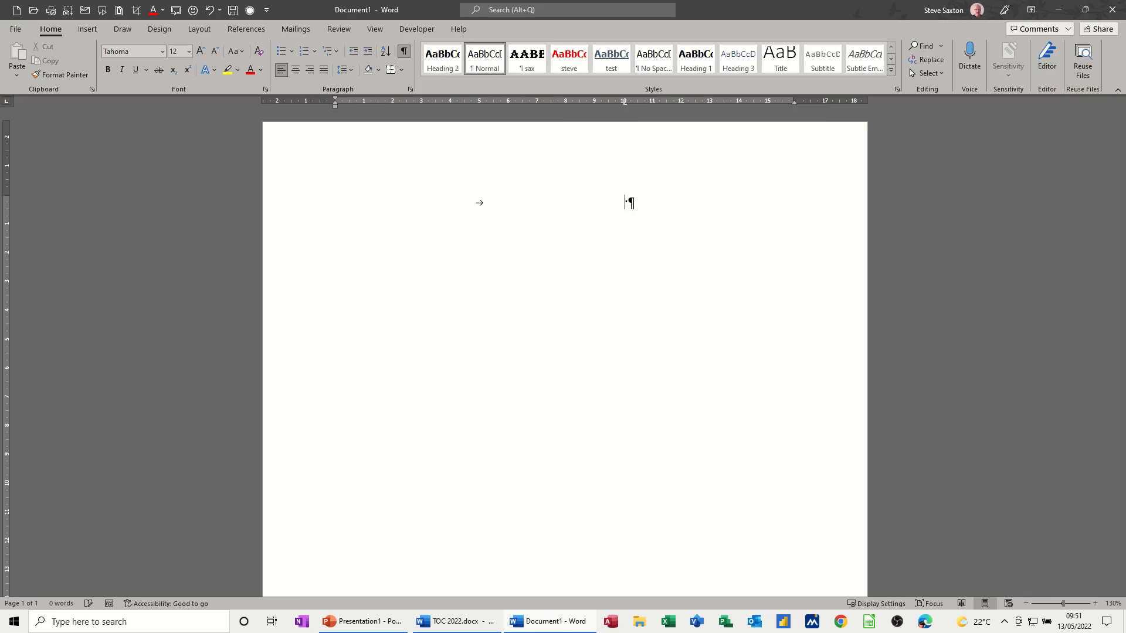
type("Fddfdfhdf")
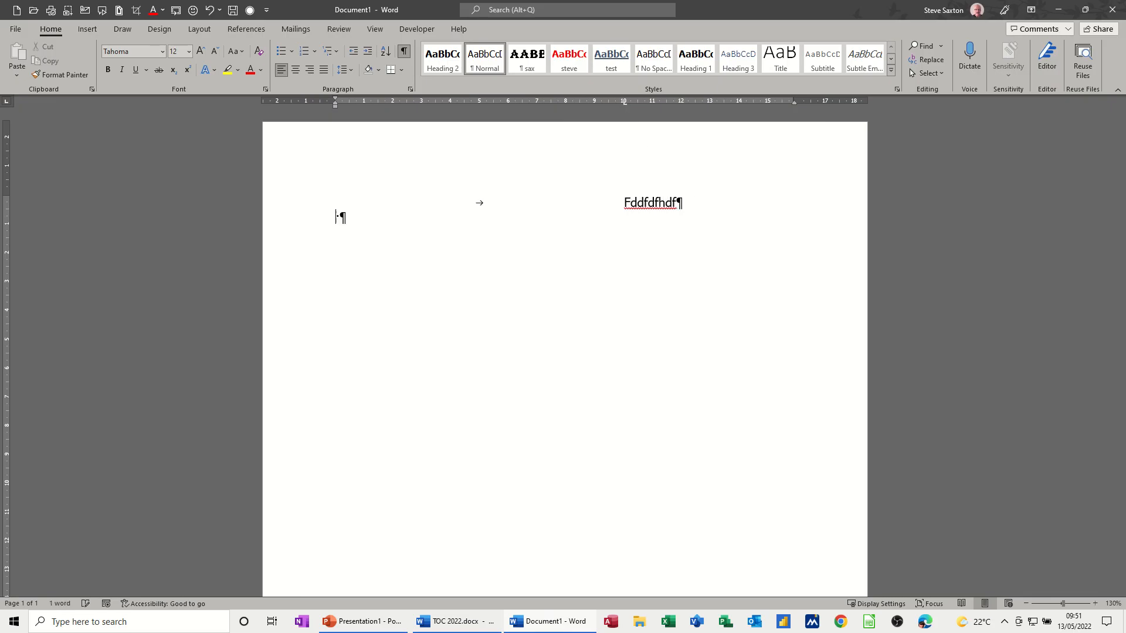
type("jgdfjhgdf")
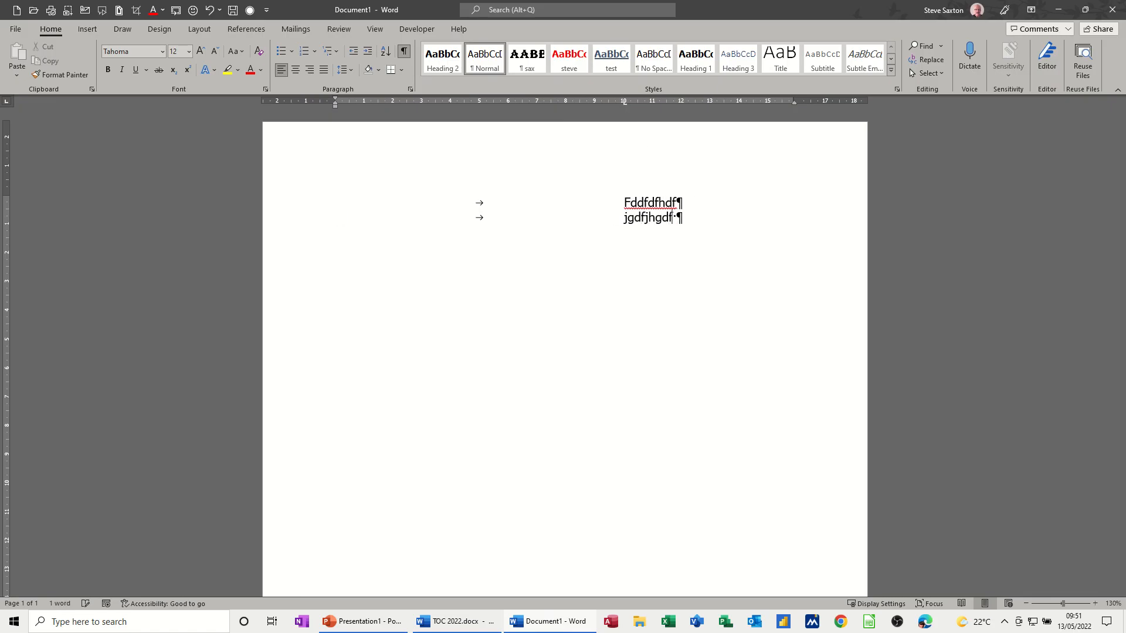
type("jhygdf")
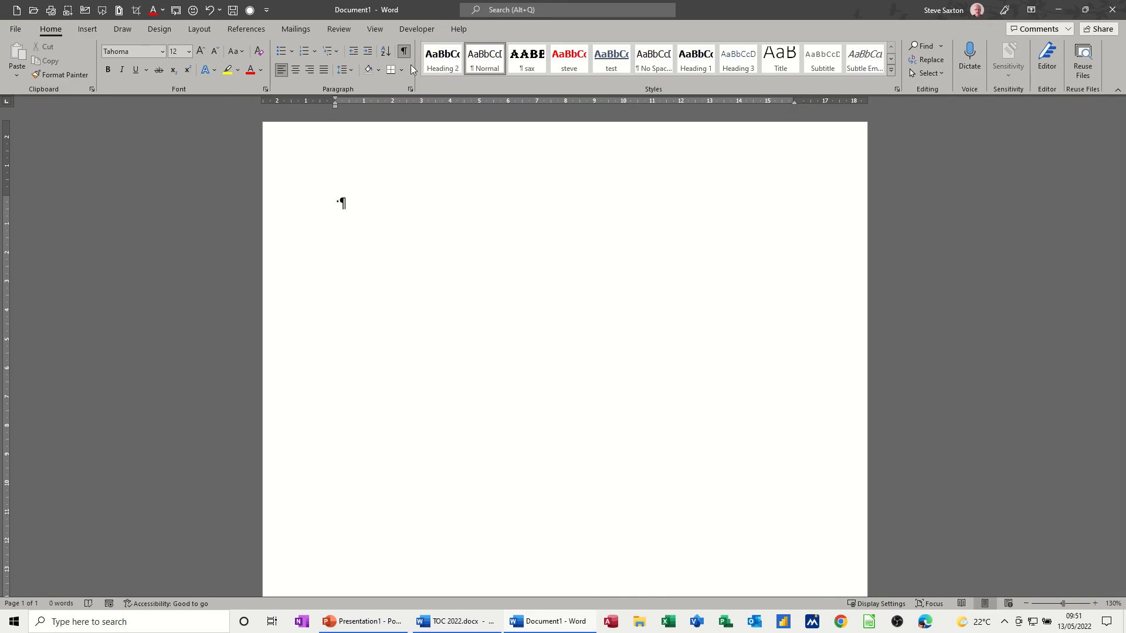
left_click(404, 51)
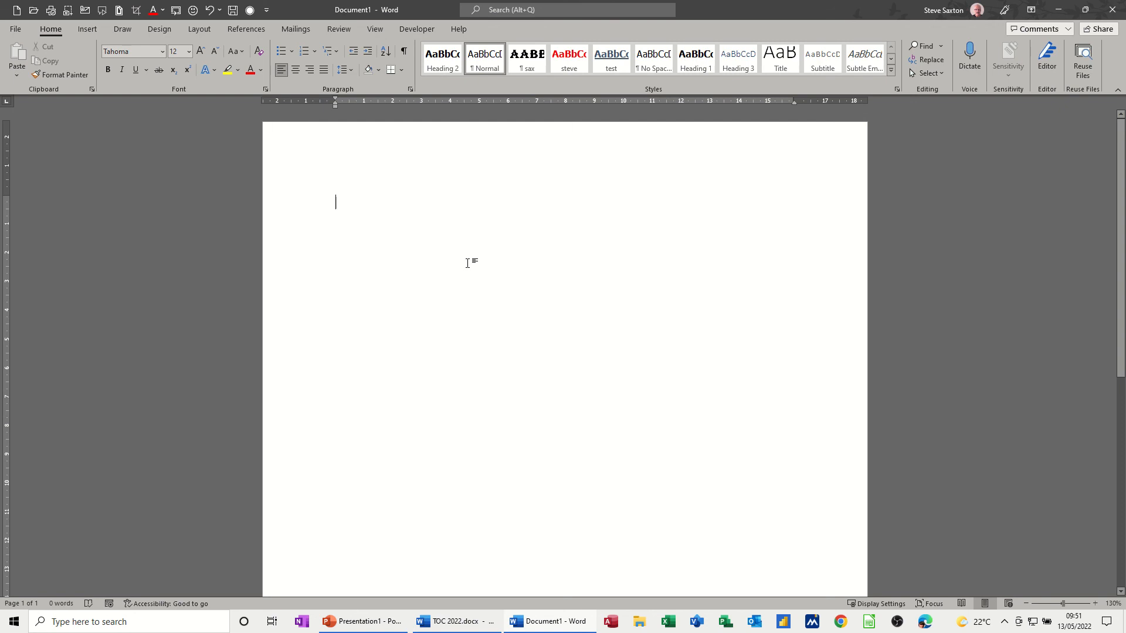
mouse_move(533, 108)
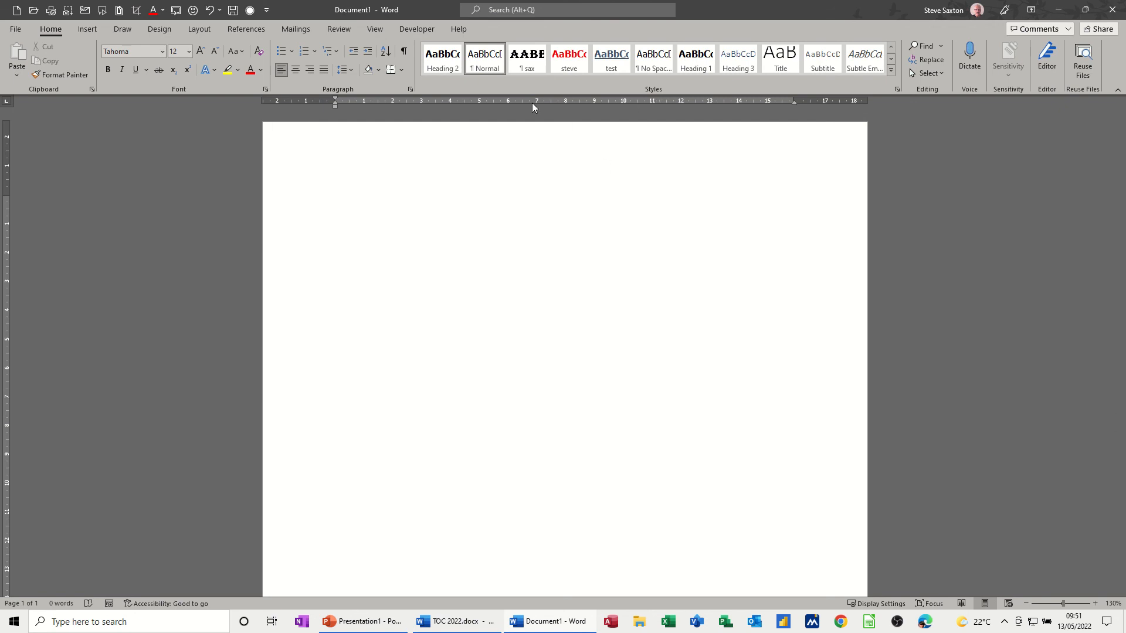
mouse_move(309, 70)
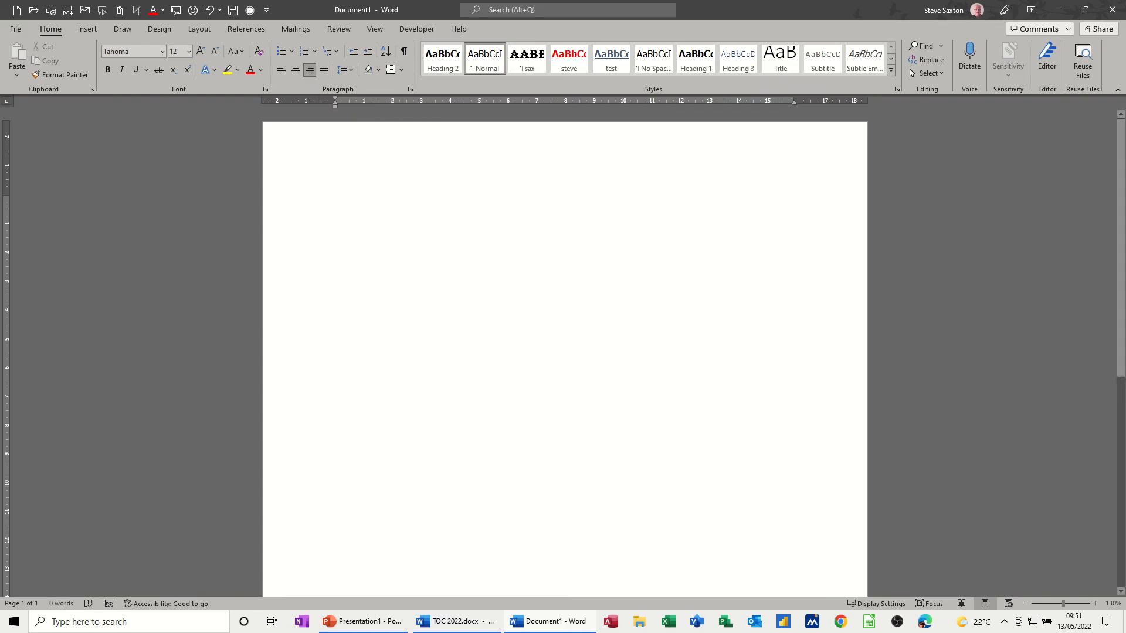
type("Mr")
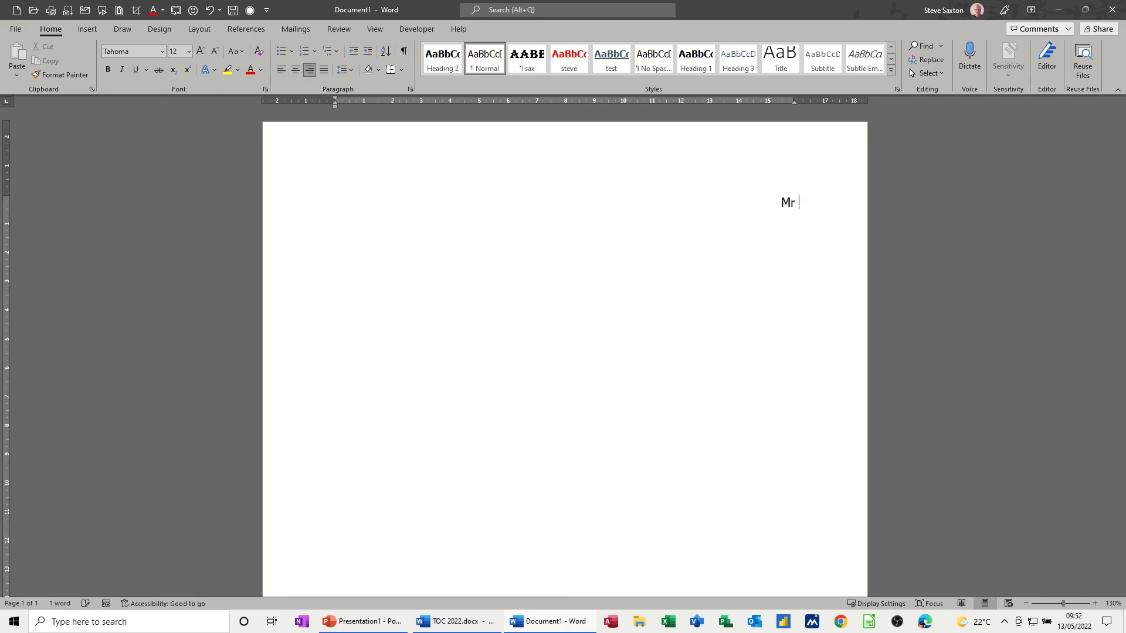
type("S Saxton")
type("123")
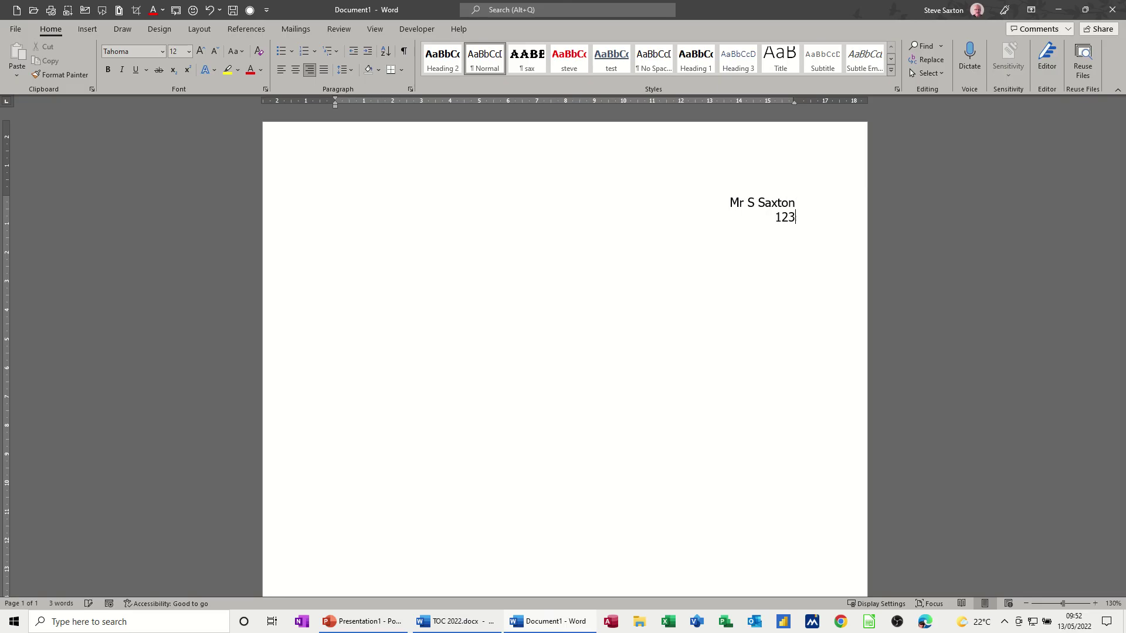
type("Be")
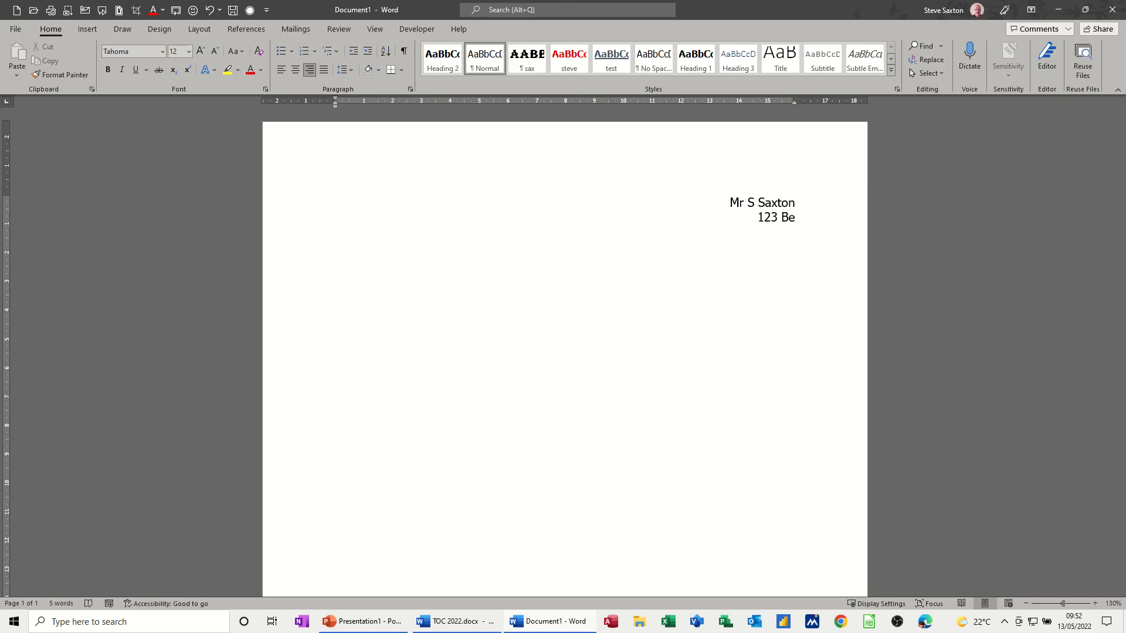
type("ldon")
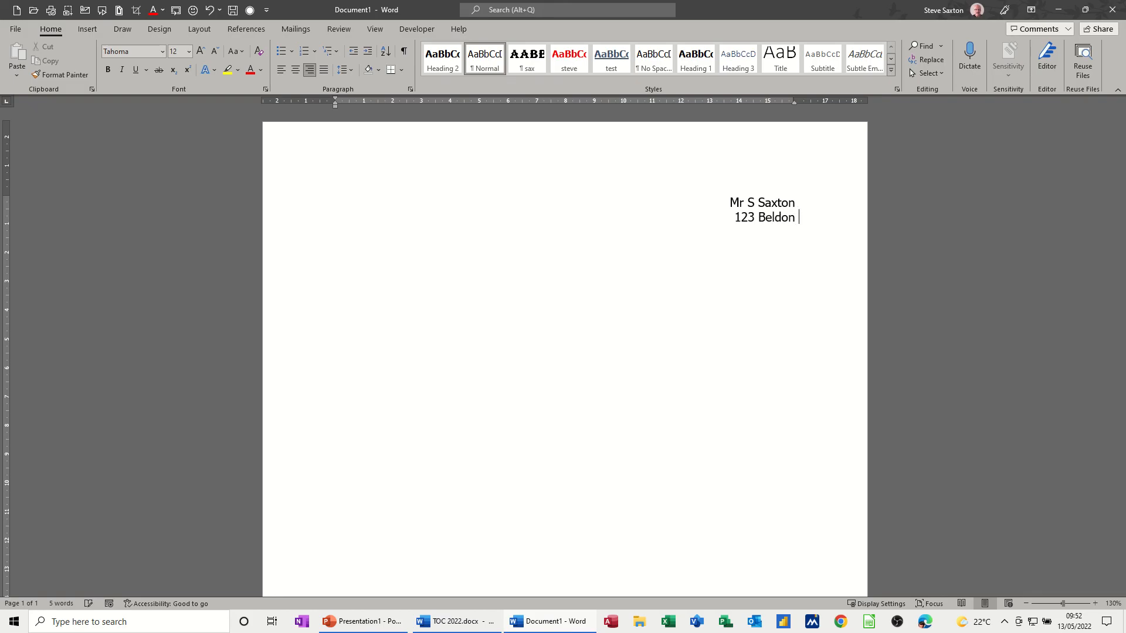
type("Lane")
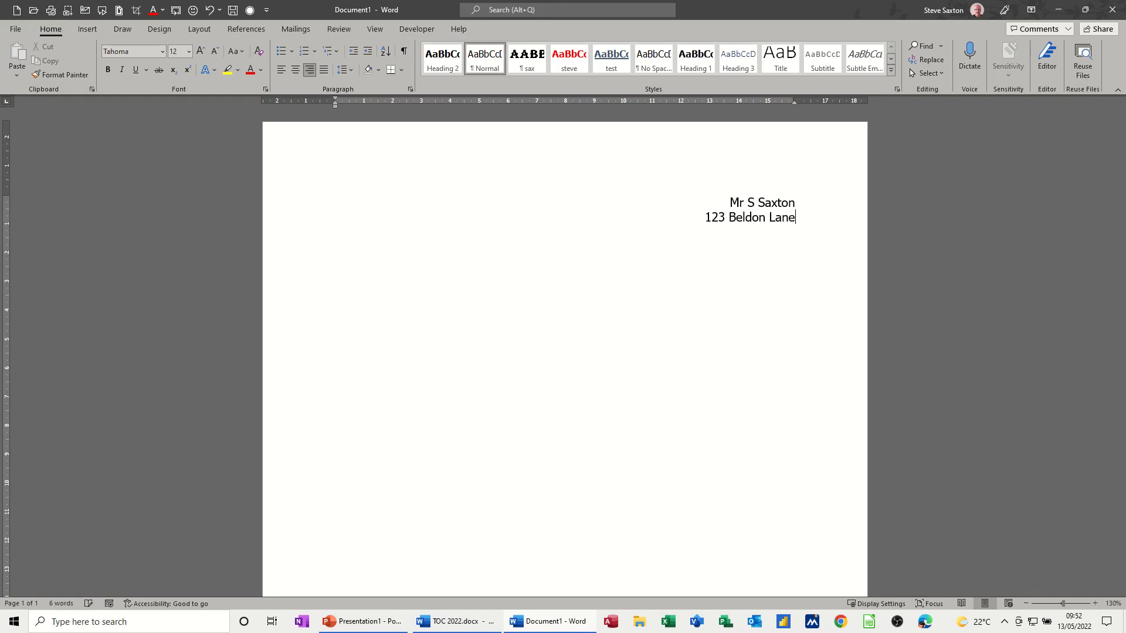
type("B")
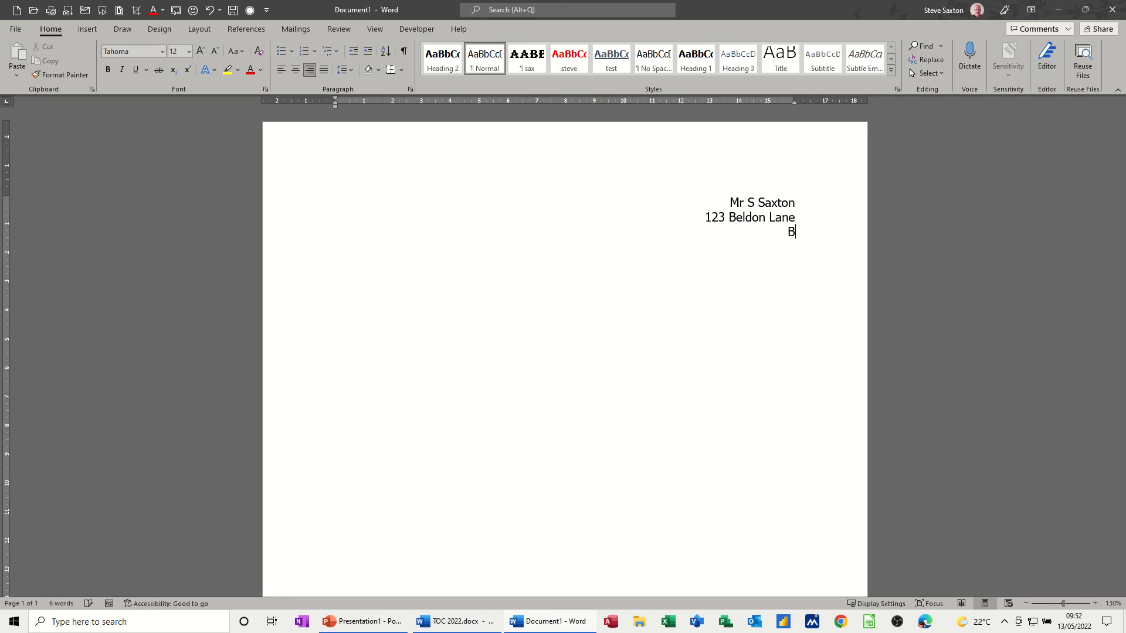
type("radford")
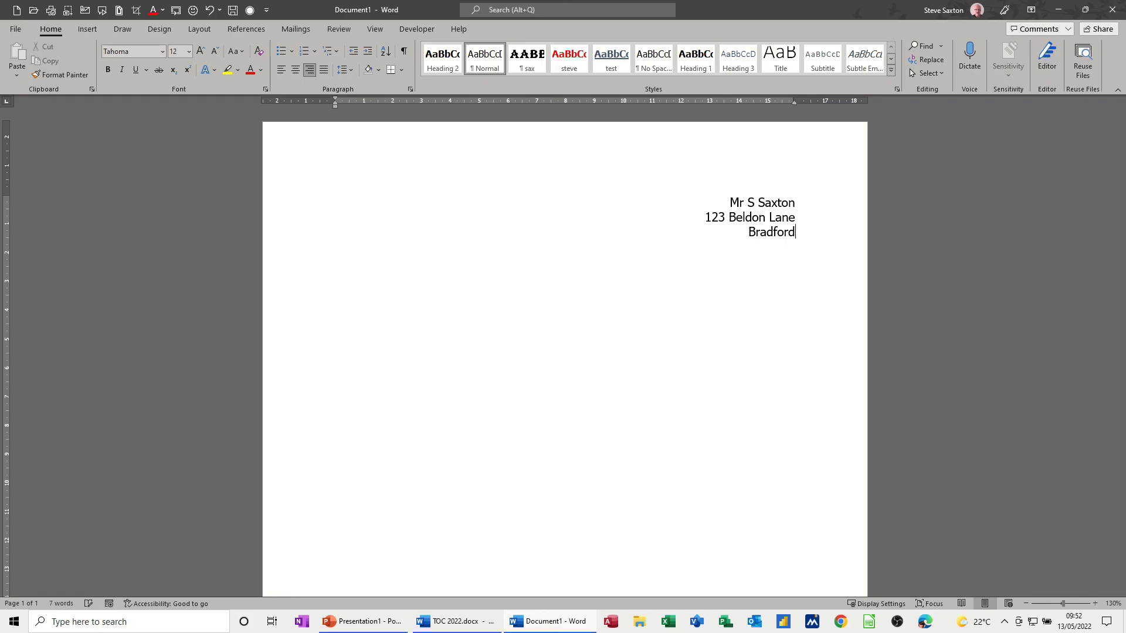
key("Return")
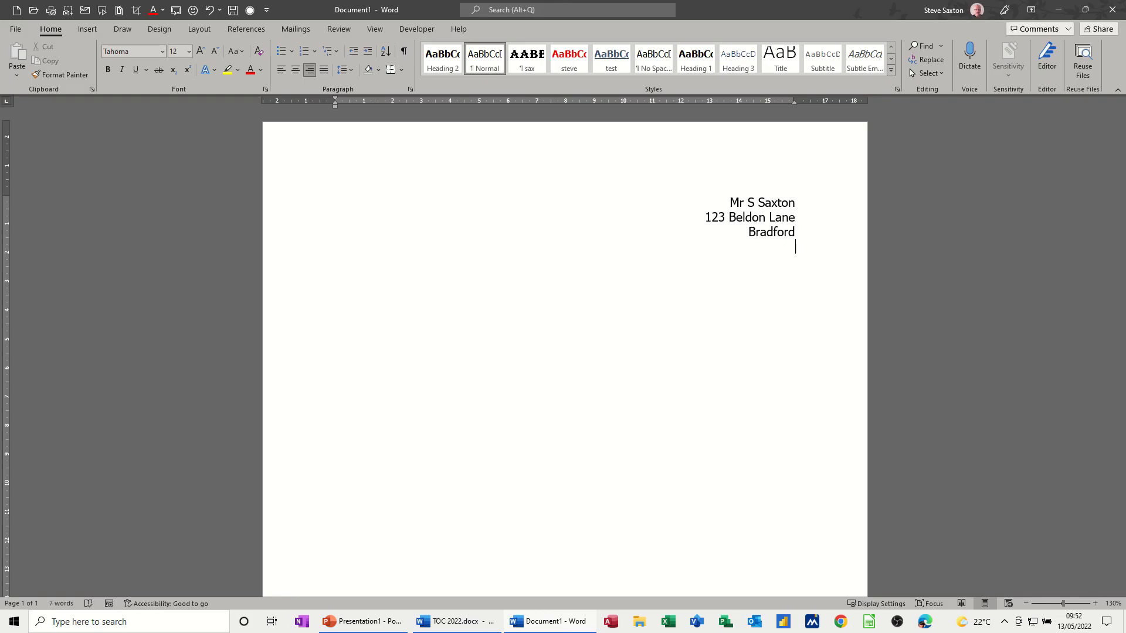
type("Dfshsdhb b js bsjs")
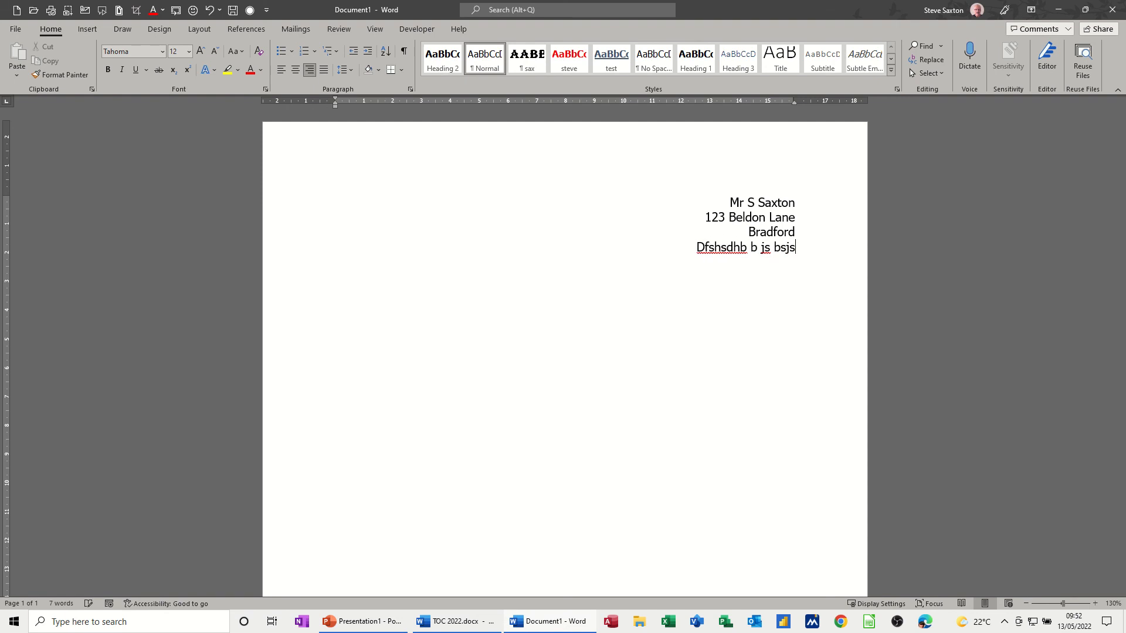
type("js")
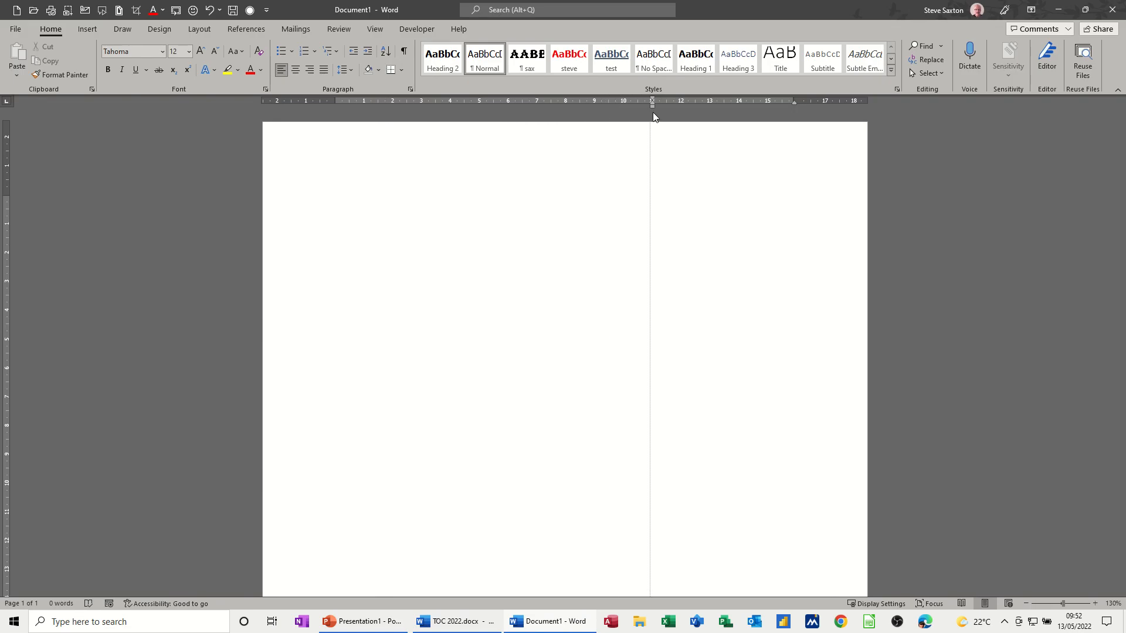
type("Mr")
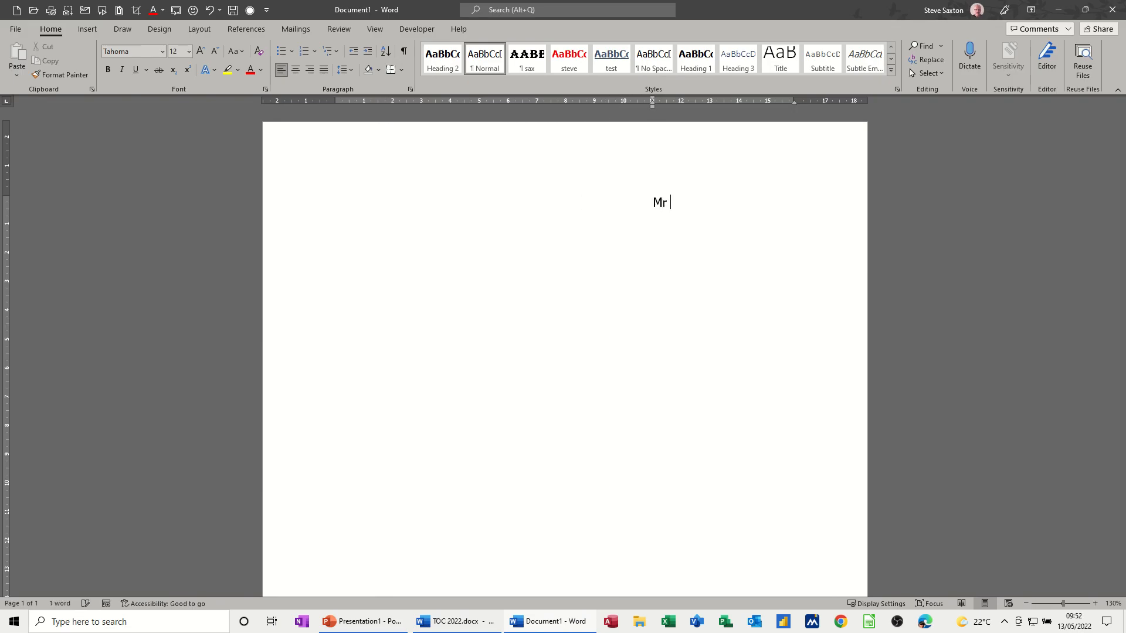
type("S Saxton")
type("1")
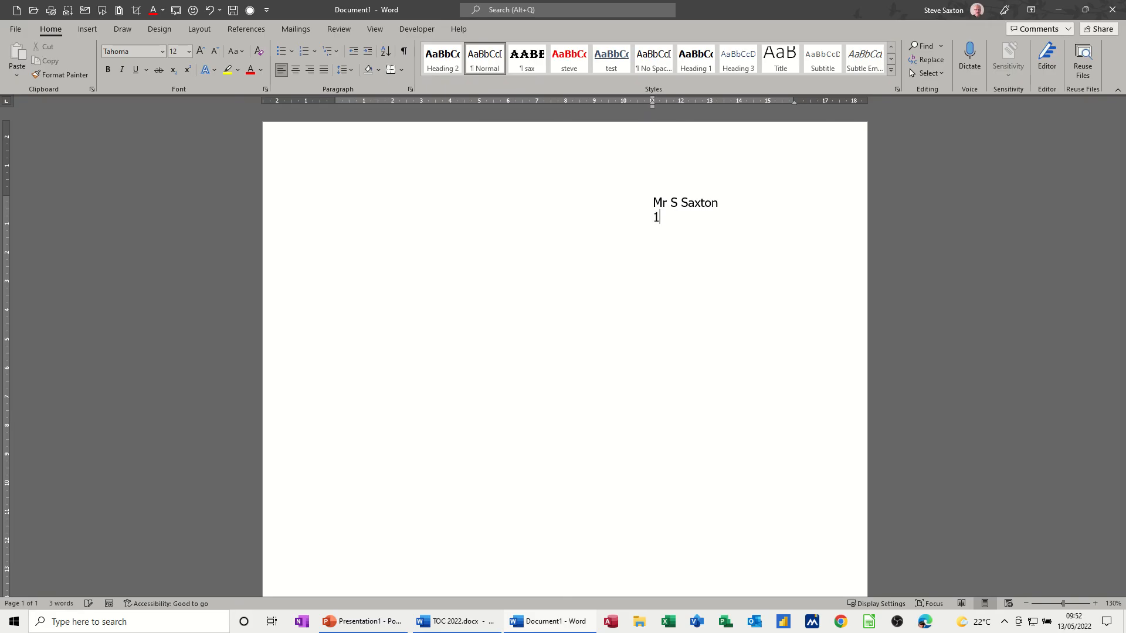
type("23 Bel")
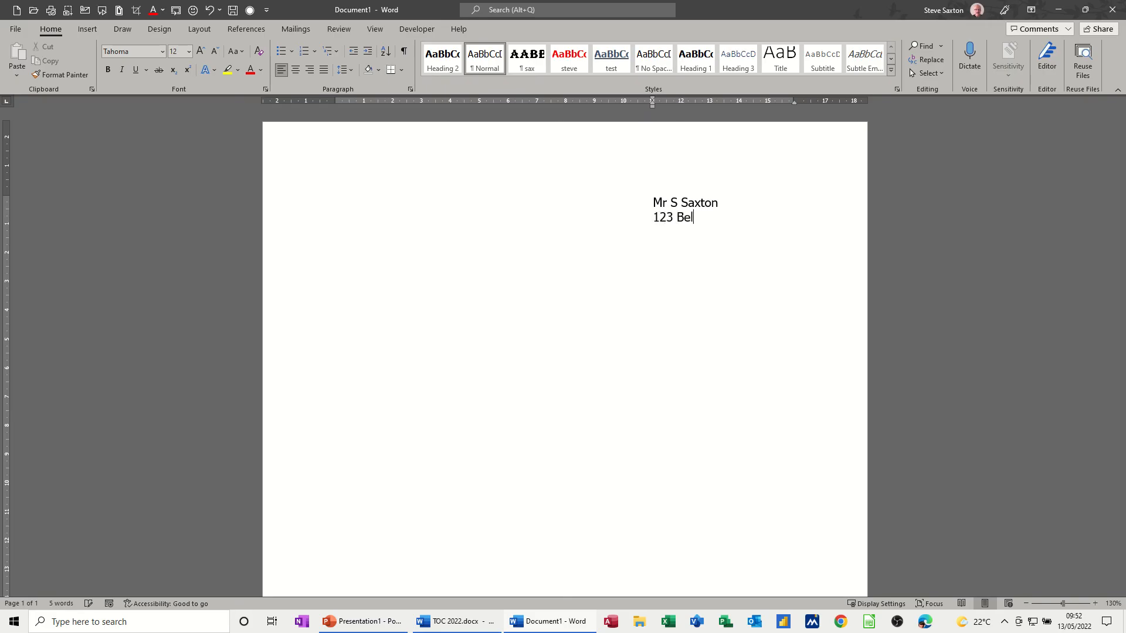
type("don")
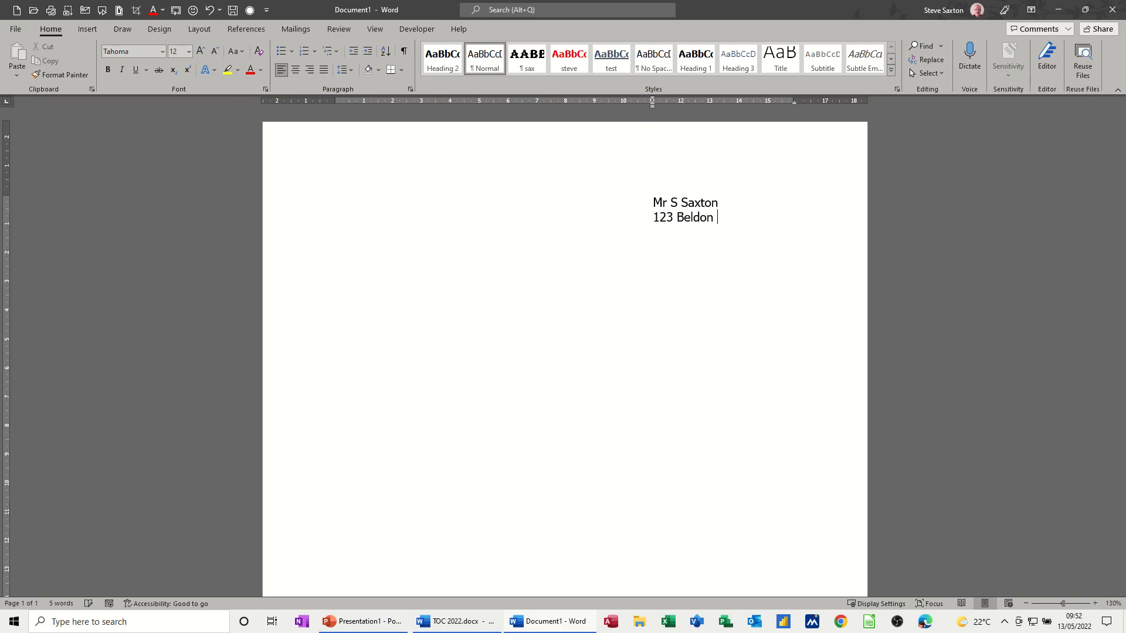
type("Lane")
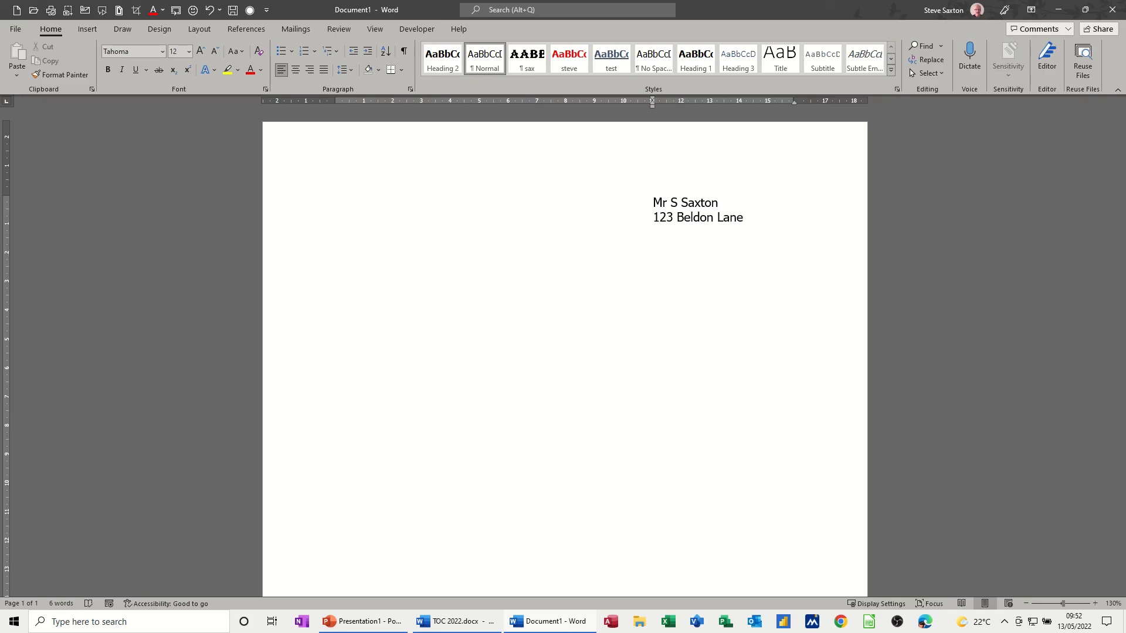
type("Wibsey")
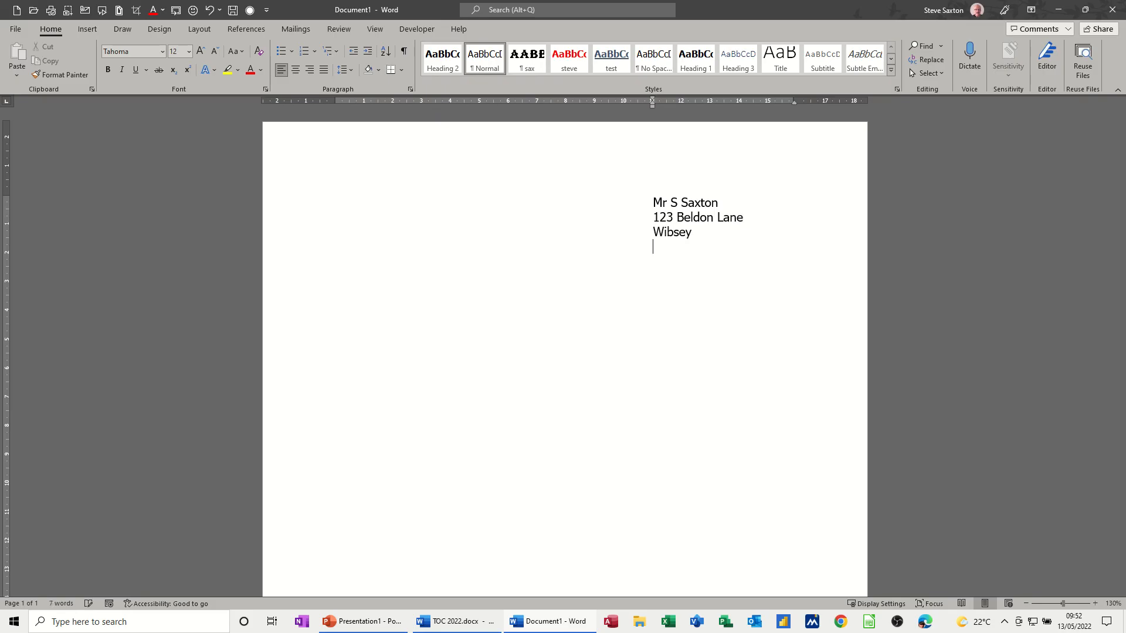
type("Bradfor")
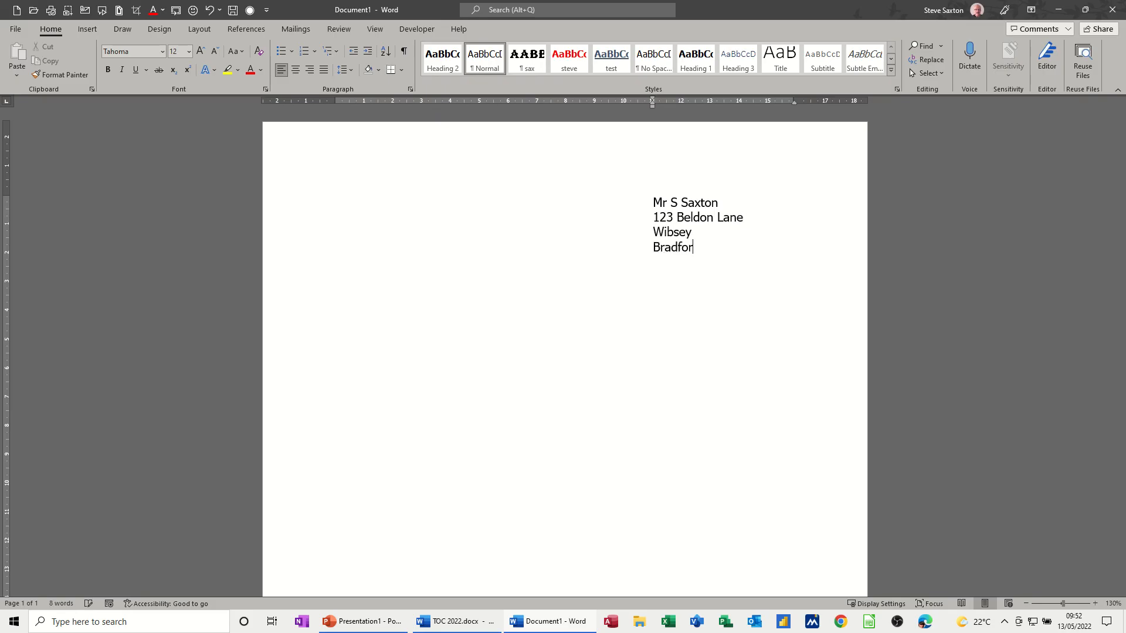
type("d")
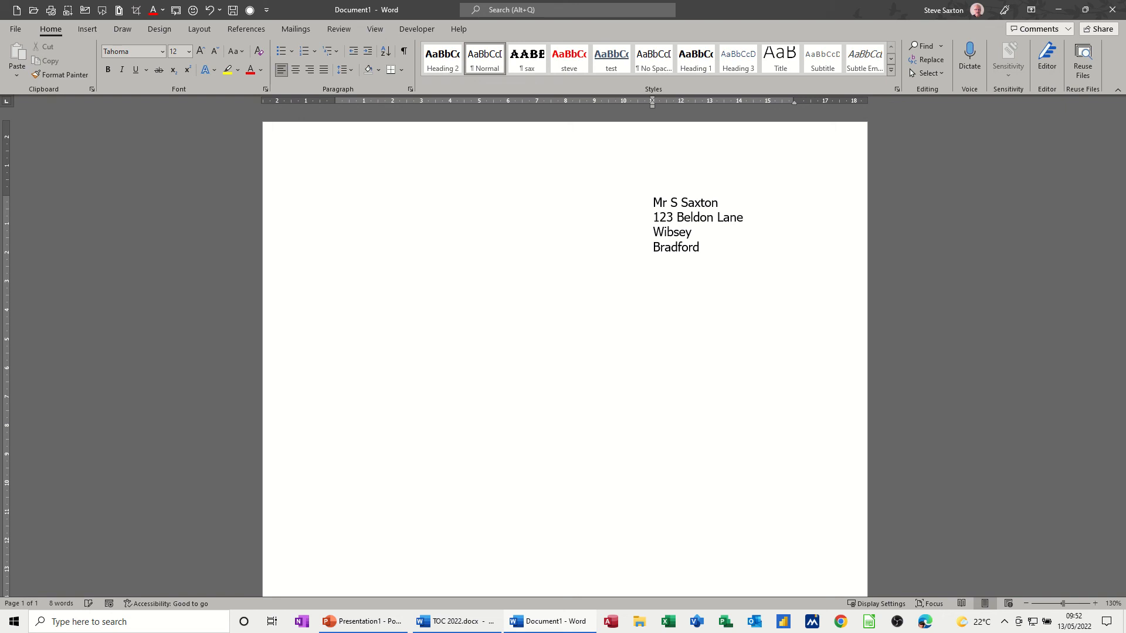
type("Y")
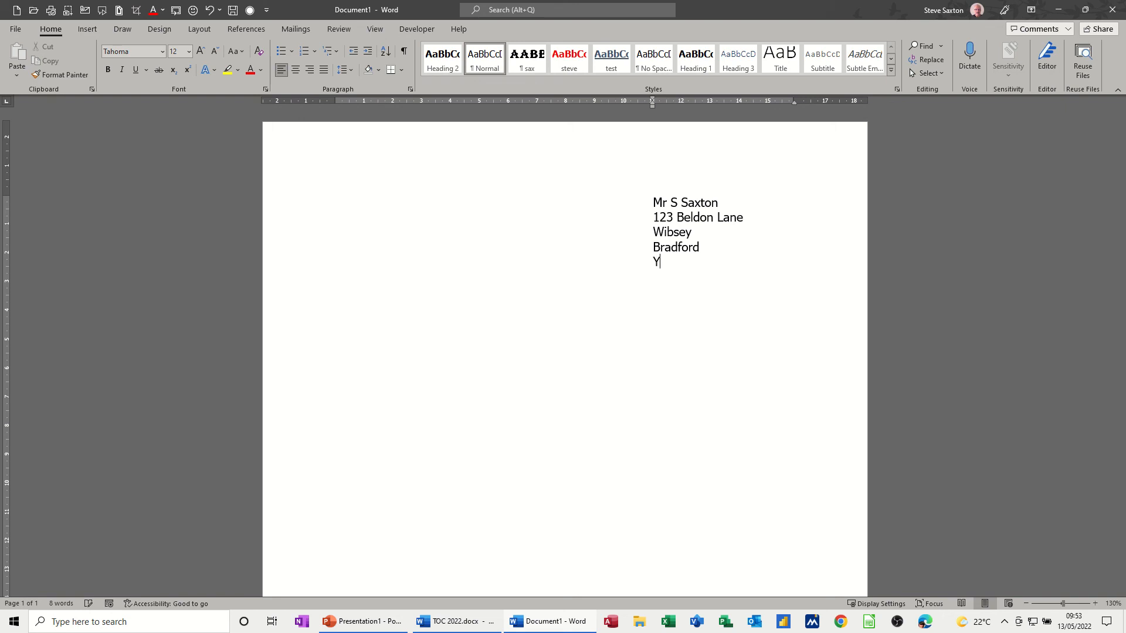
type("orkshir")
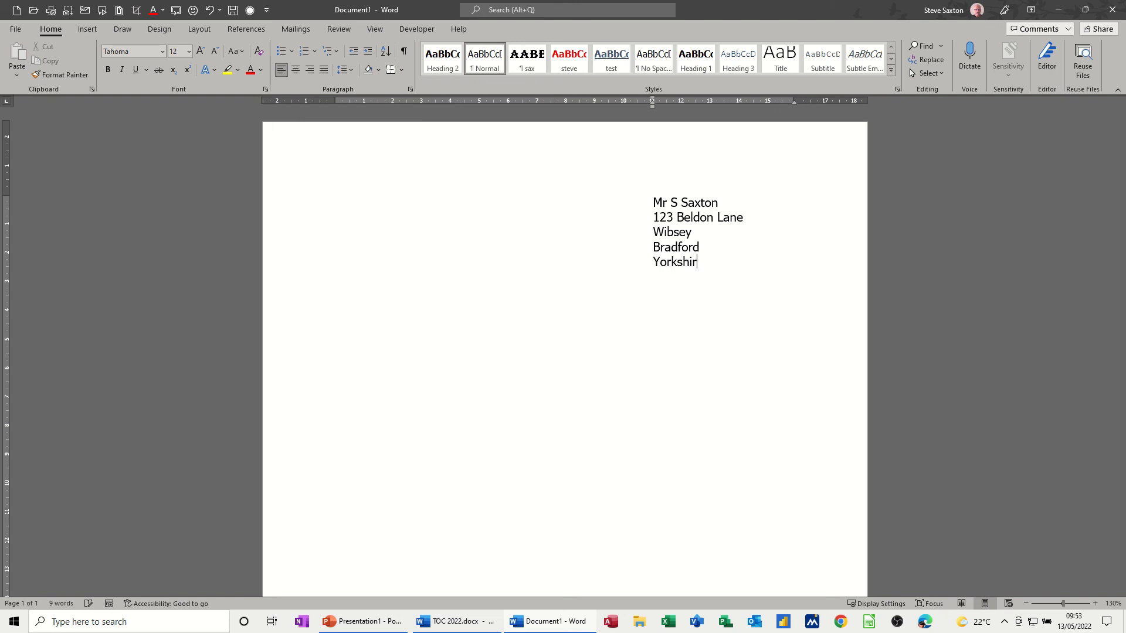
key("enter")
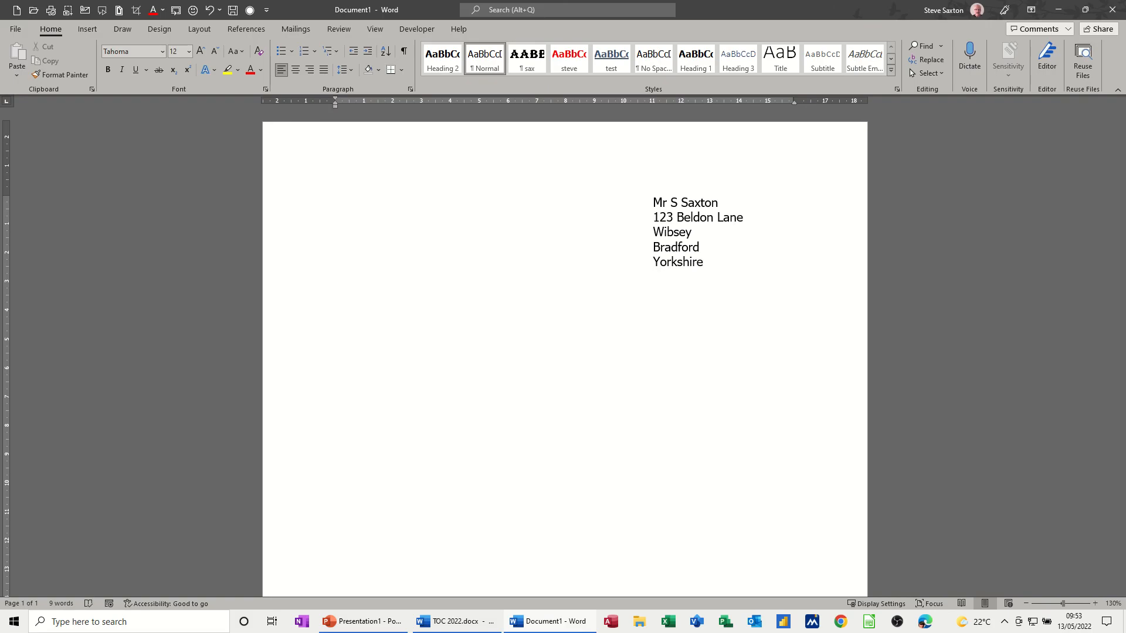
Type 'Dear Sir/Madam' at the left margin and insert the Lorimer paragraphs with AutoText.
left_click(334, 275)
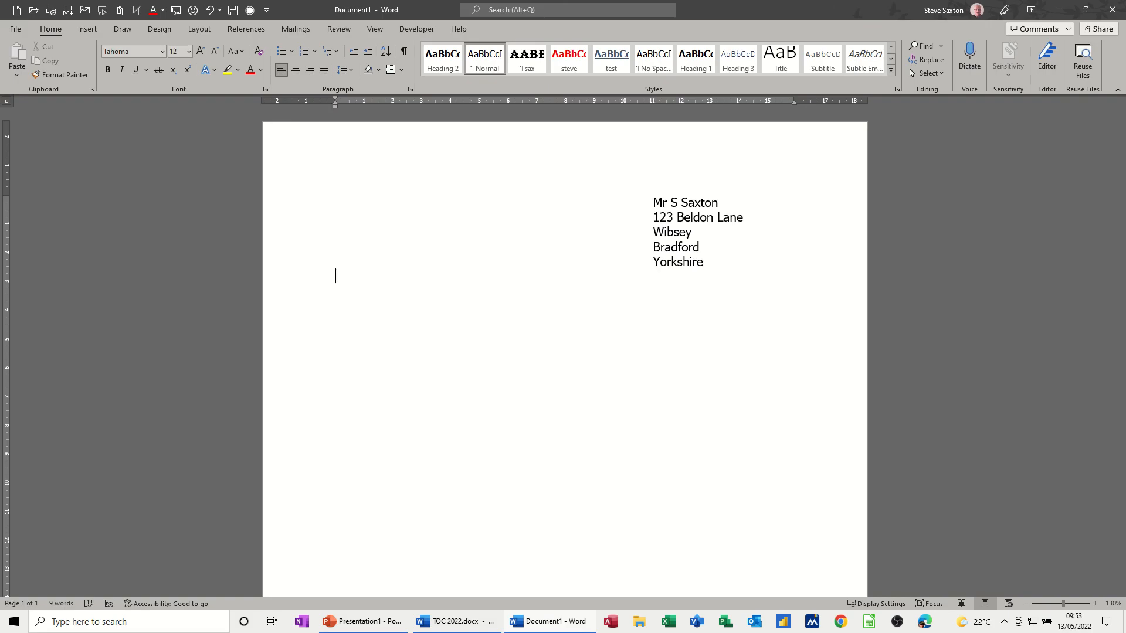
type("Dear Sir")
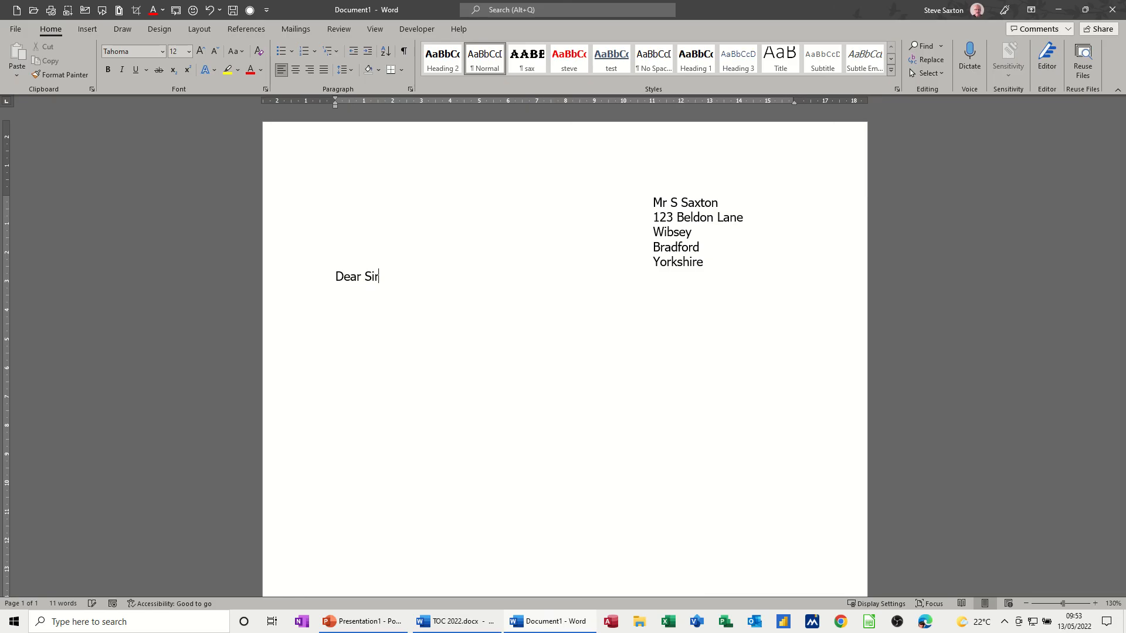
type("/Madam")
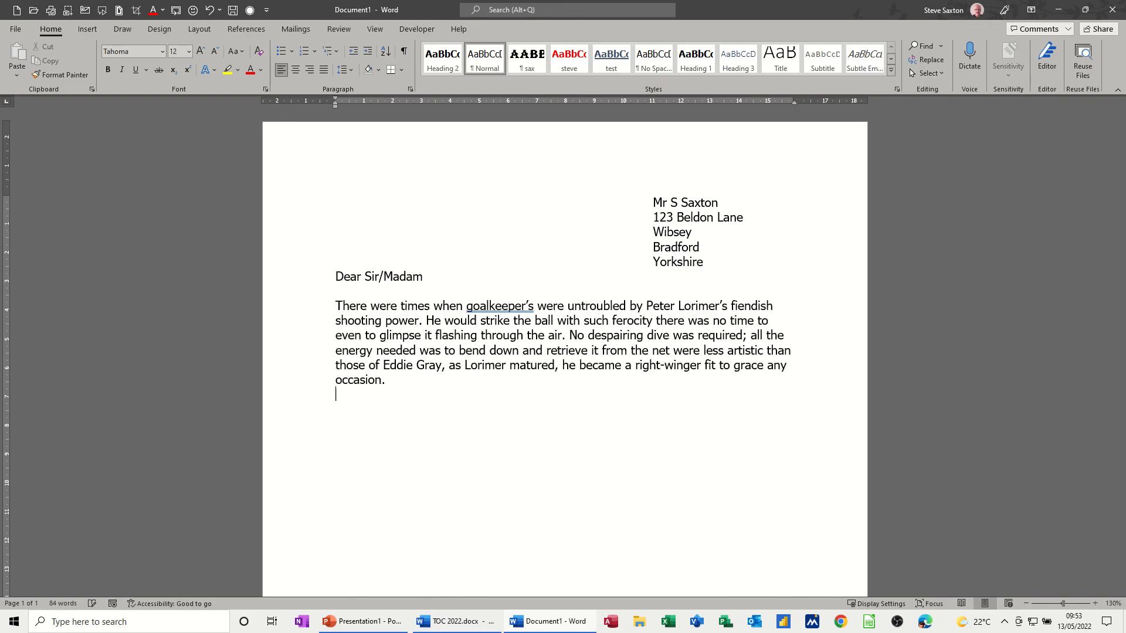
type("endin")
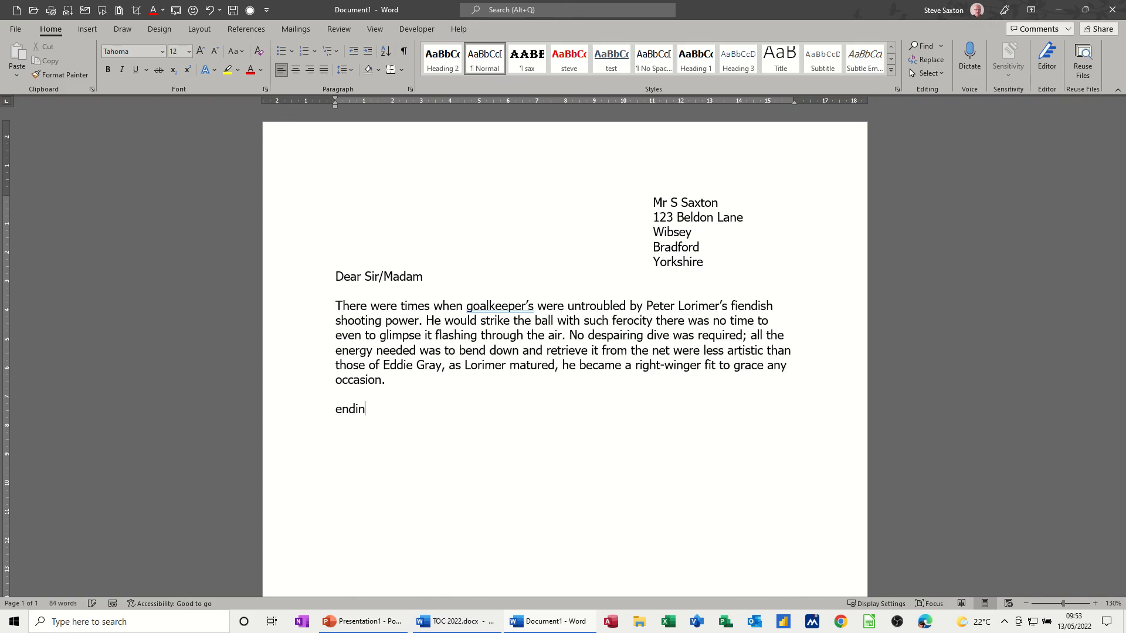
type("Endi")
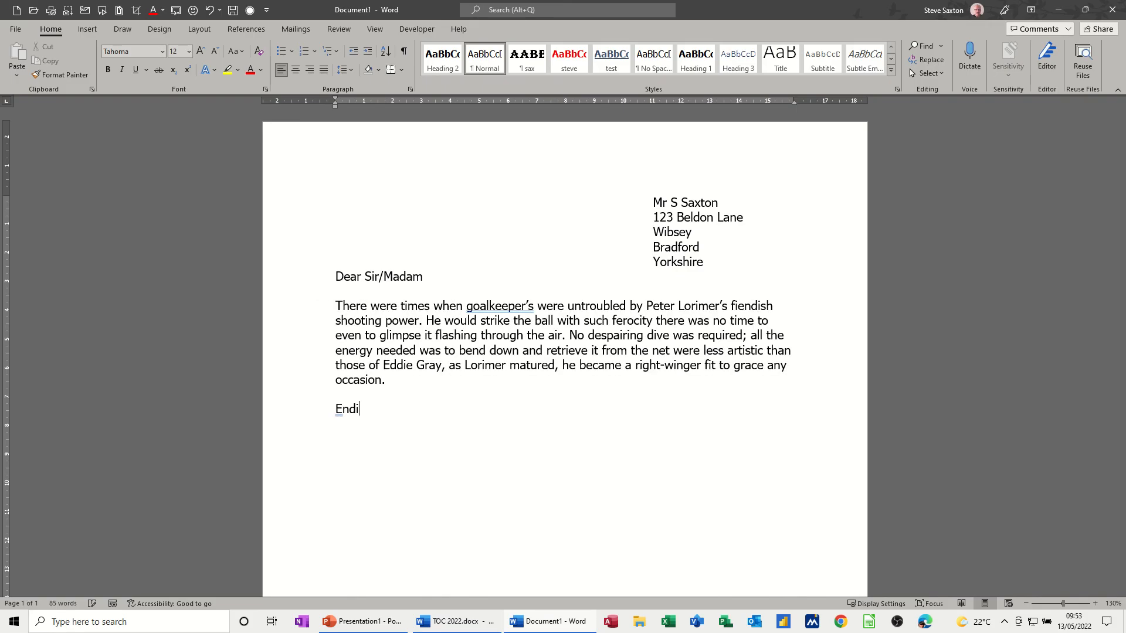
key("backspace")
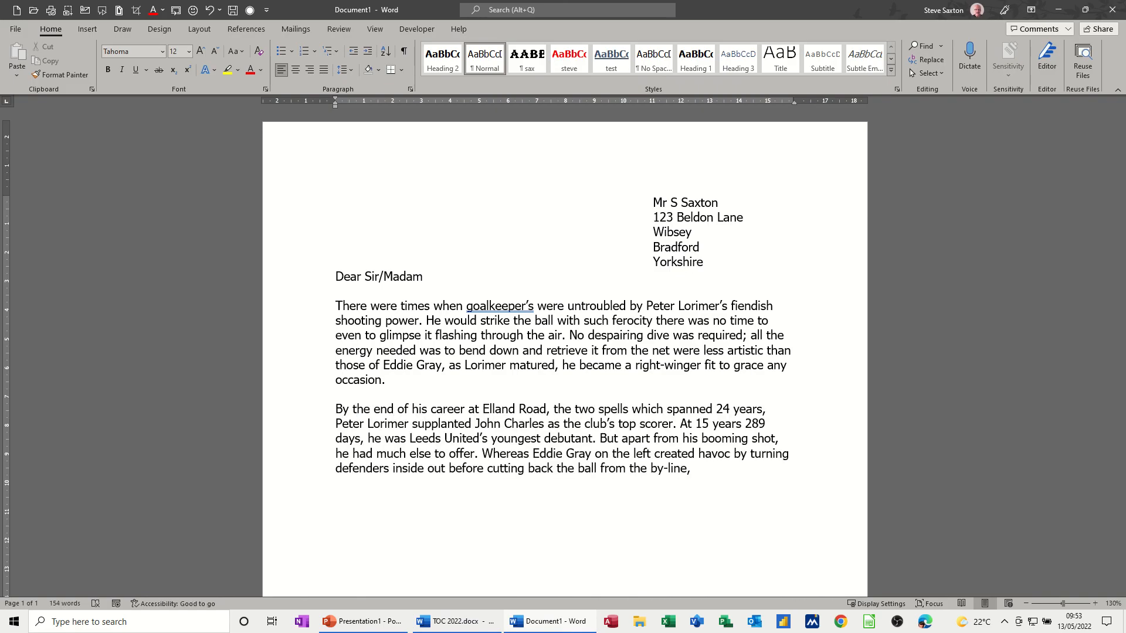
left_click(335, 496)
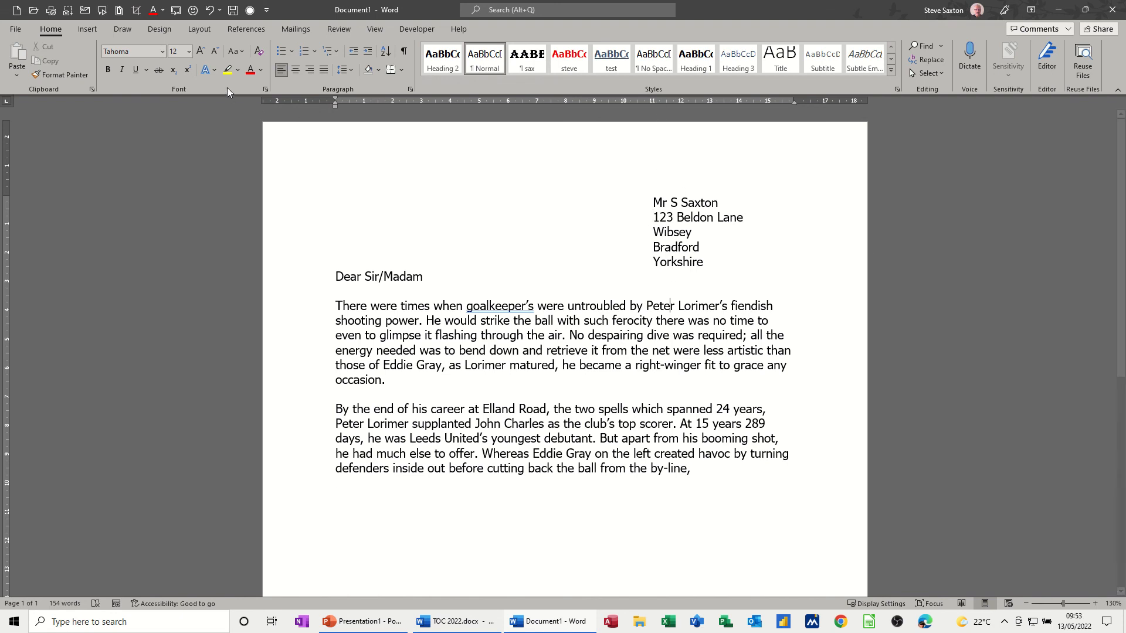
mouse_move(553, 266)
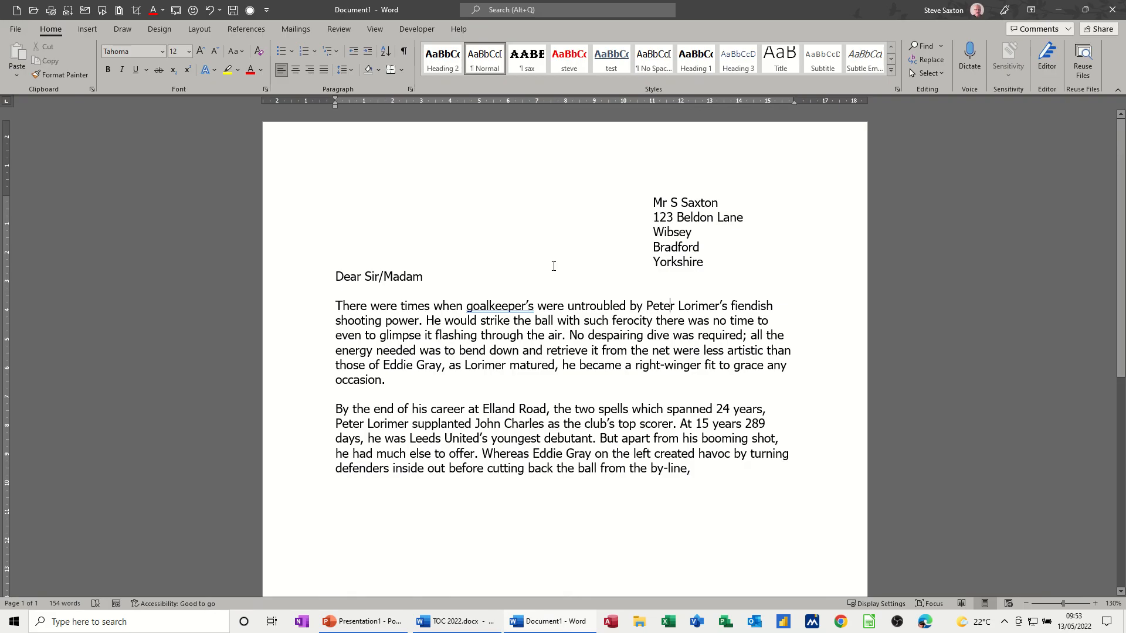
mouse_move(656, 201)
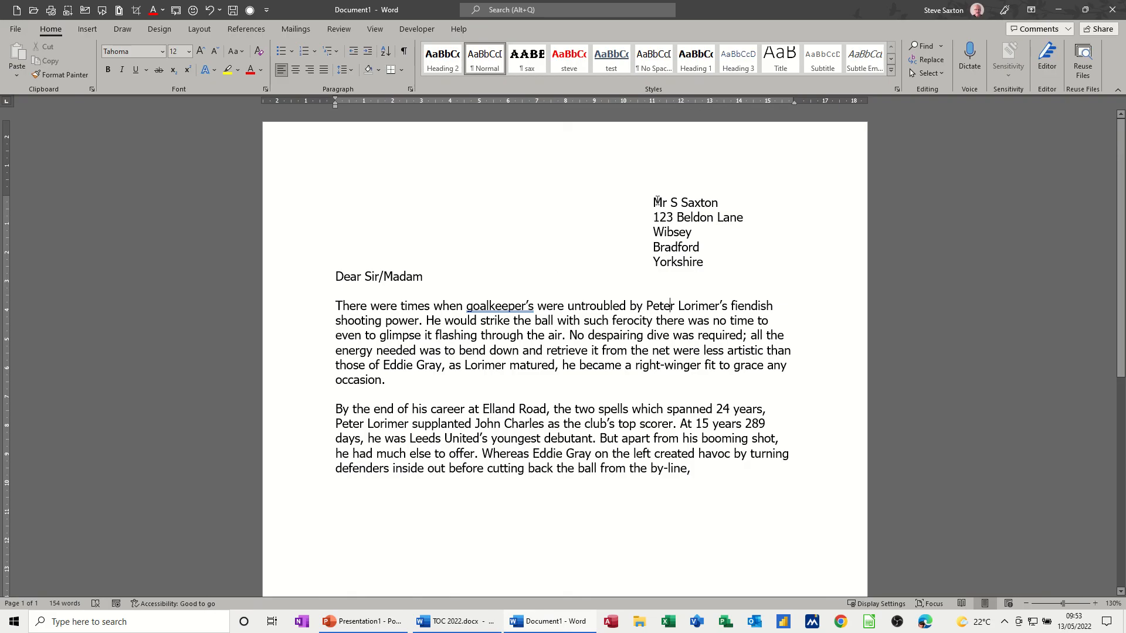
mouse_move(309, 194)
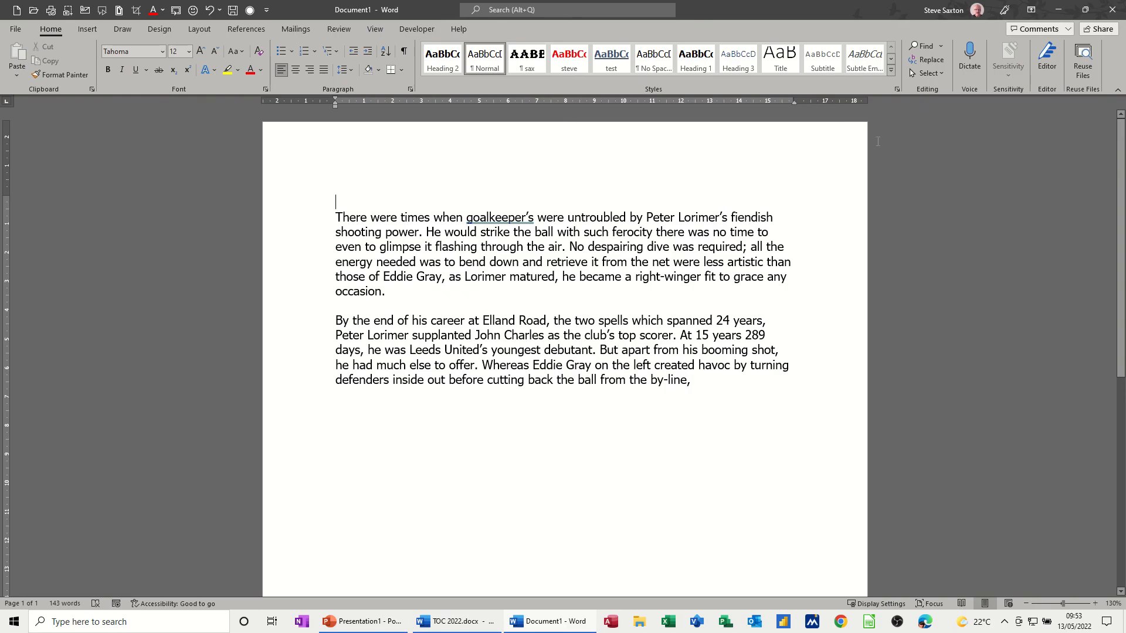
Type the 'Introduction' heading and give both paragraphs a right border.
type("Introd")
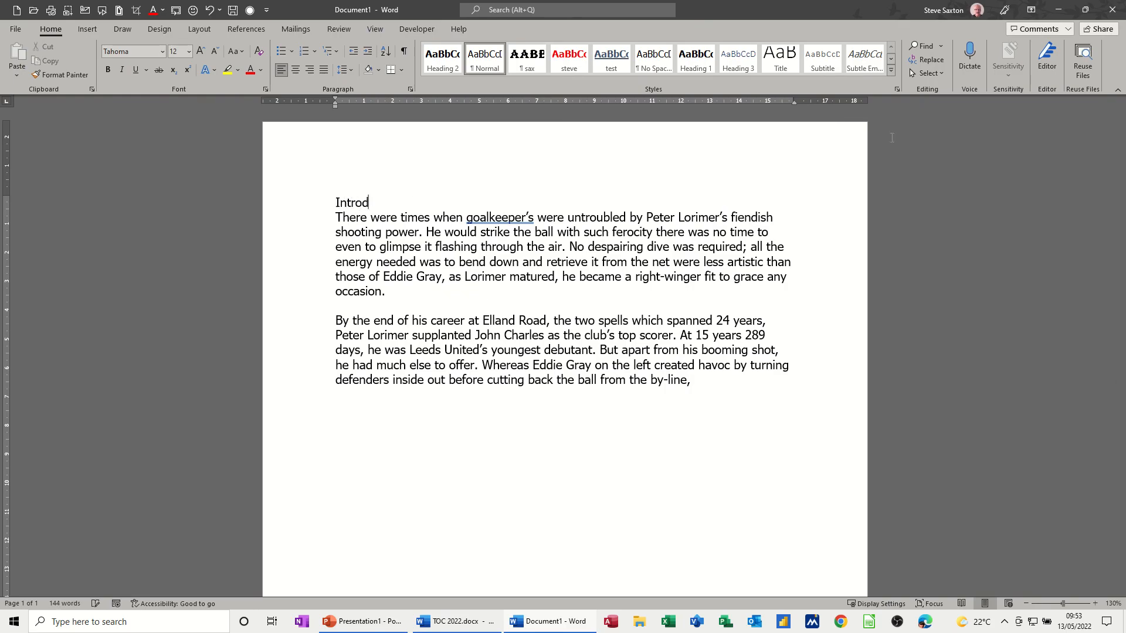
type("uction")
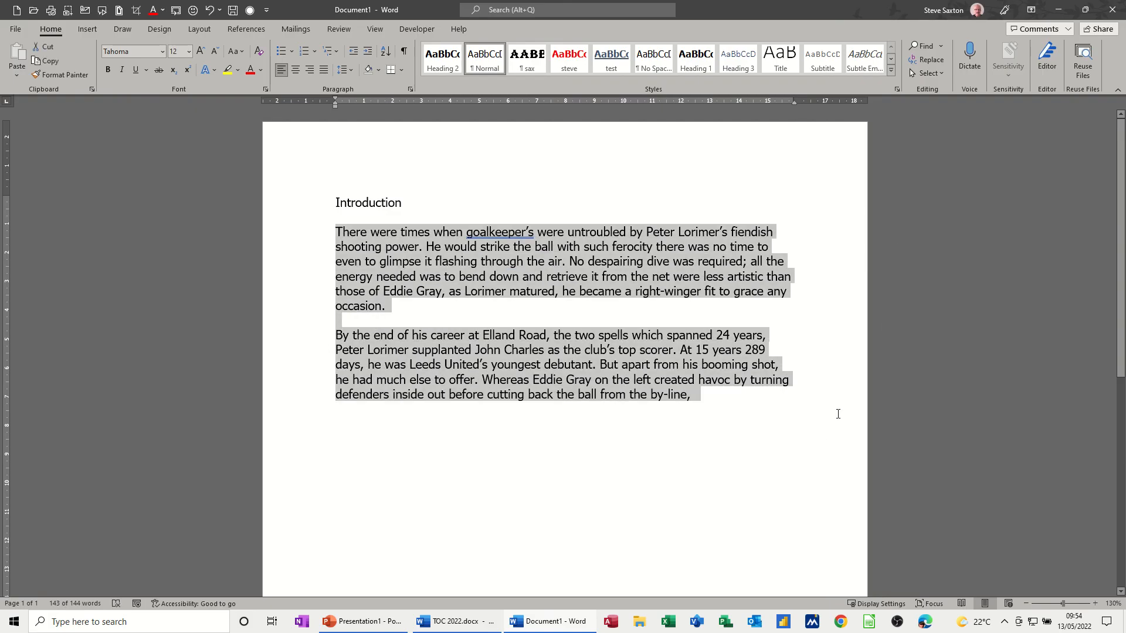
mouse_move(676, 203)
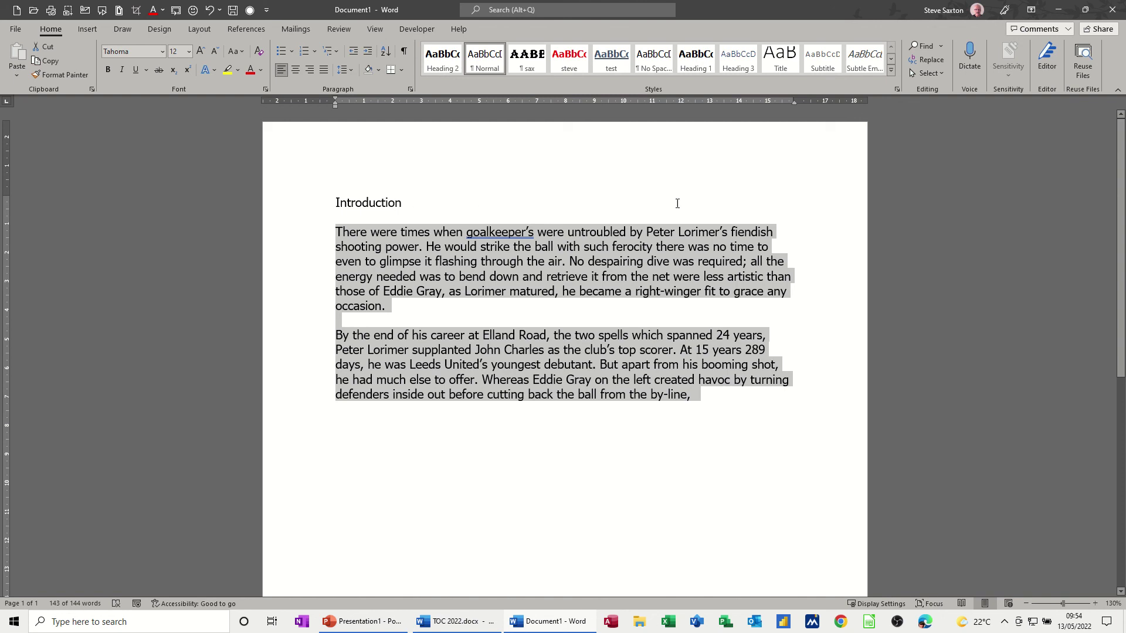
mouse_move(810, 202)
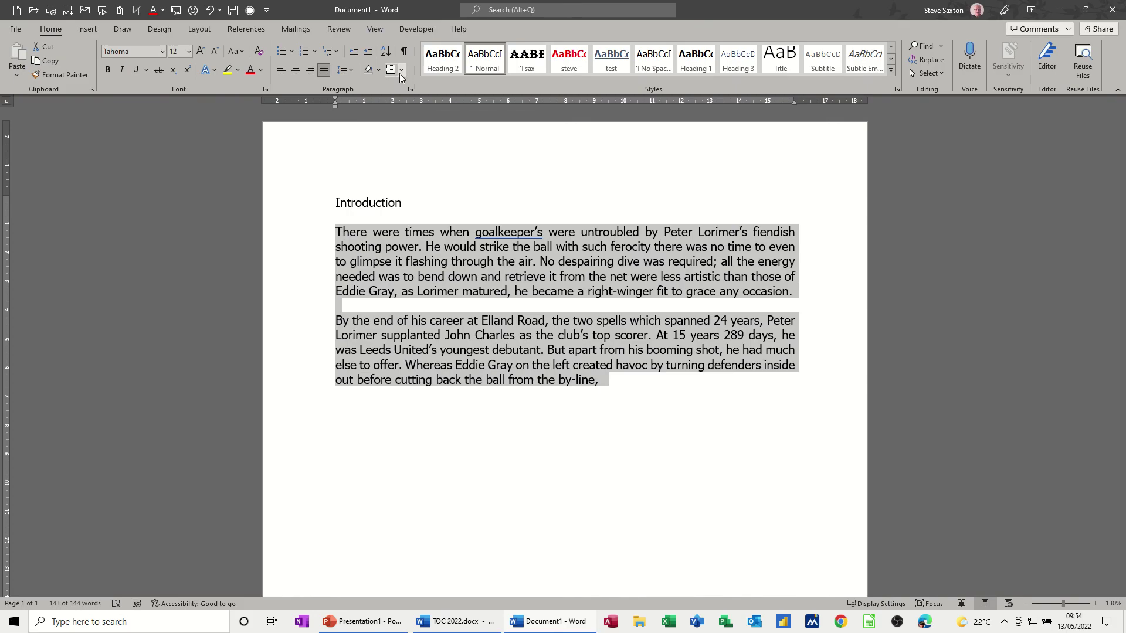
left_click(402, 70)
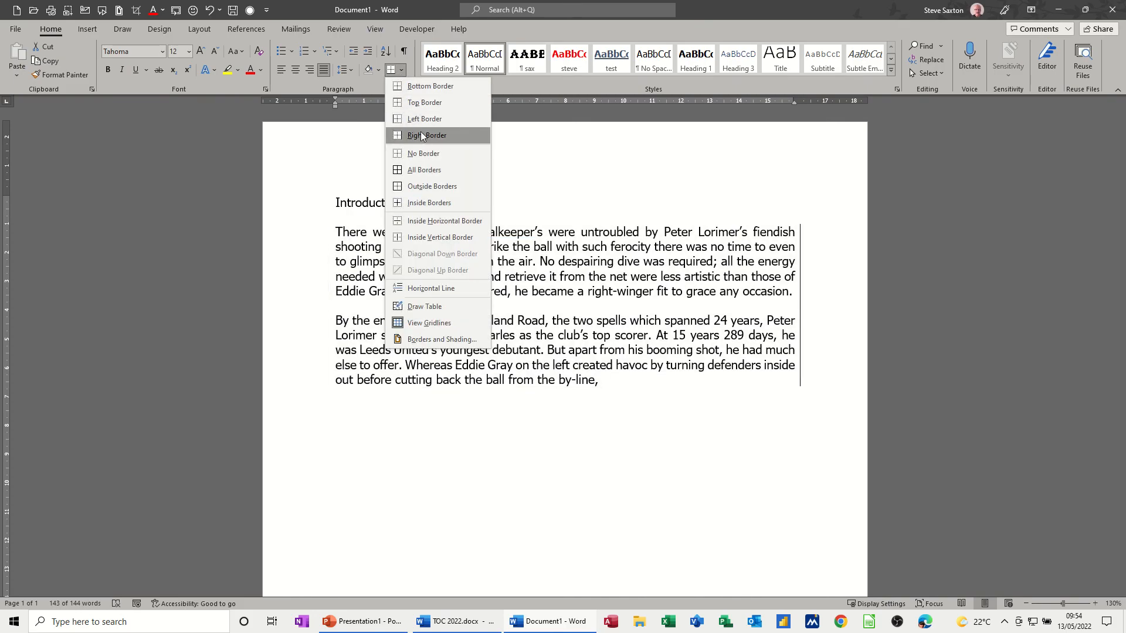
left_click(426, 135)
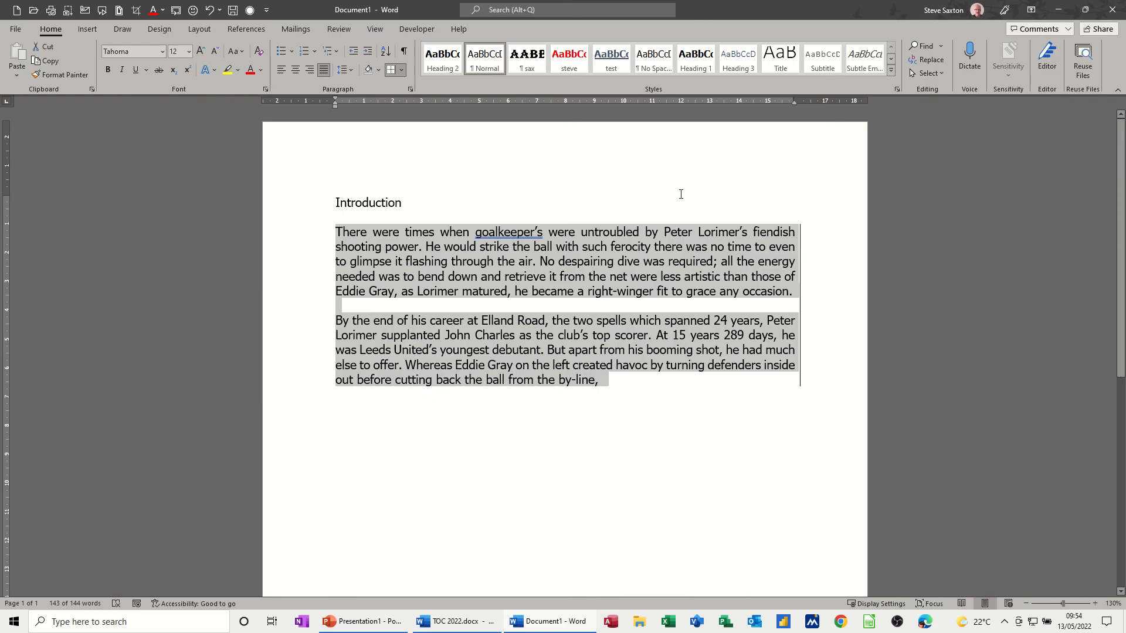
Add a right tab stop after Introduction and type 'Action Points' at the right margin.
left_click(403, 203)
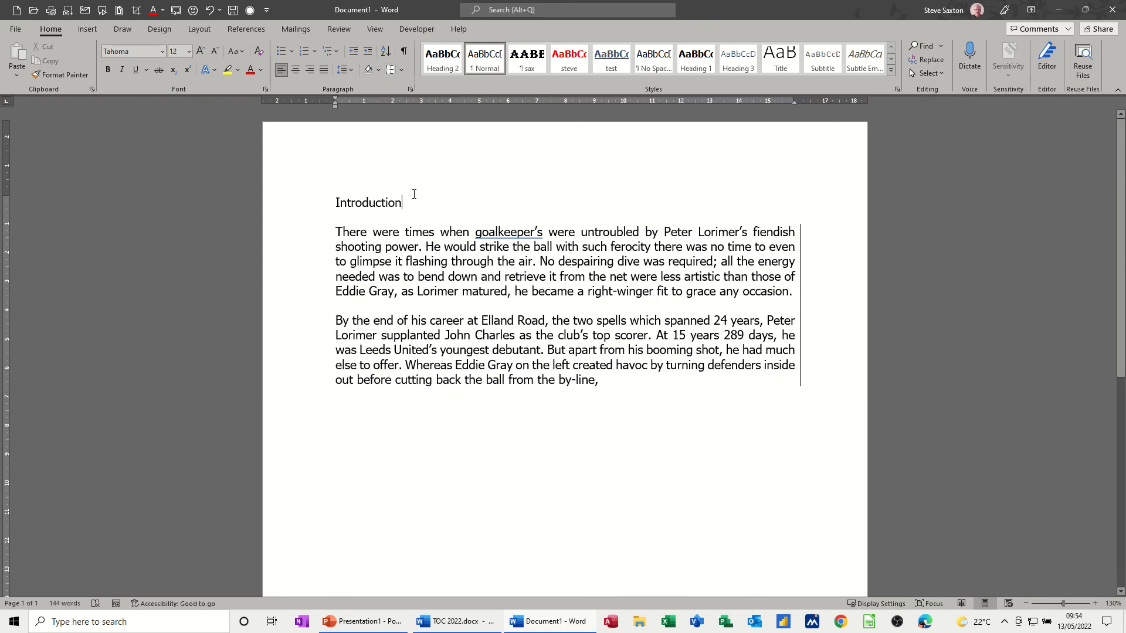
mouse_move(431, 167)
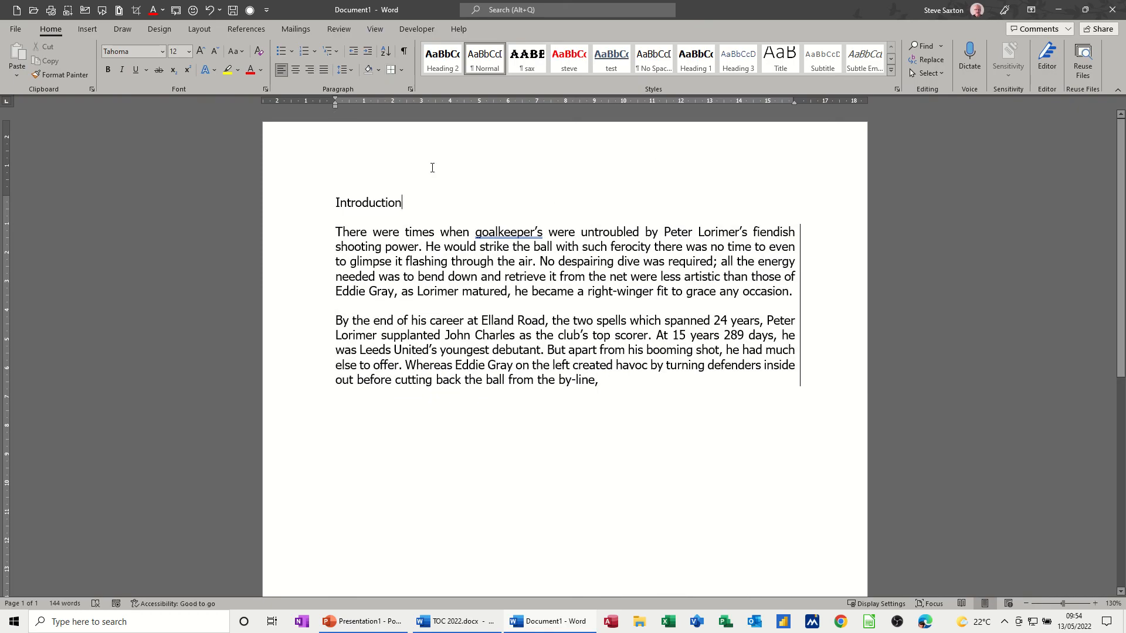
mouse_move(7, 105)
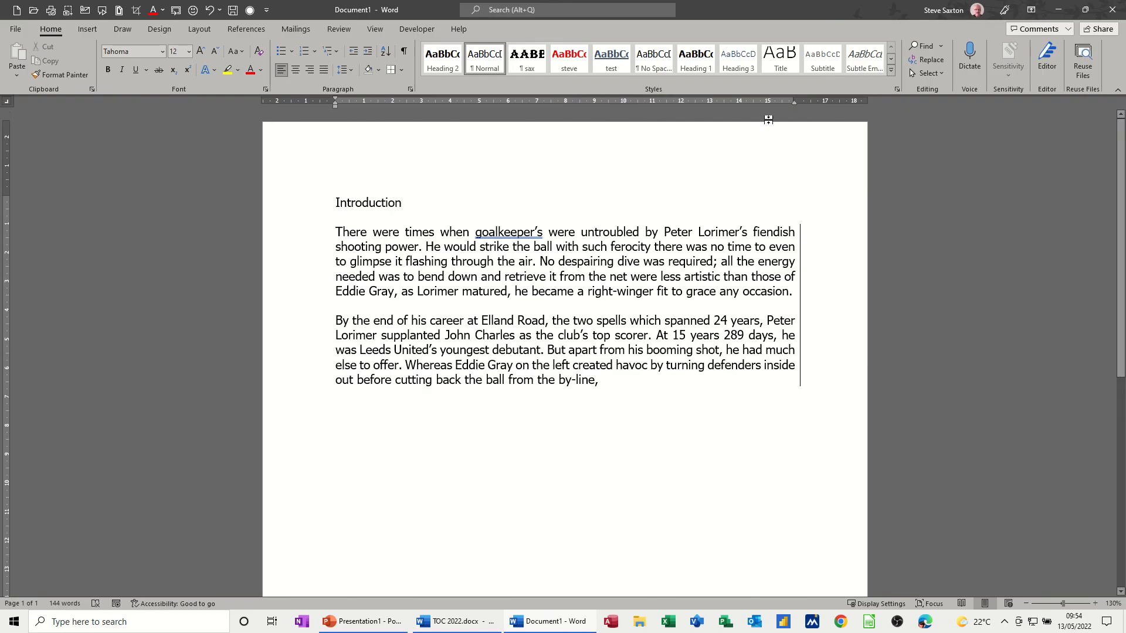
mouse_move(800, 110)
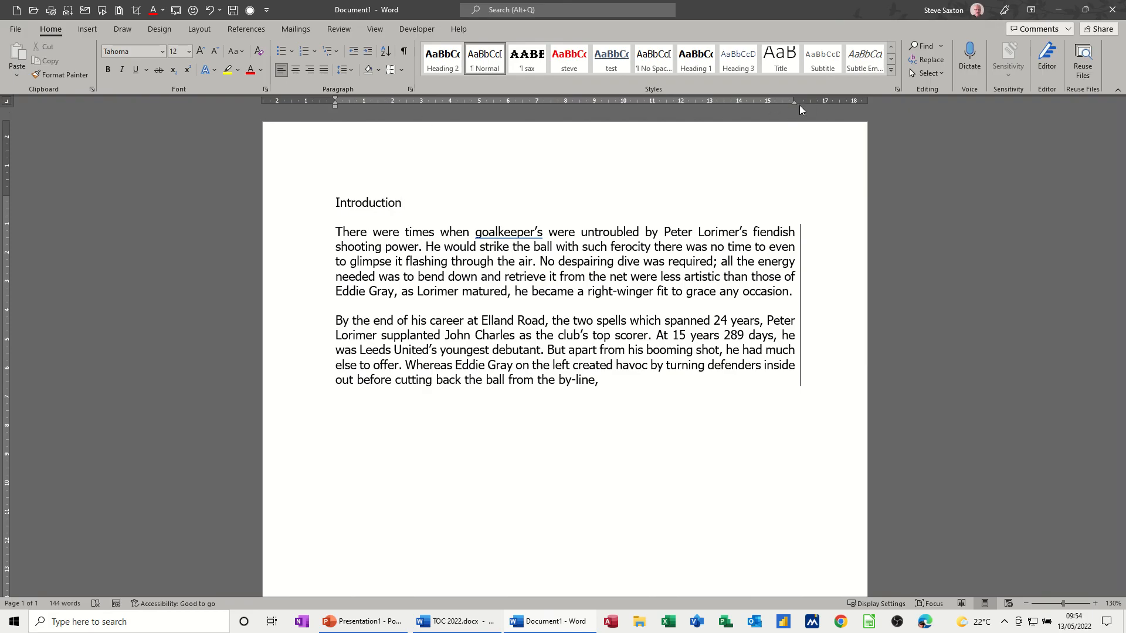
mouse_move(794, 107)
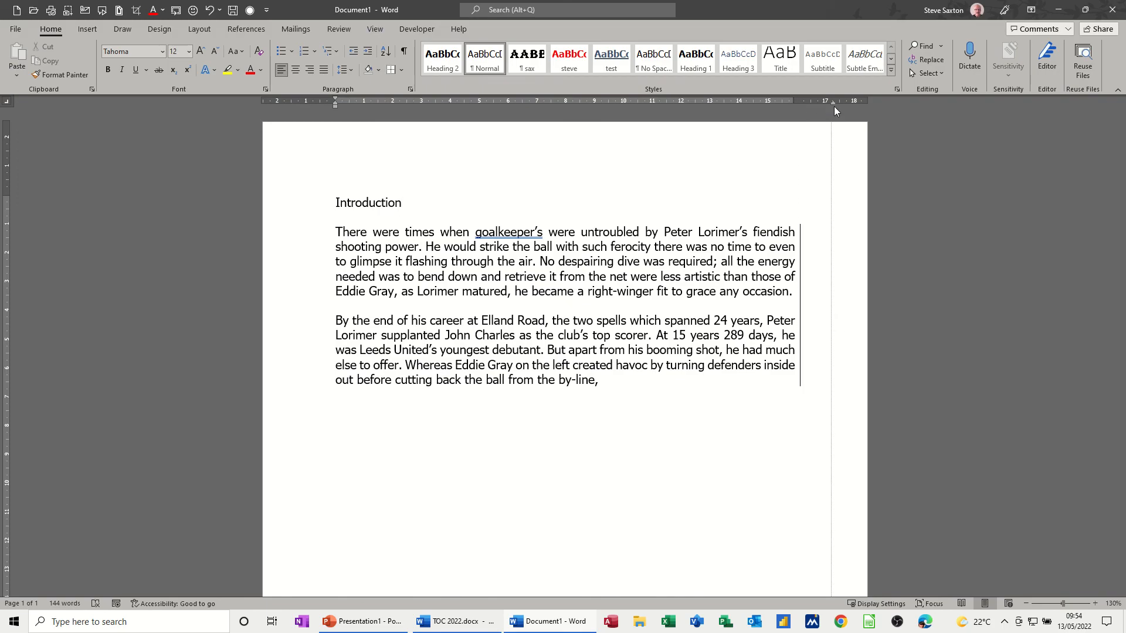
left_click(403, 203)
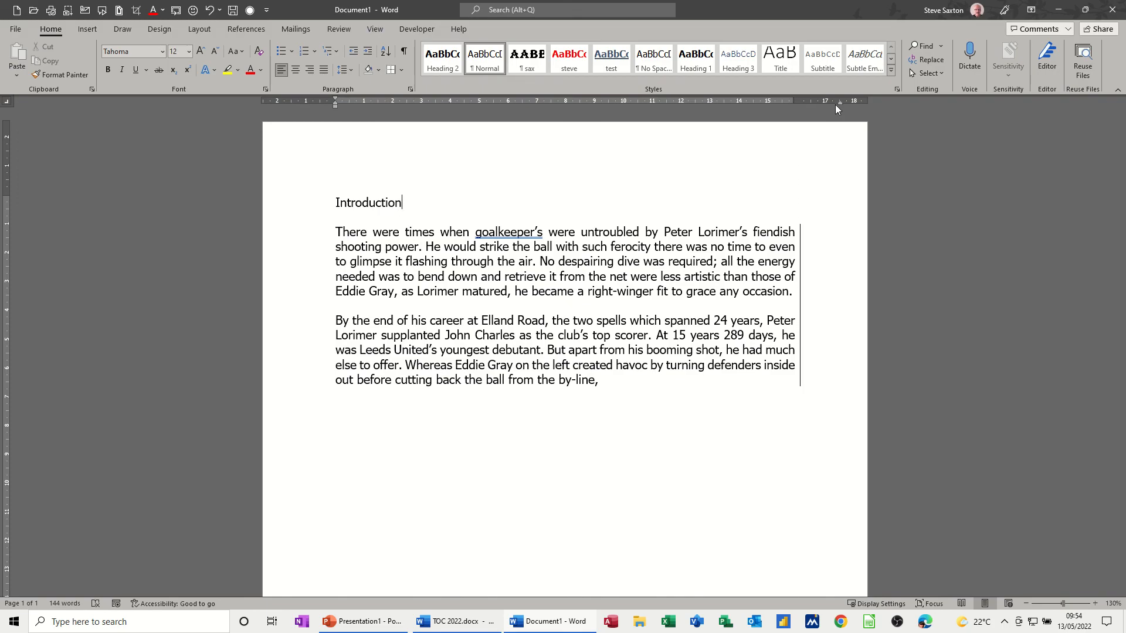
mouse_move(783, 100)
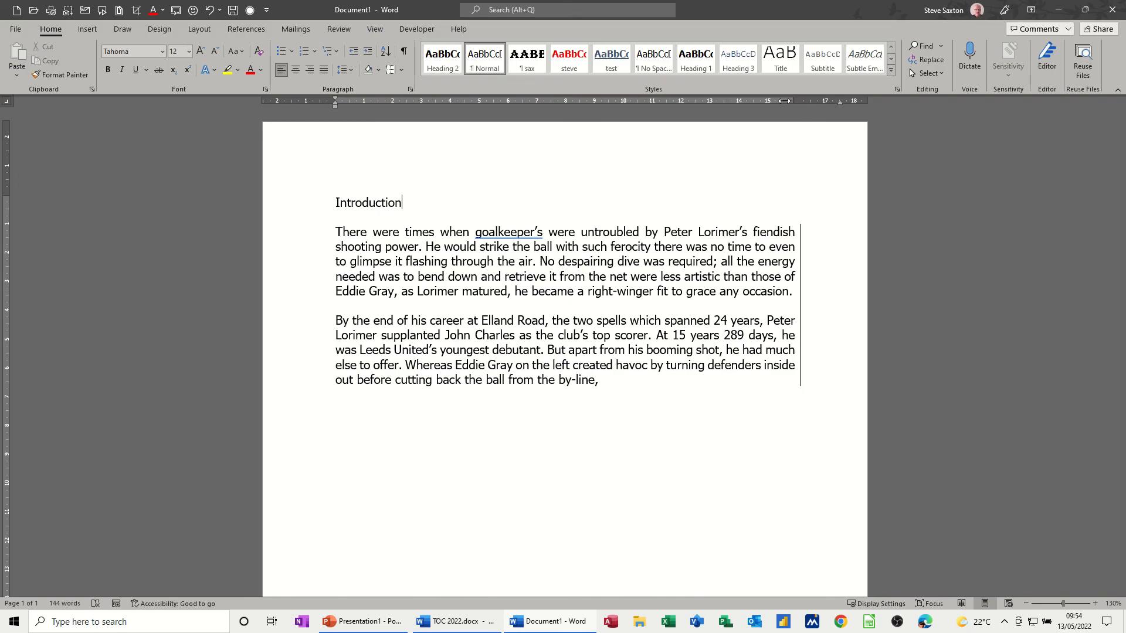
mouse_move(779, 106)
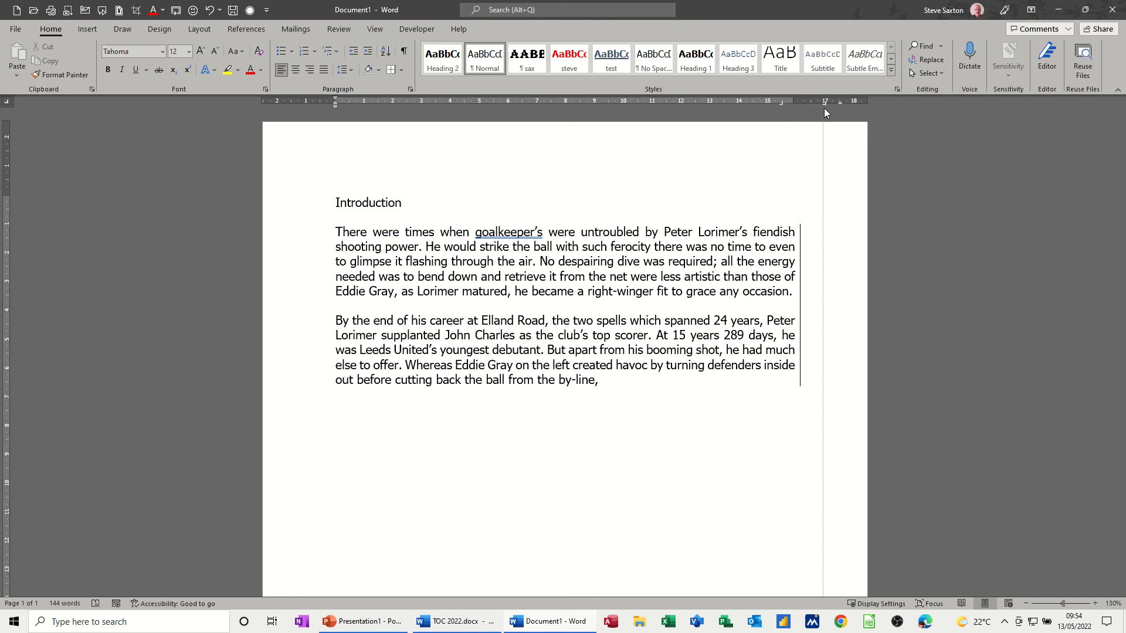
mouse_move(514, 204)
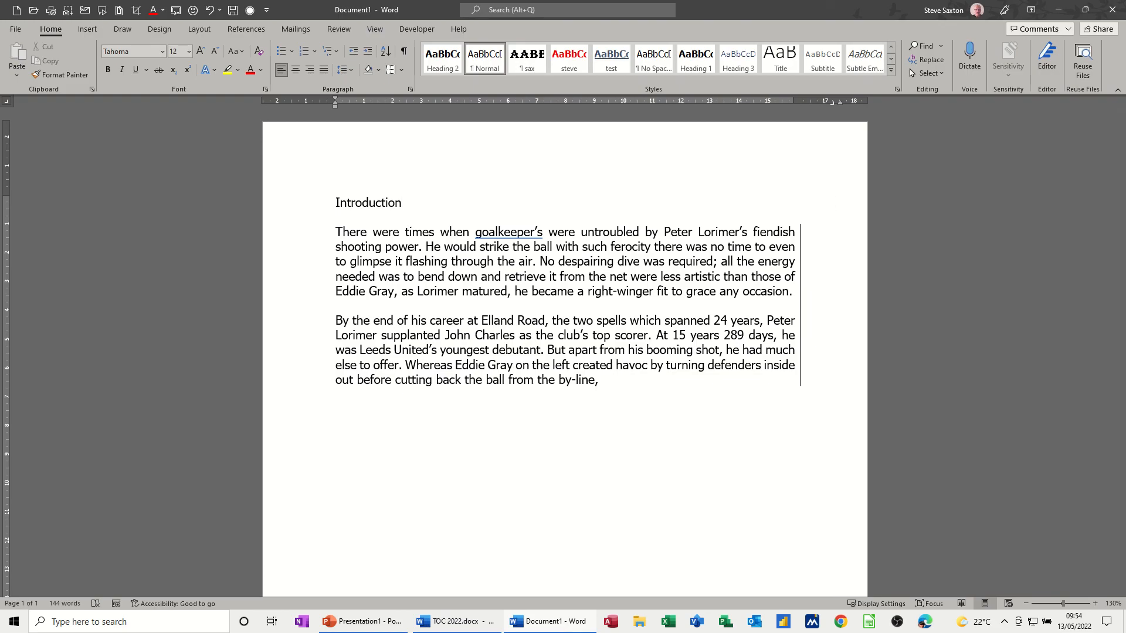
type("Actio")
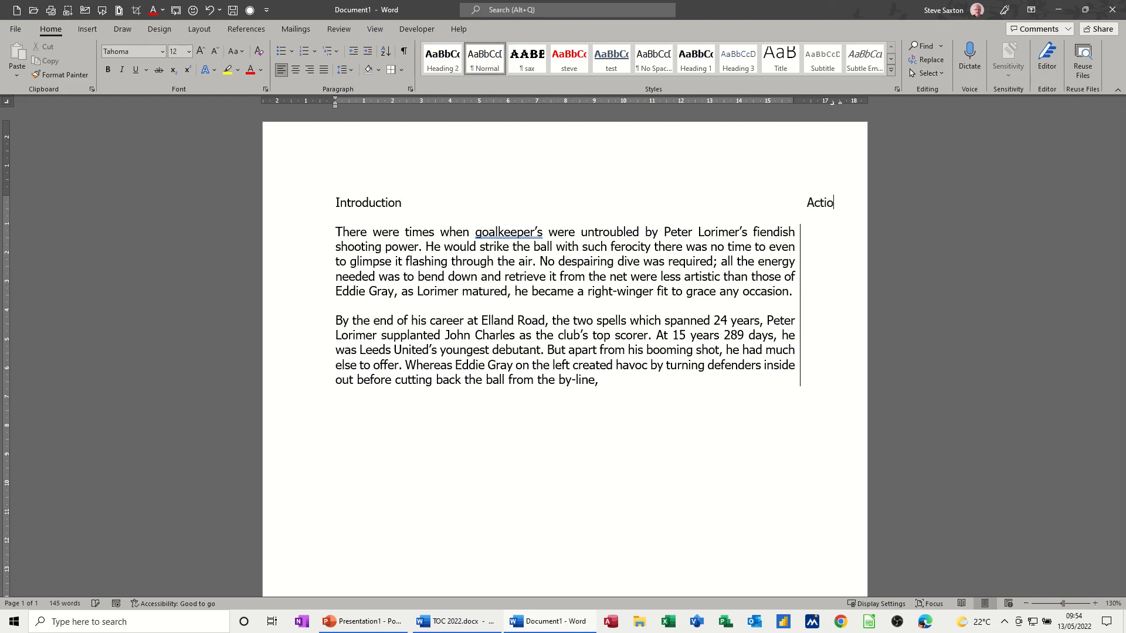
type("n Points")
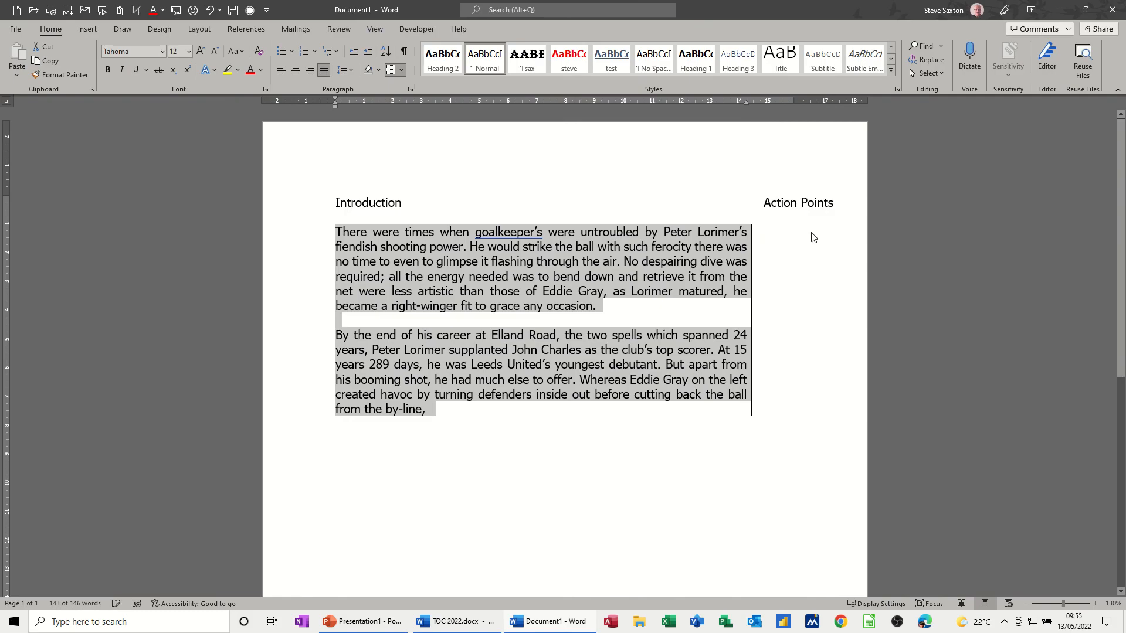
Apply bullets to the two paragraphs, then switch them to a numbered list.
left_click(790, 263)
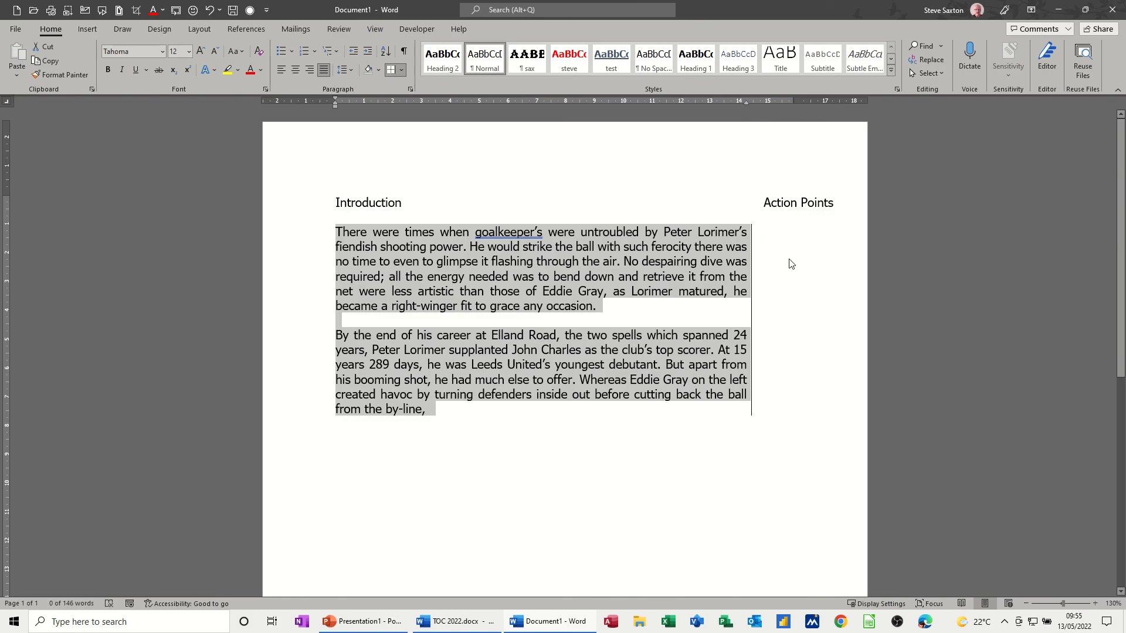
mouse_move(806, 263)
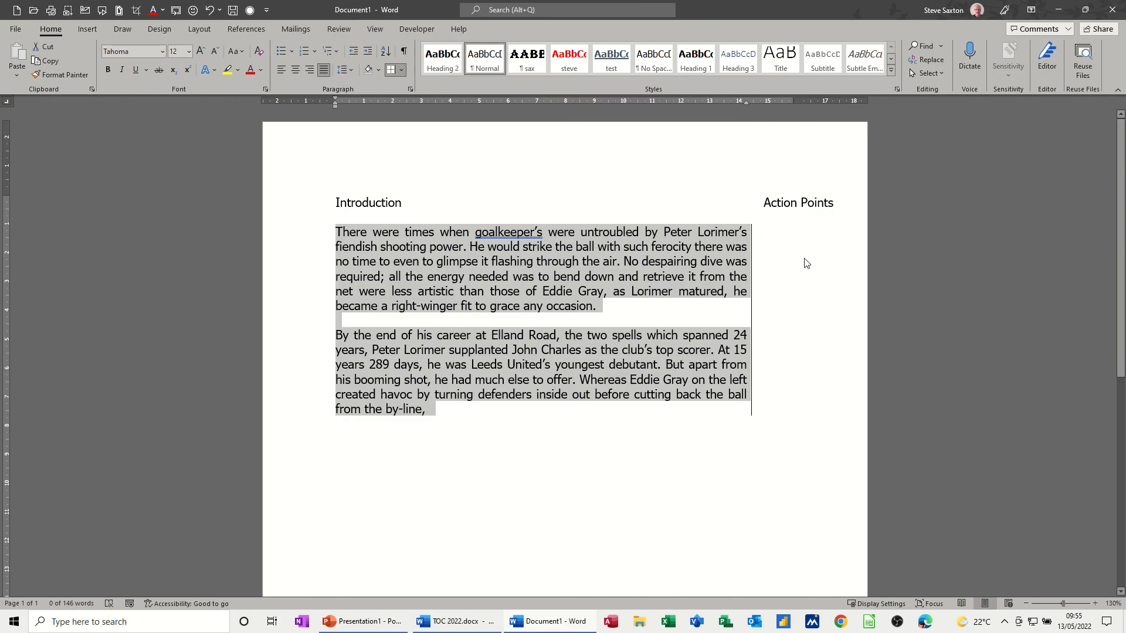
mouse_move(370, 211)
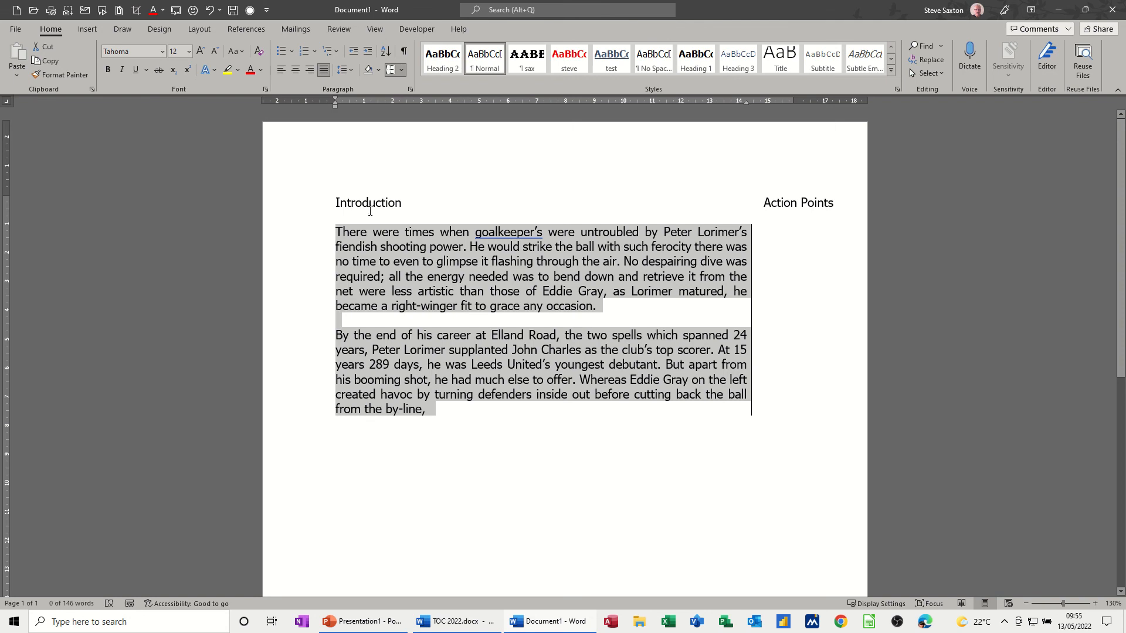
left_click(281, 51)
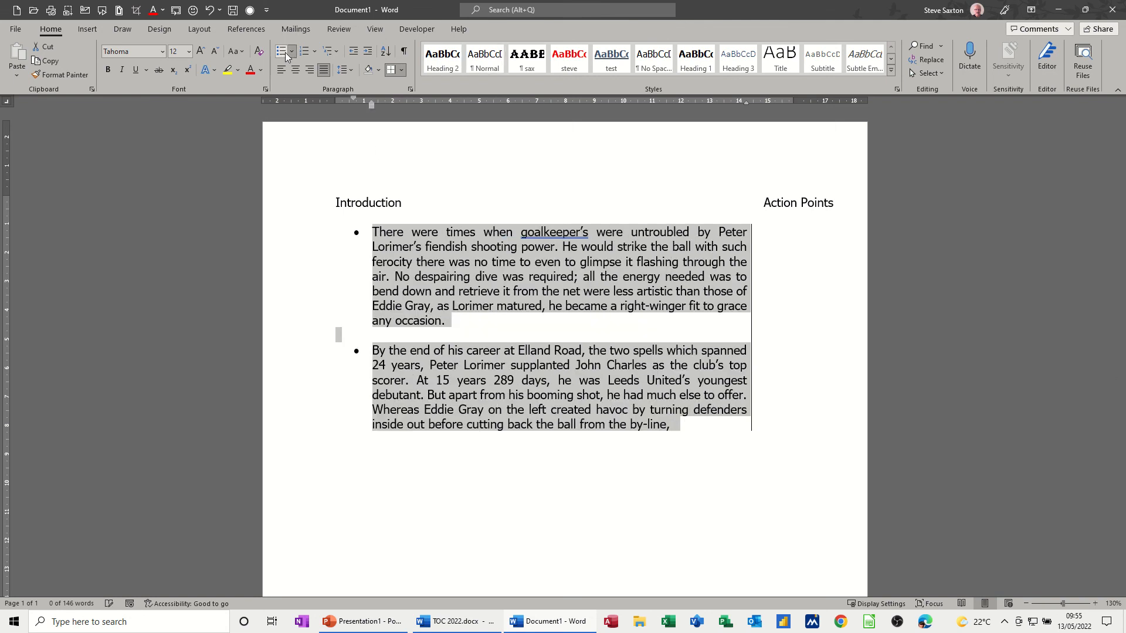
left_click(304, 51)
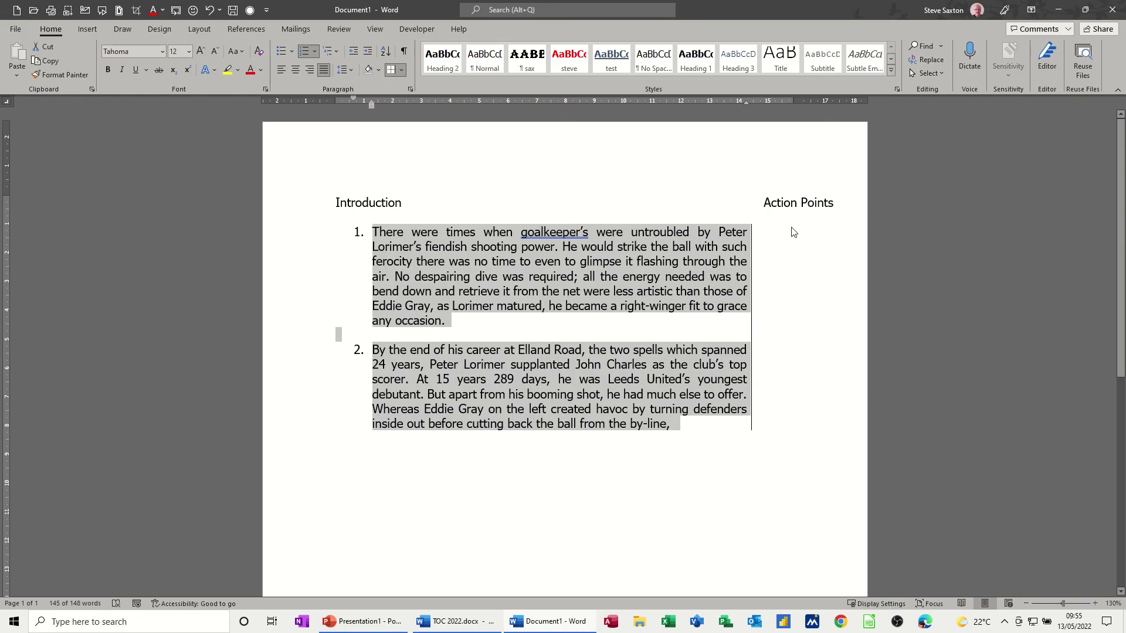
mouse_move(819, 213)
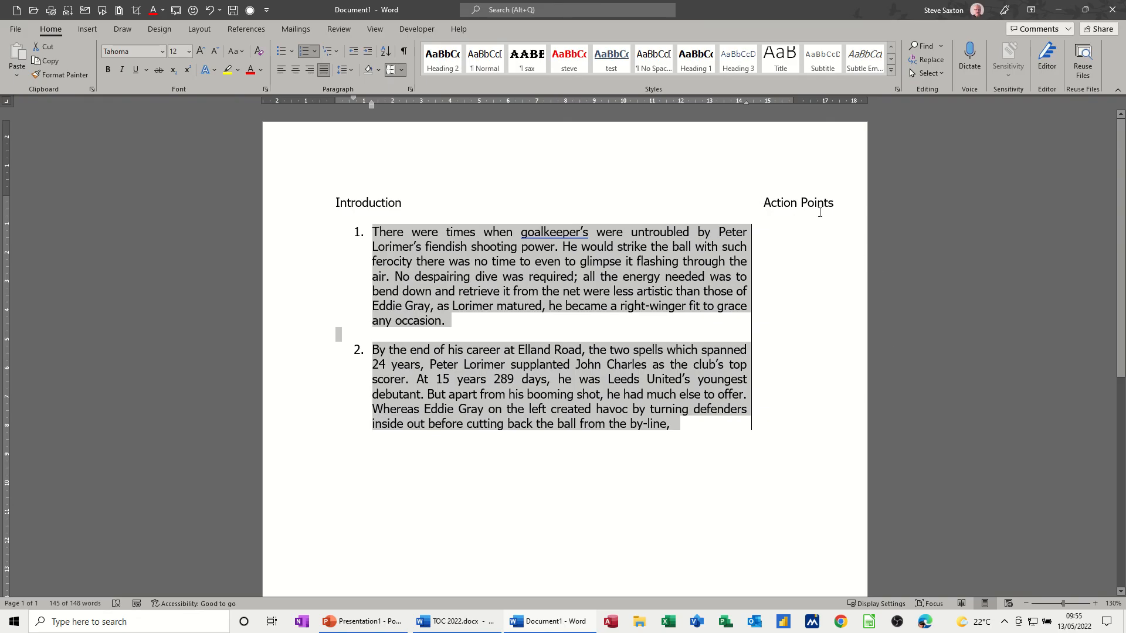
mouse_move(796, 253)
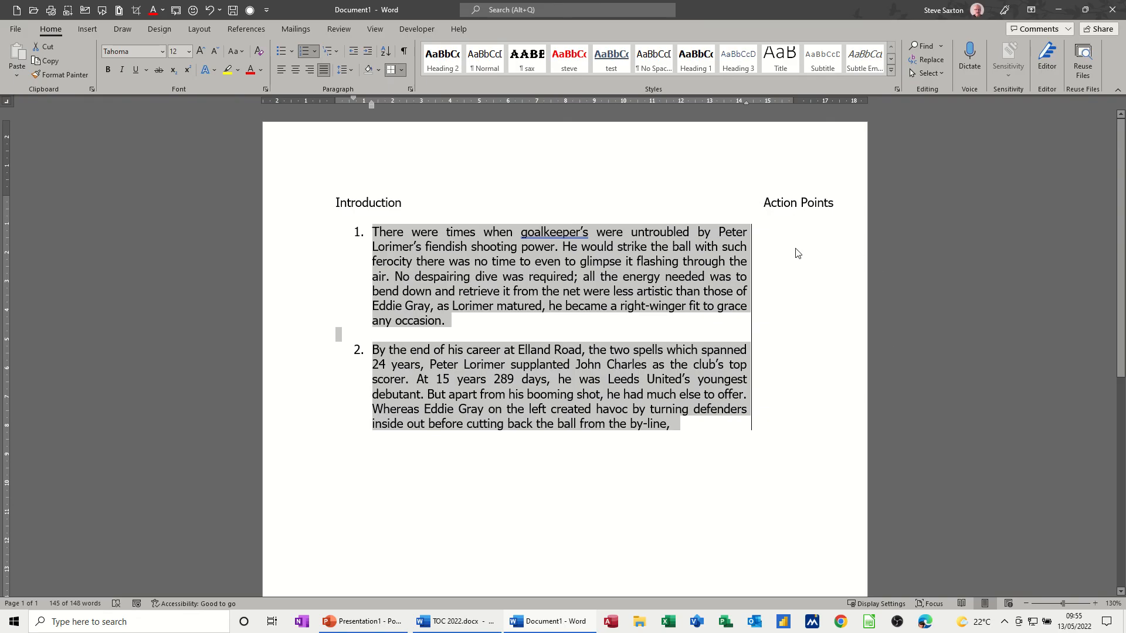
mouse_move(796, 300)
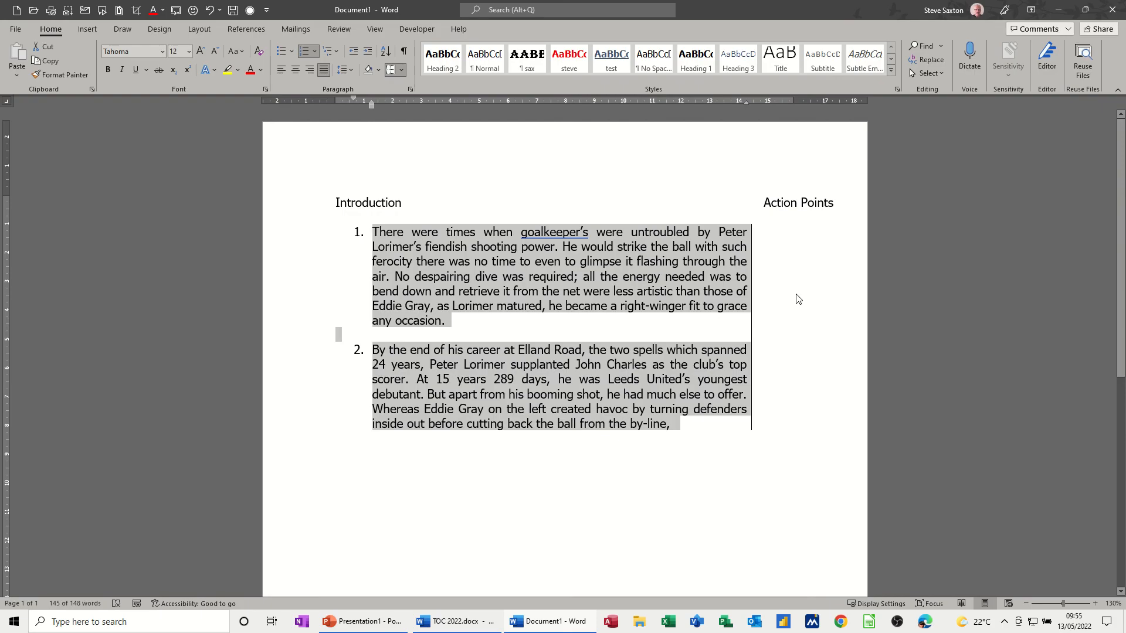
mouse_move(785, 265)
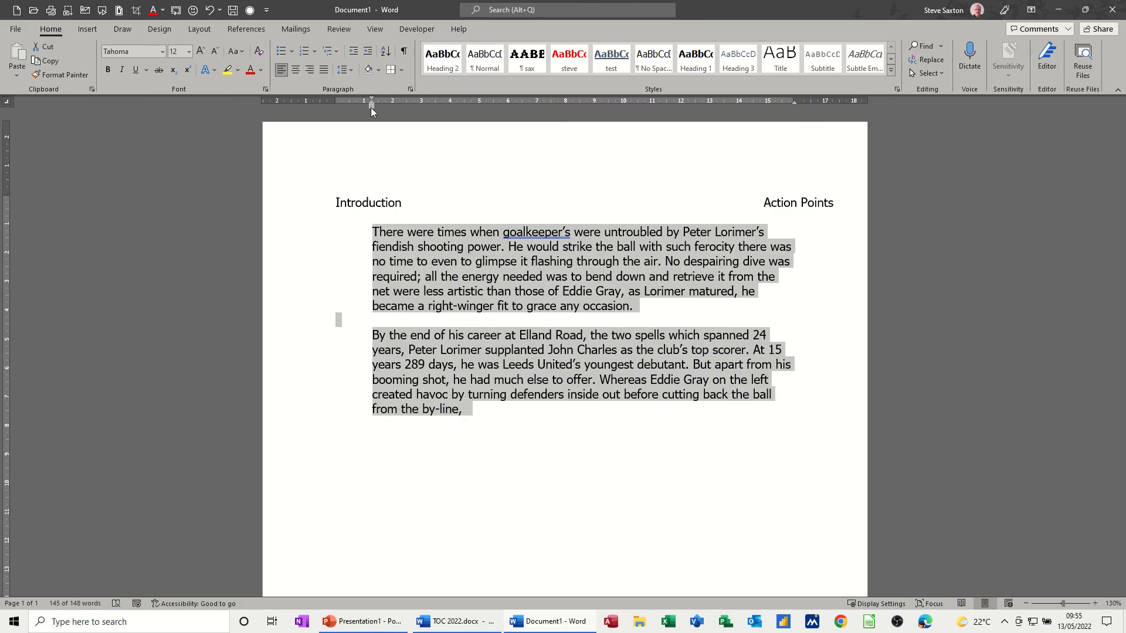
Reset both Introduction paragraphs to formatting without indents and deselect to check the result.
left_click(449, 237)
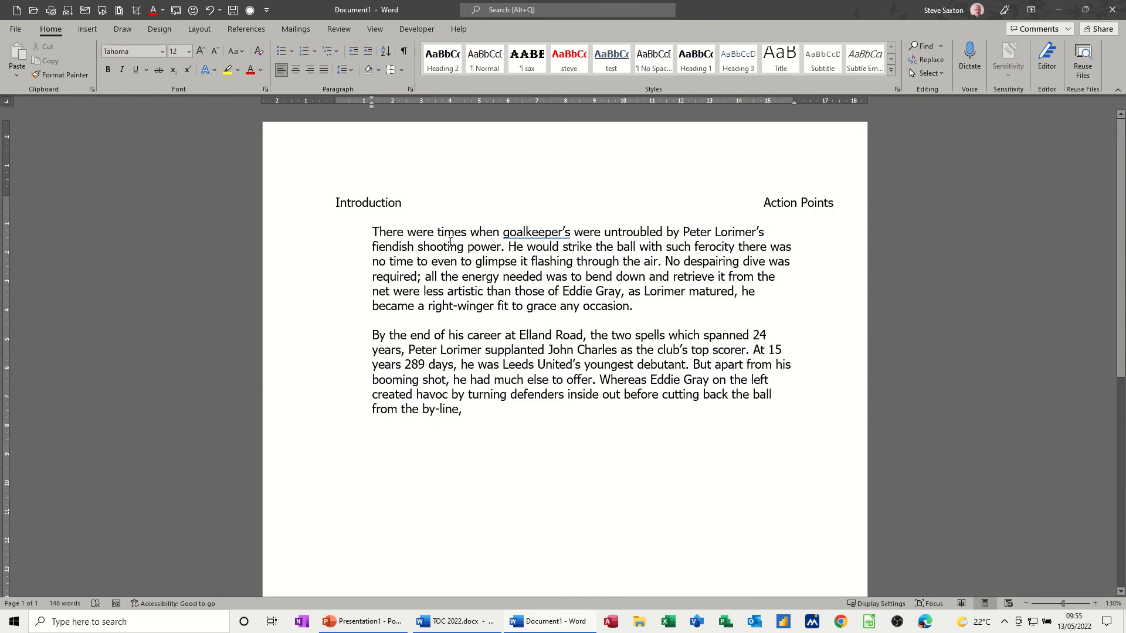
mouse_move(353, 231)
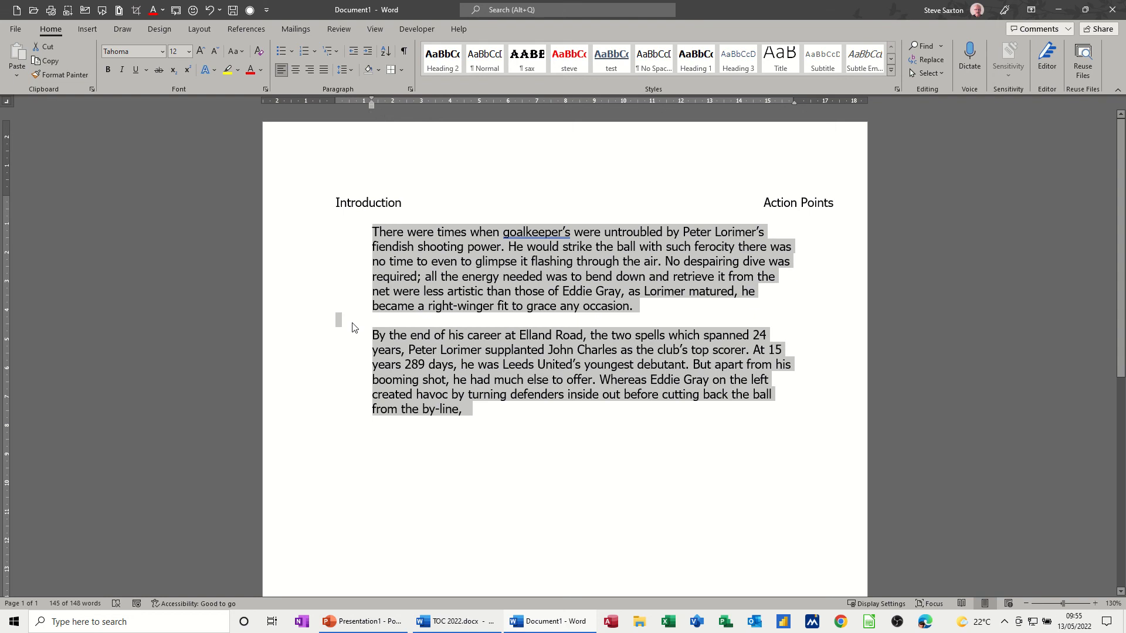
left_click(342, 321)
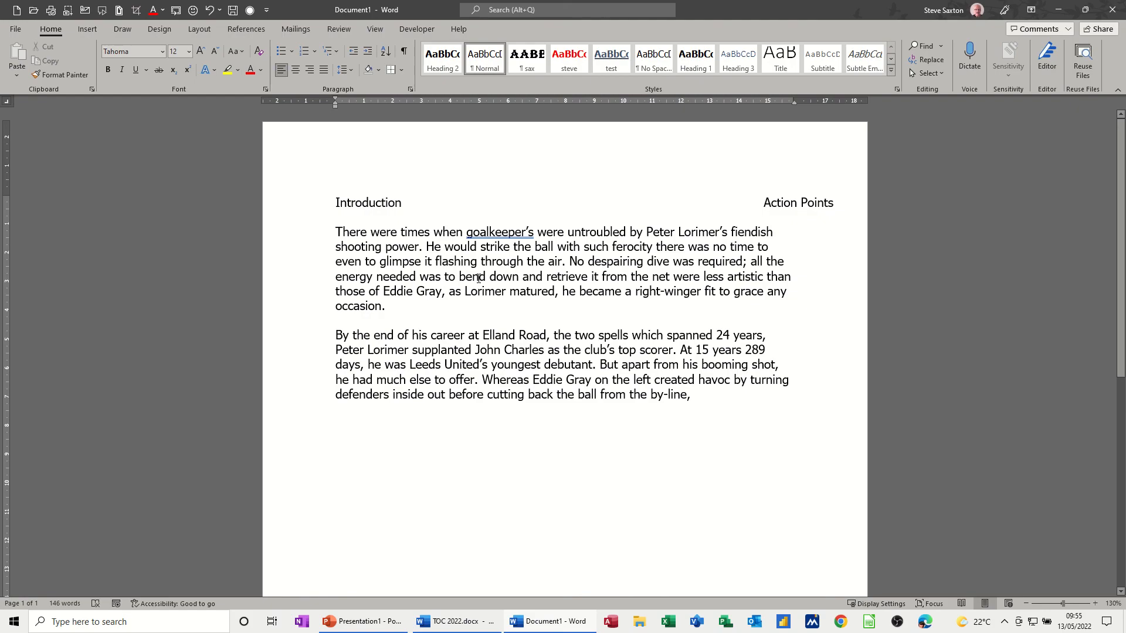
left_click(335, 320)
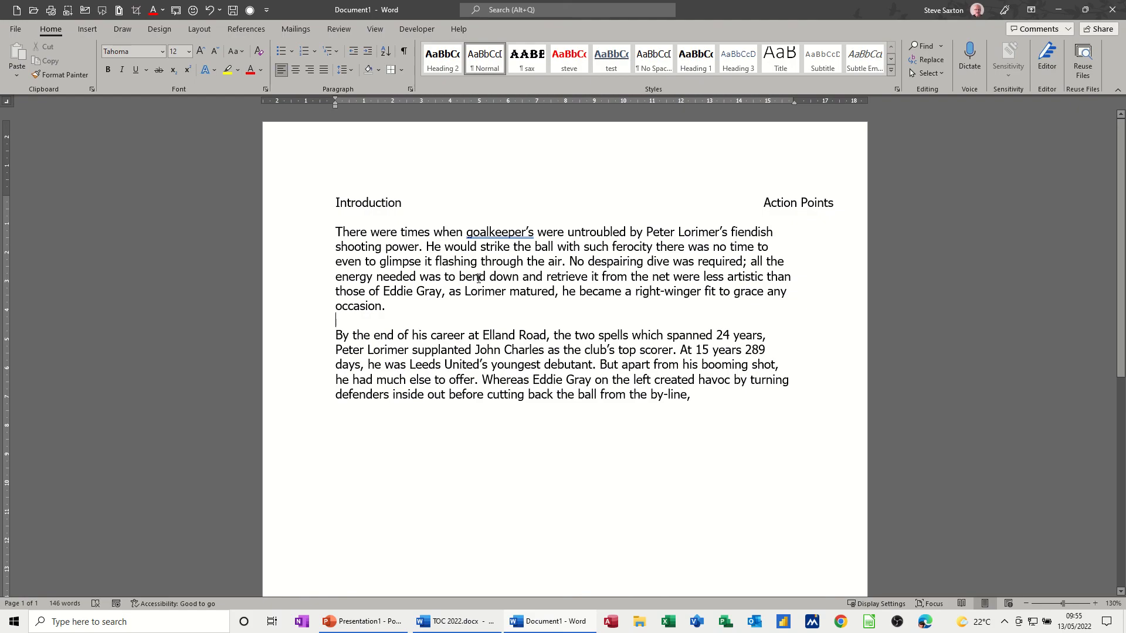